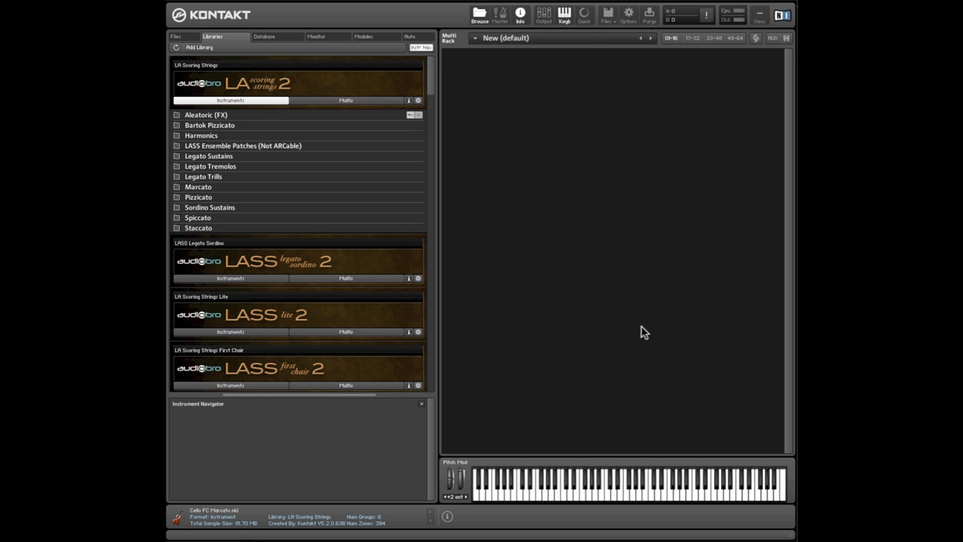
mouse_move(630, 343)
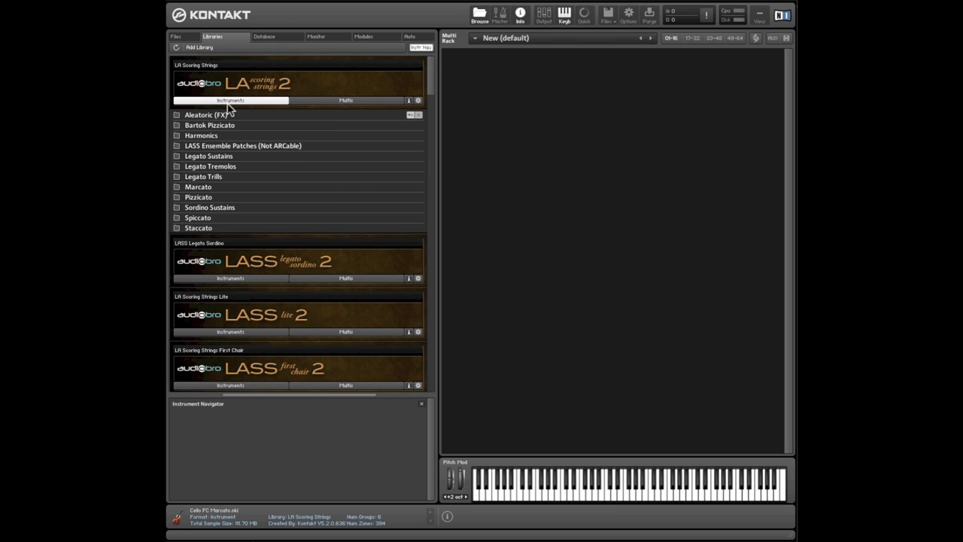
mouse_move(209, 199)
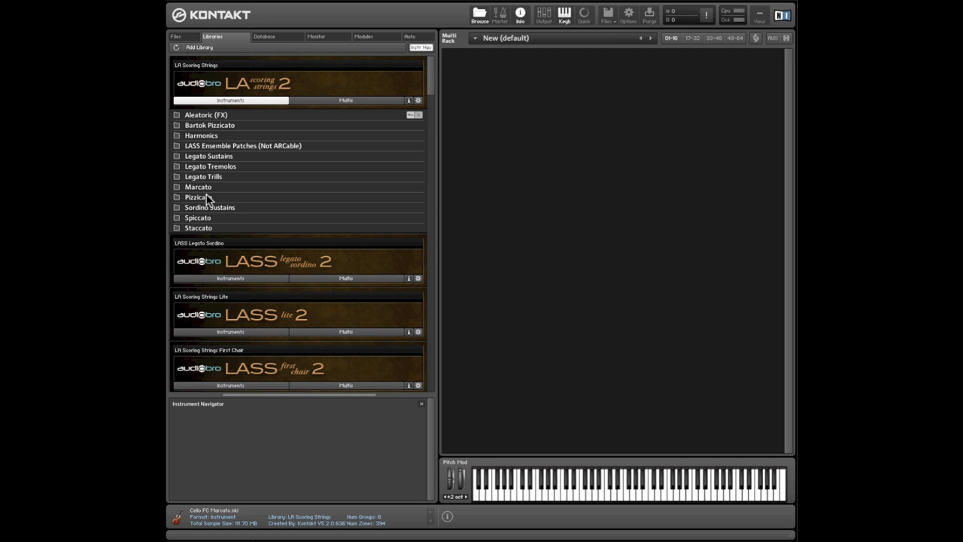
mouse_move(208, 199)
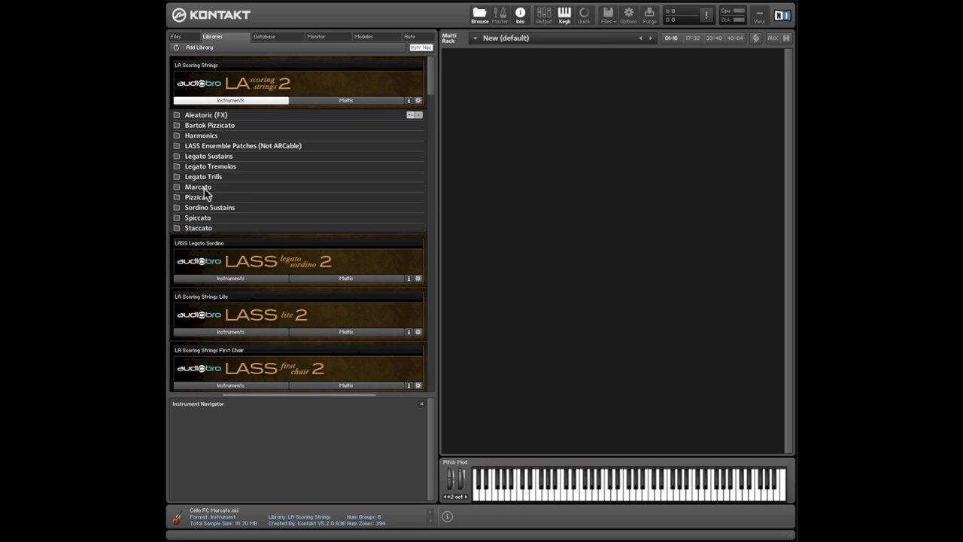
- List the Marcato instruments of LA Scoring Strings in the library browser
left_click(199, 187)
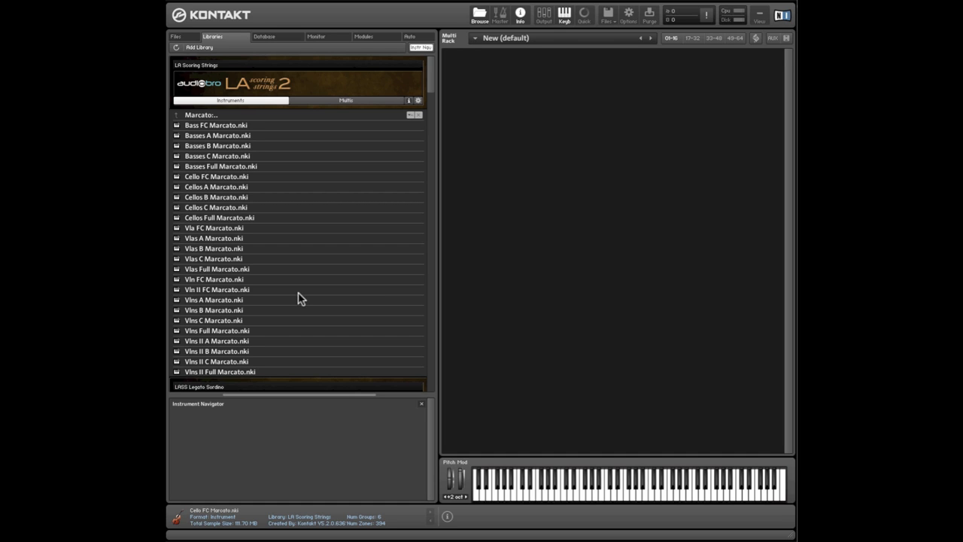
mouse_move(231, 183)
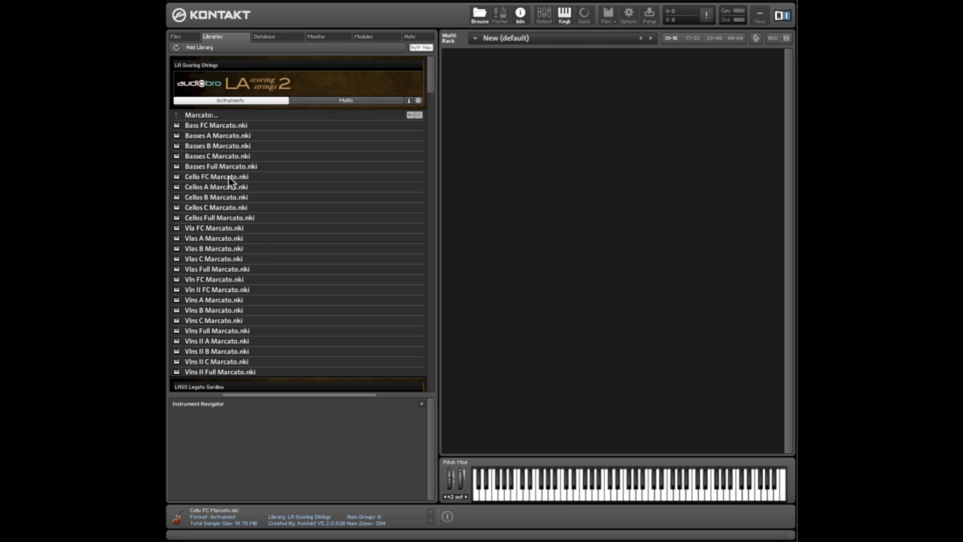
- Load Cello FC Marcato.nki into the rack
double_click(217, 176)
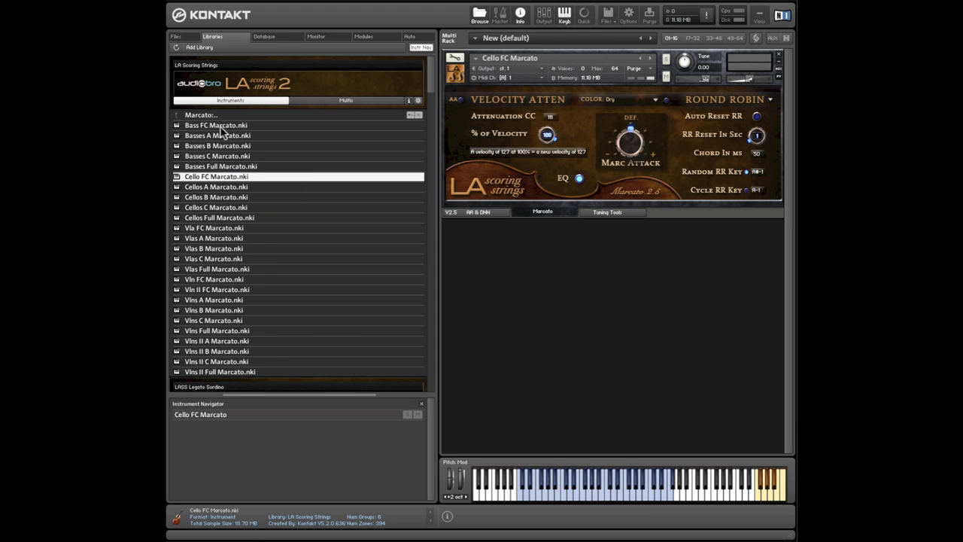
mouse_move(218, 128)
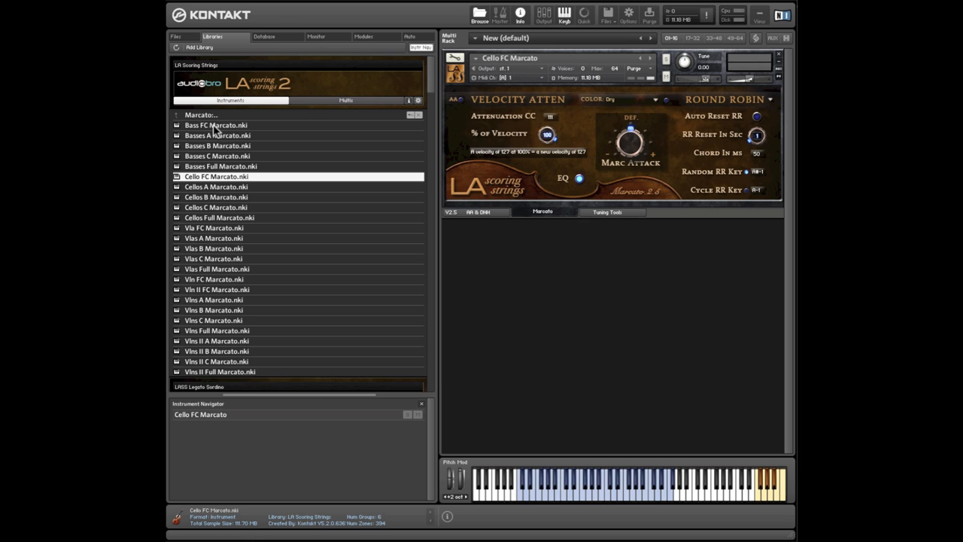
mouse_move(229, 151)
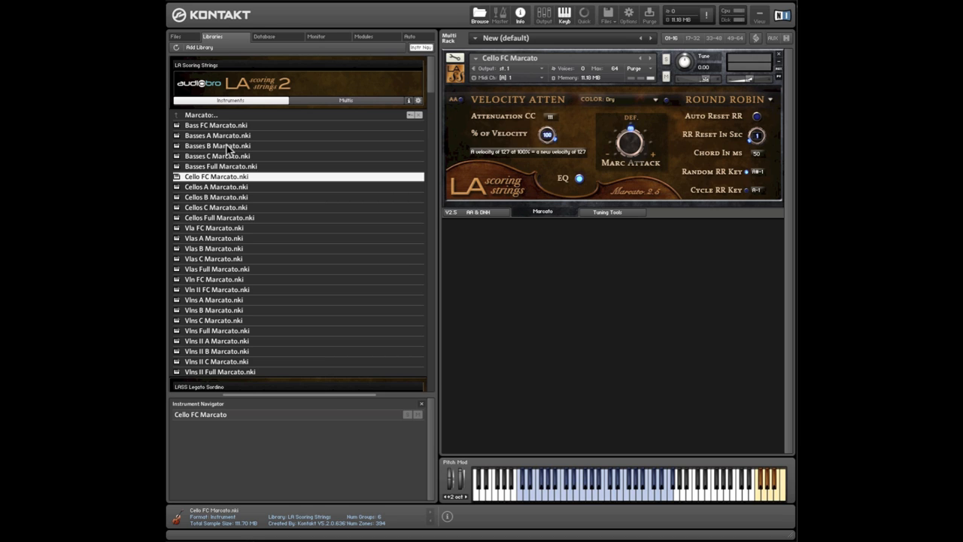
mouse_move(214, 167)
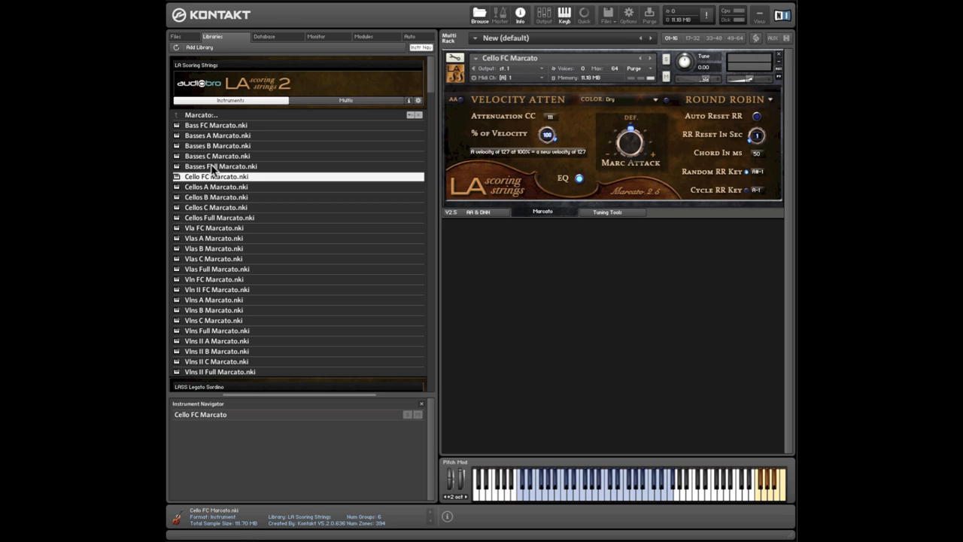
mouse_move(354, 177)
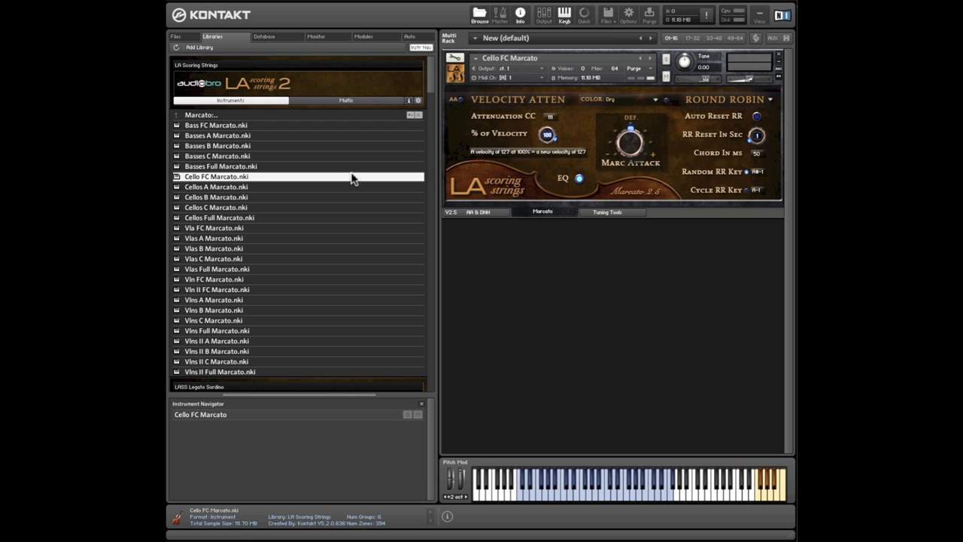
mouse_move(632, 229)
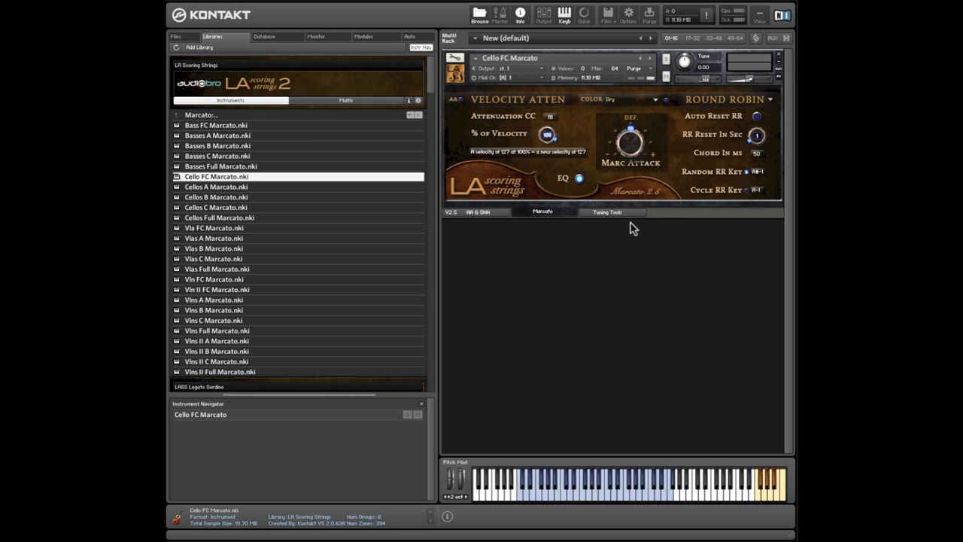
mouse_move(680, 259)
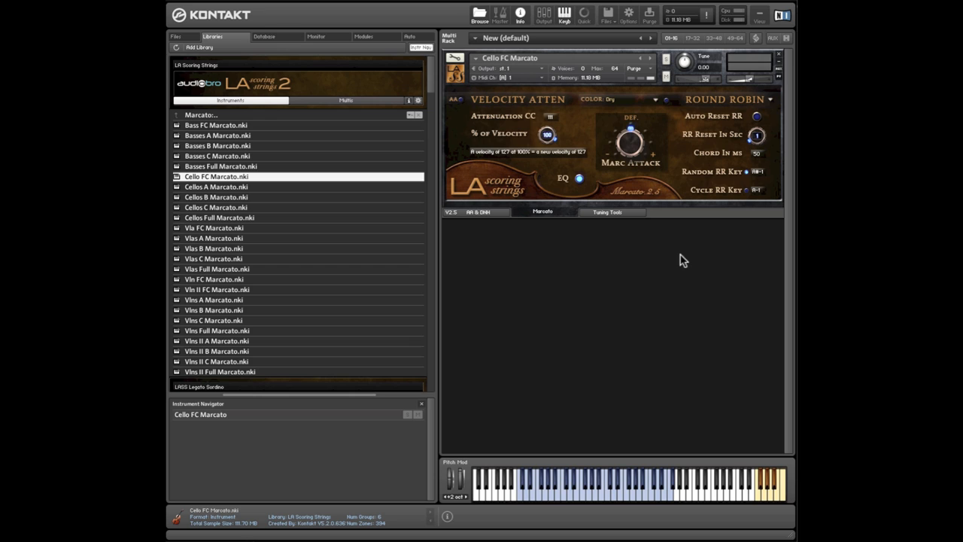
mouse_move(608, 241)
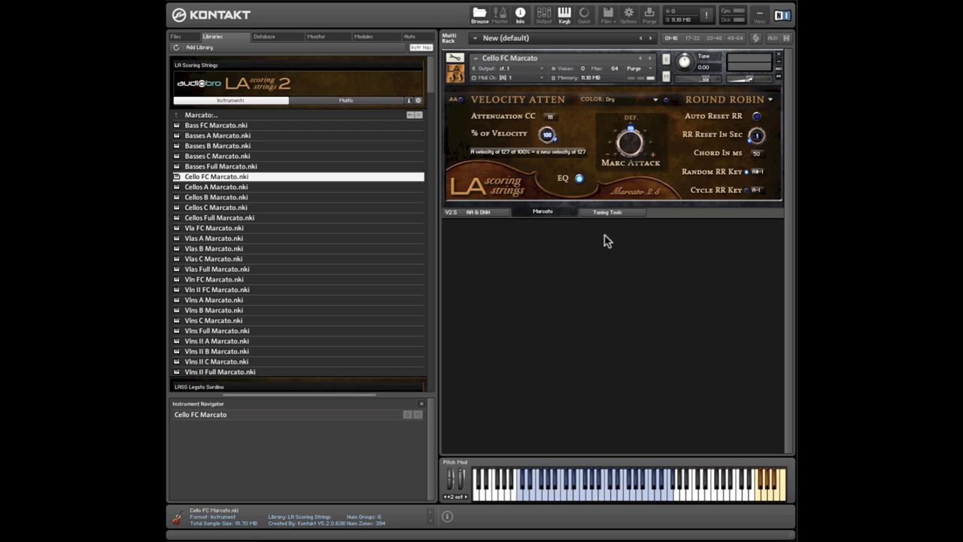
mouse_move(605, 196)
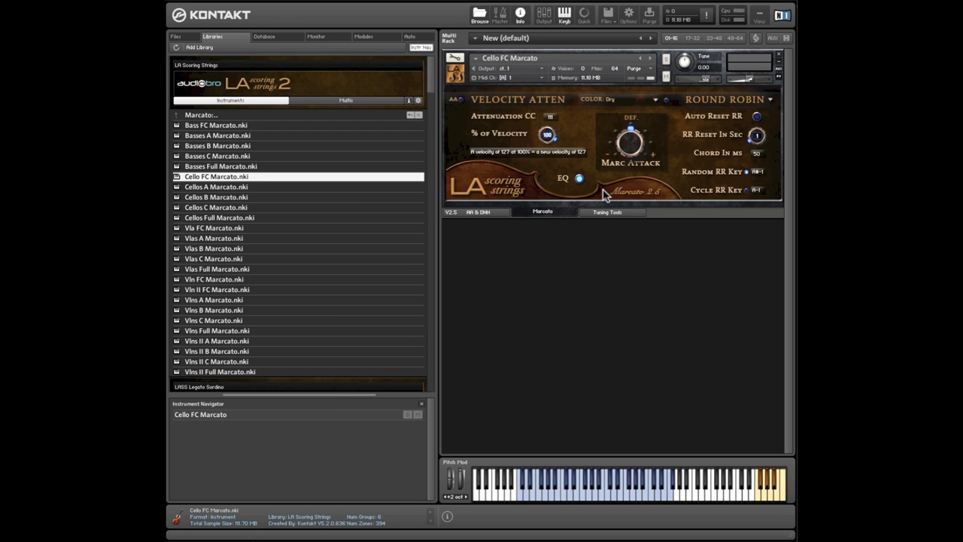
mouse_move(650, 256)
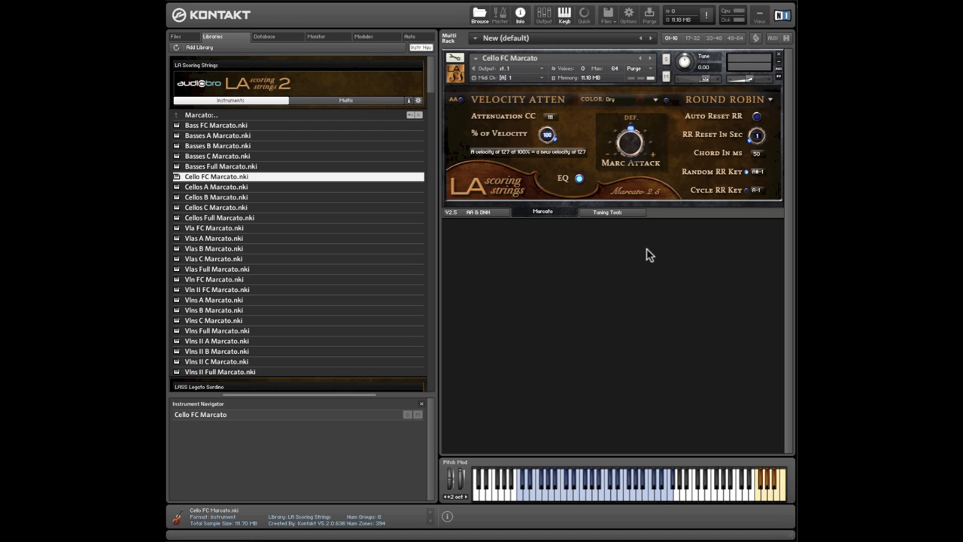
mouse_move(632, 272)
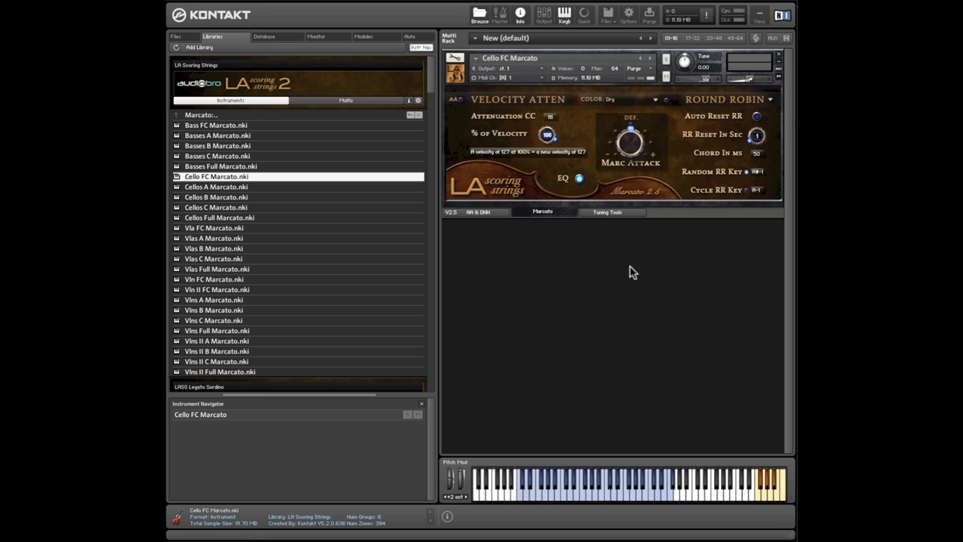
mouse_move(629, 273)
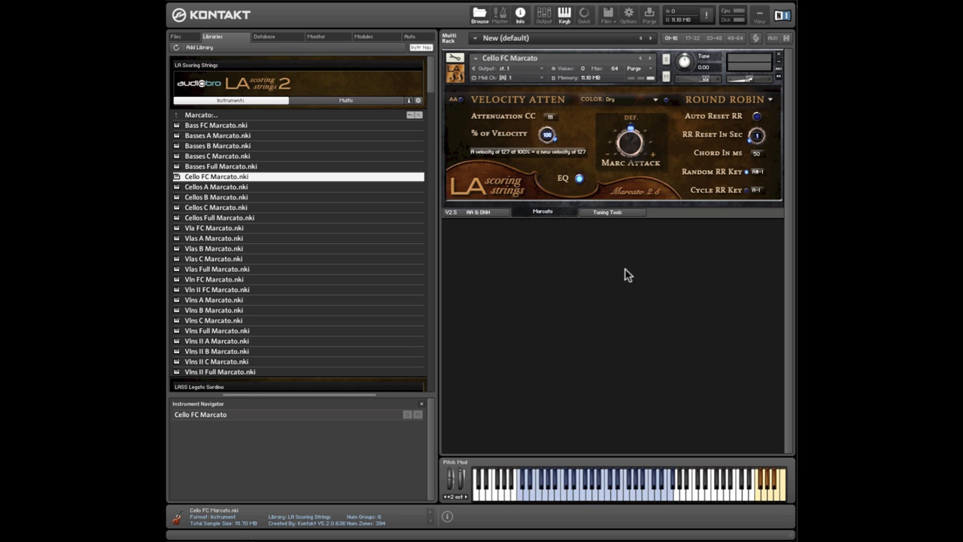
mouse_move(625, 177)
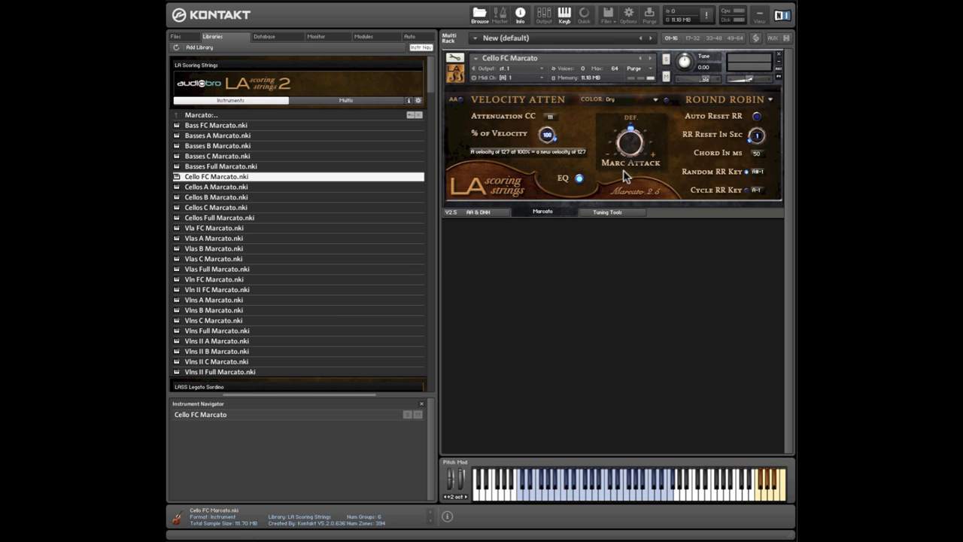
mouse_move(625, 175)
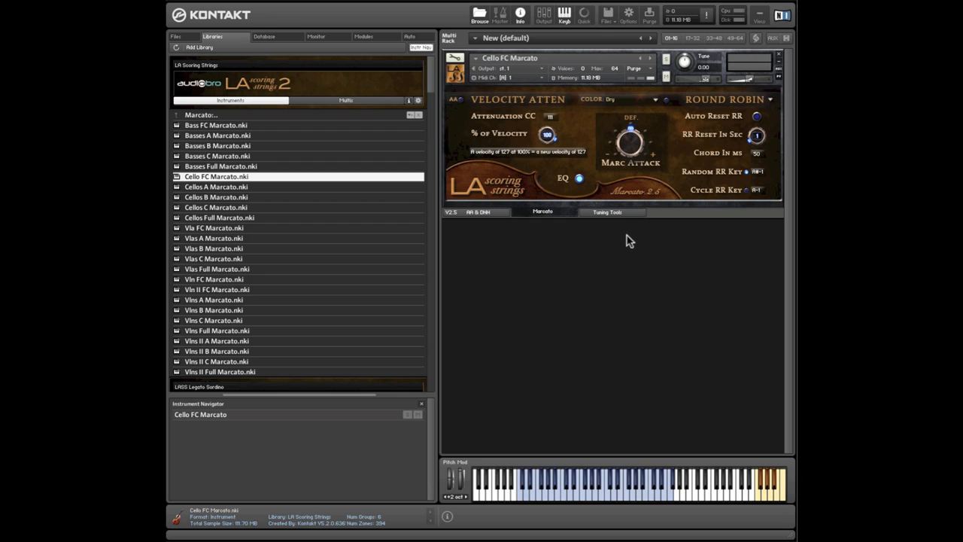
mouse_move(623, 202)
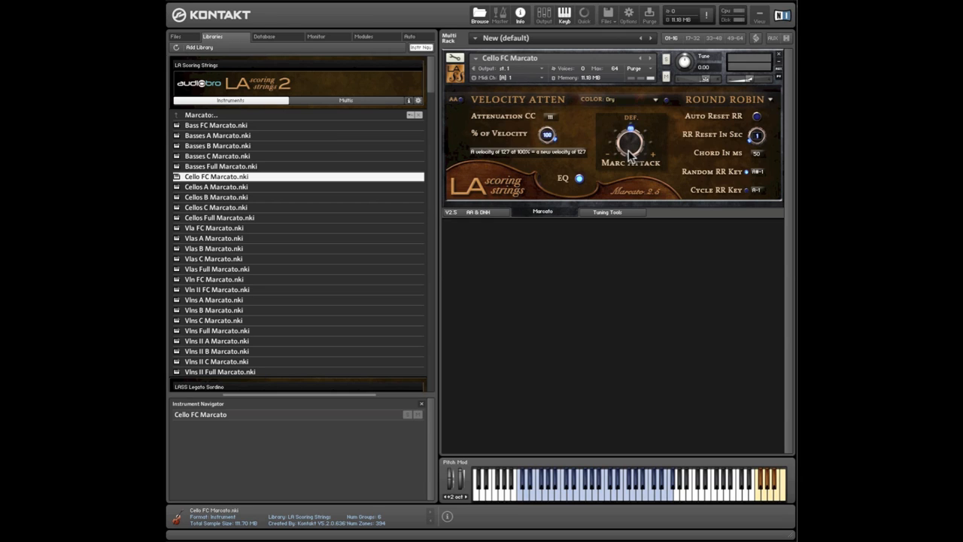
mouse_move(625, 291)
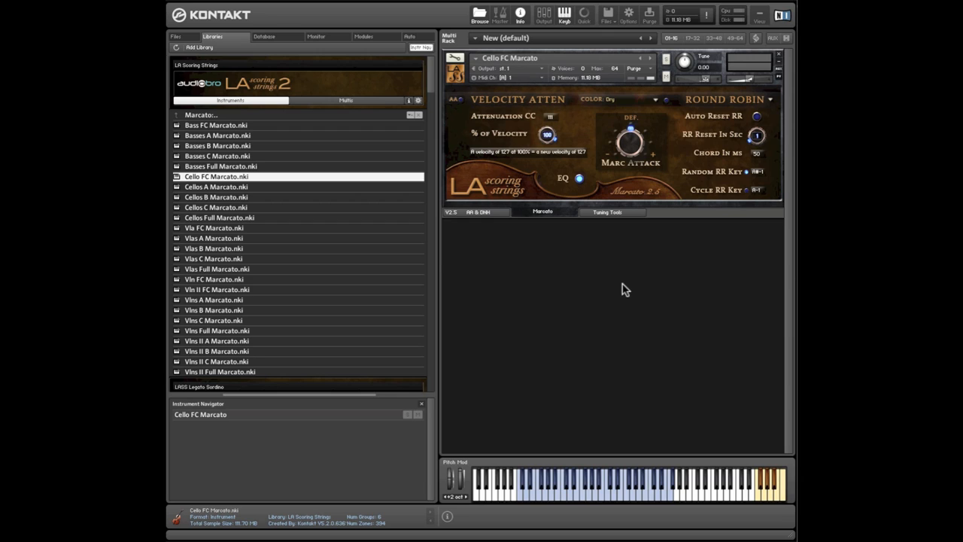
mouse_move(593, 188)
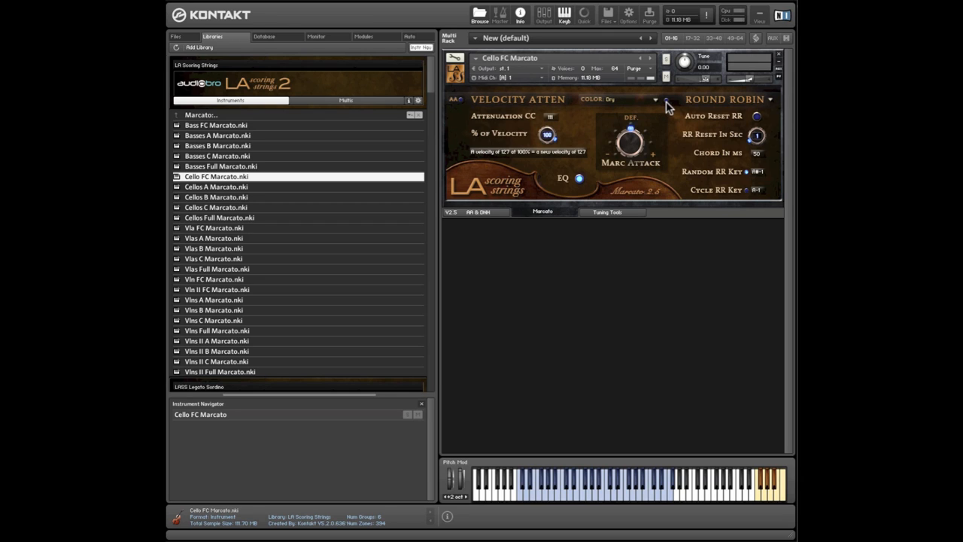
mouse_move(645, 321)
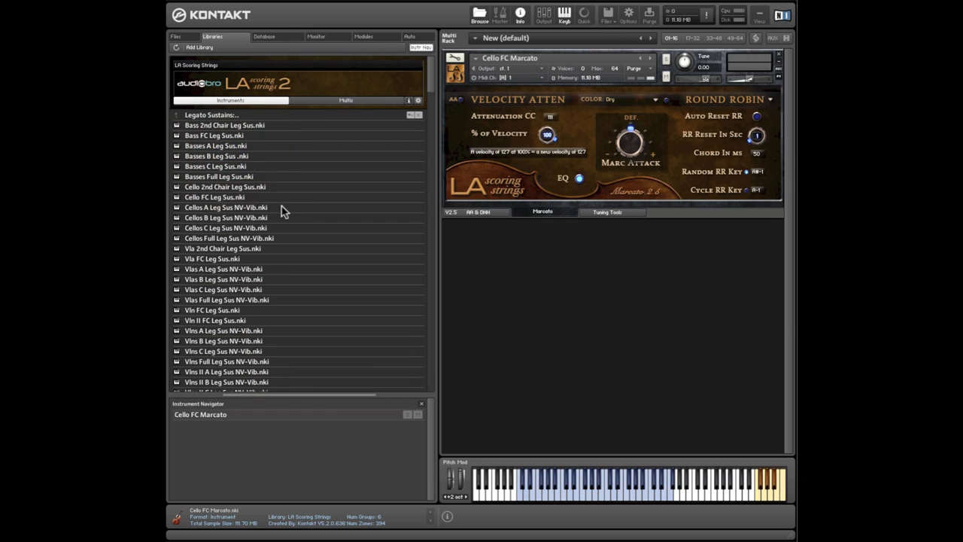
- Load Cello FC Leg Sus.nki from Legato Sustains in place of the marcato cello
double_click(214, 195)
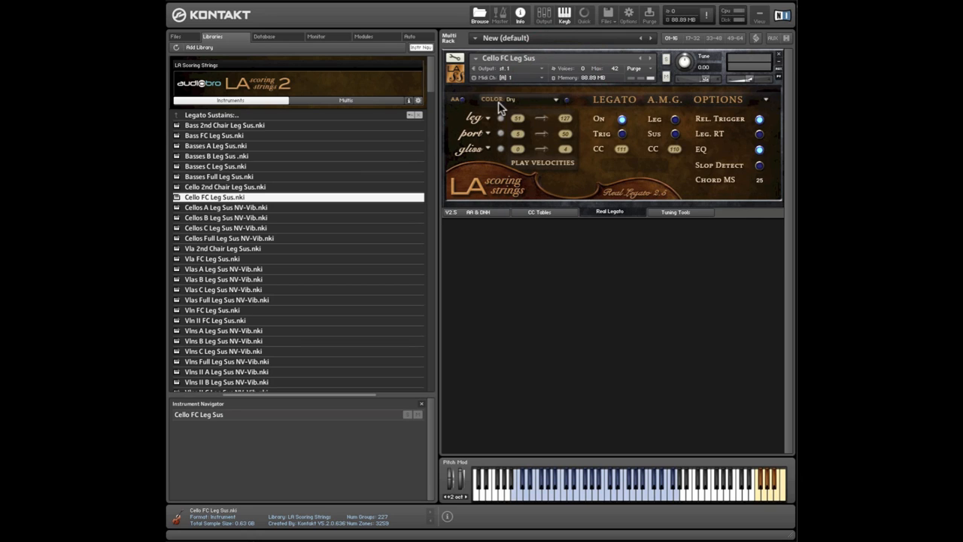
mouse_move(568, 104)
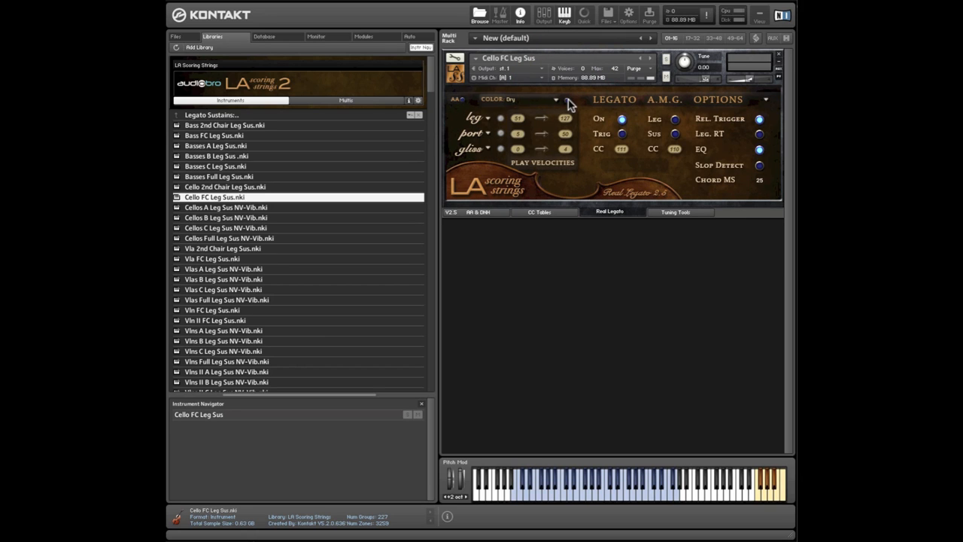
mouse_move(635, 315)
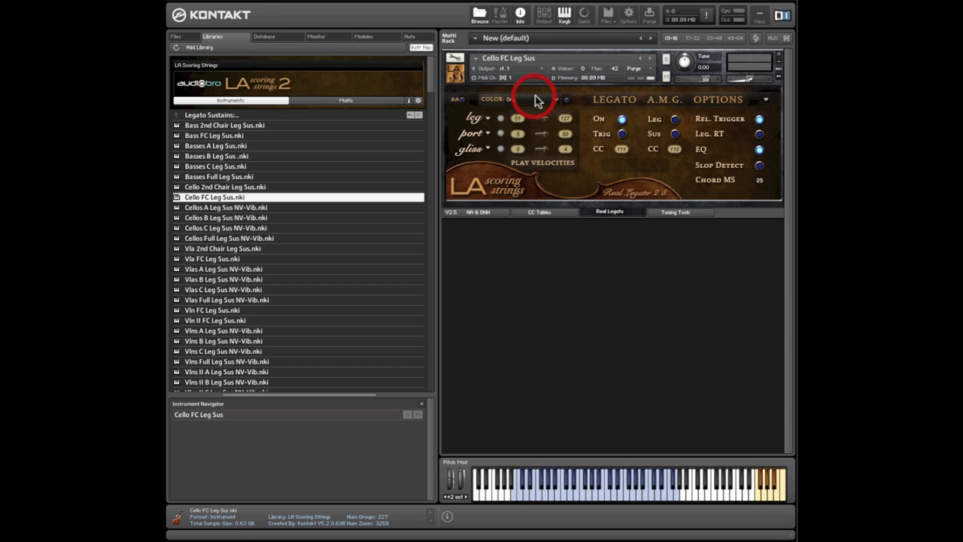
- Set the Cello FC Leg Sus color preset to First Murder from the Basic Presets
left_click(523, 99)
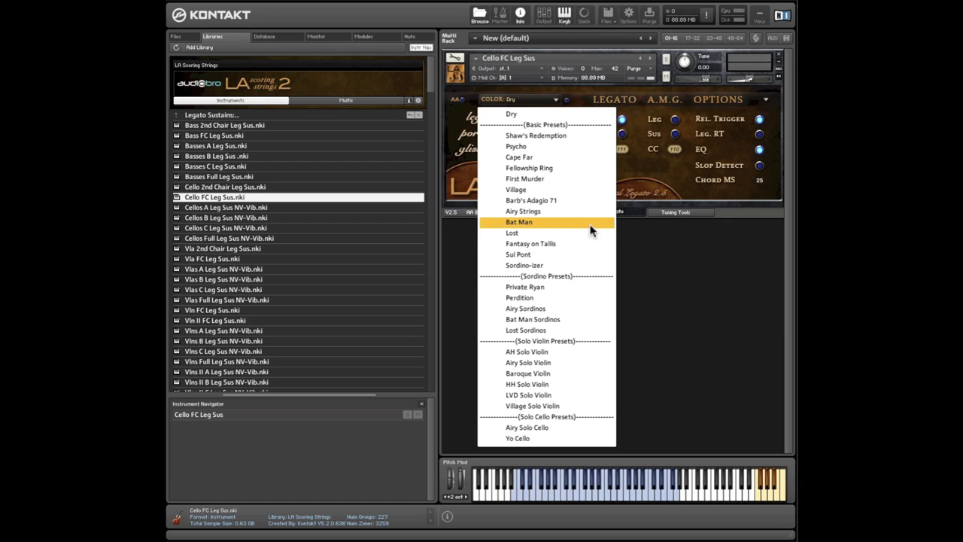
mouse_move(548, 158)
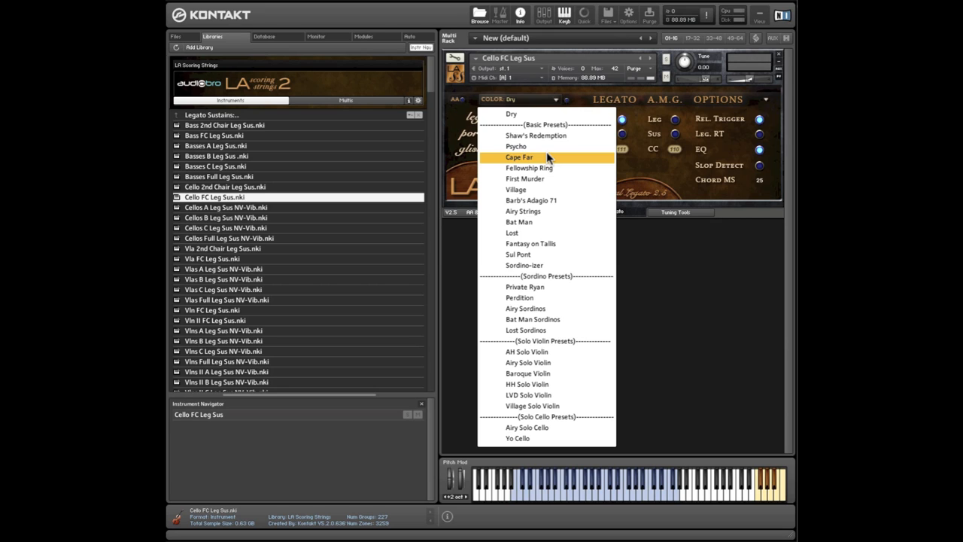
mouse_move(523, 179)
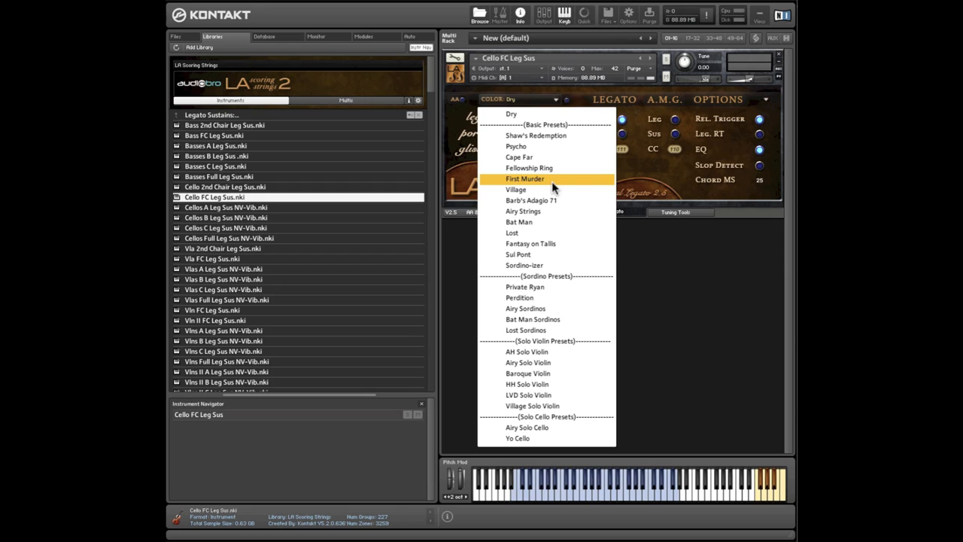
left_click(523, 177)
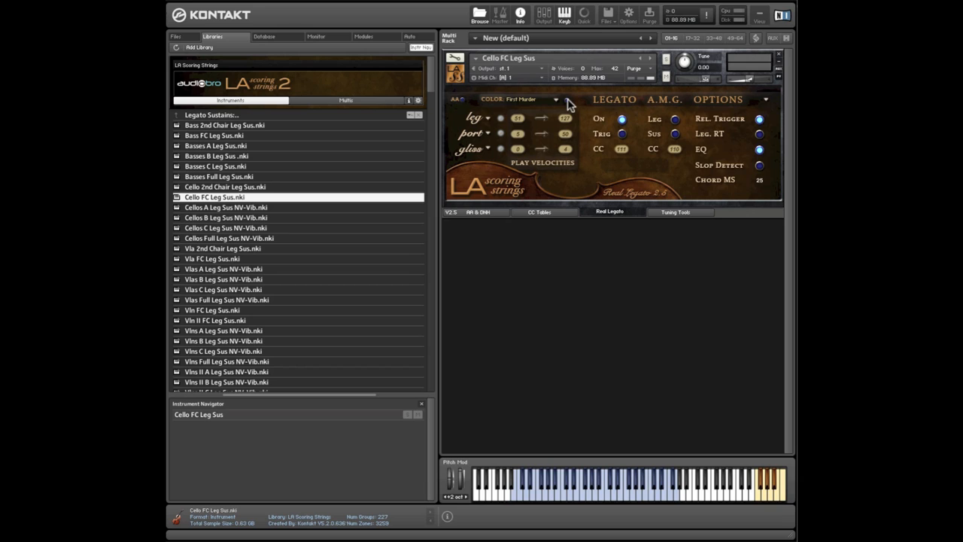
- Show the colour presets menu on the Cello FC Leg Sus legato page
left_click(759, 149)
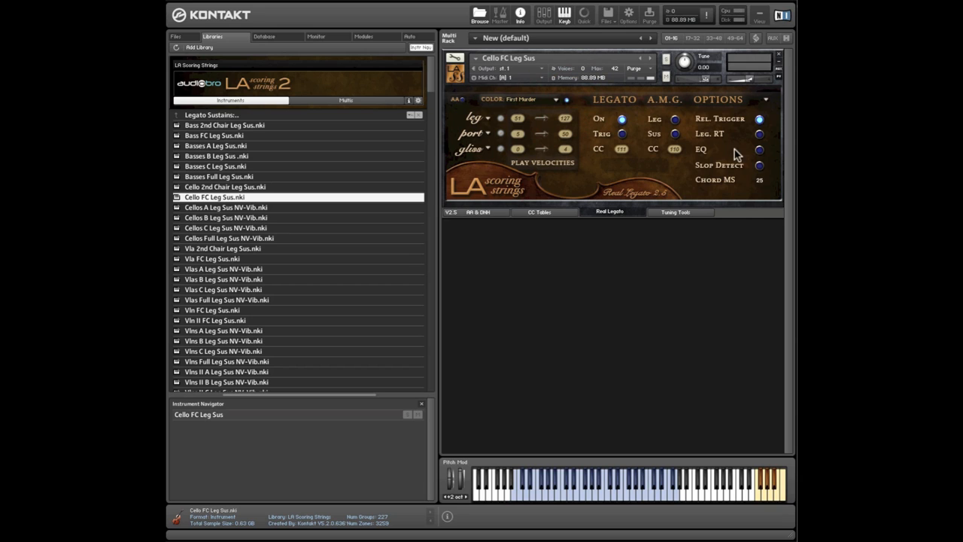
mouse_move(570, 108)
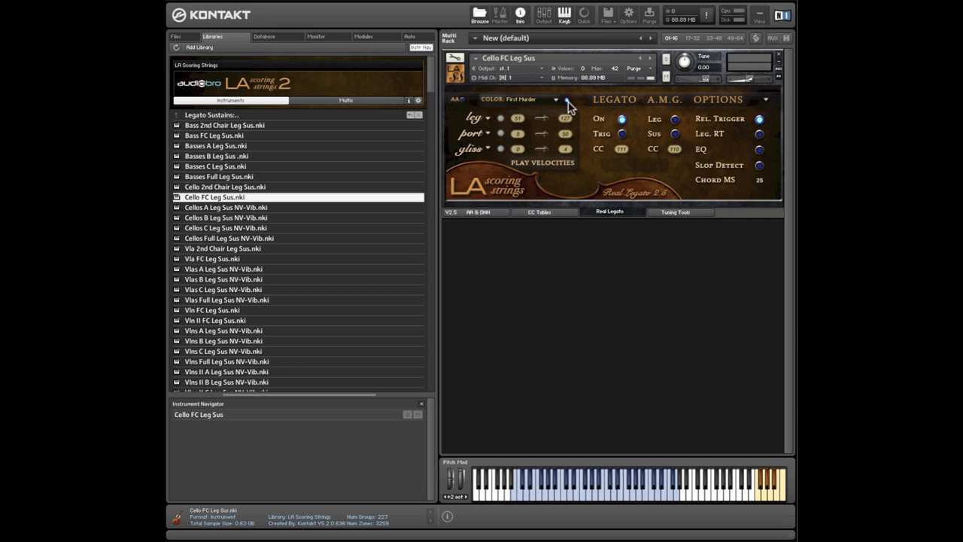
mouse_move(574, 108)
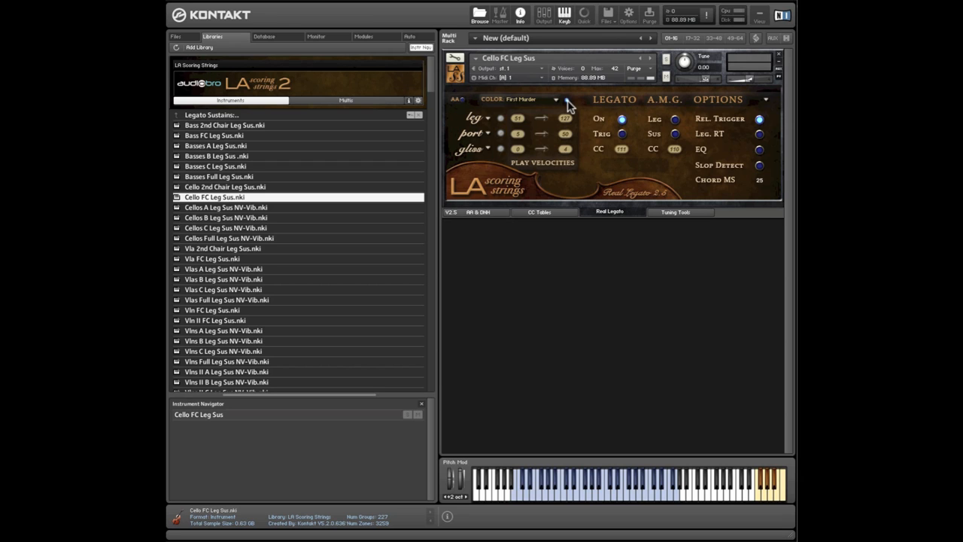
mouse_move(568, 105)
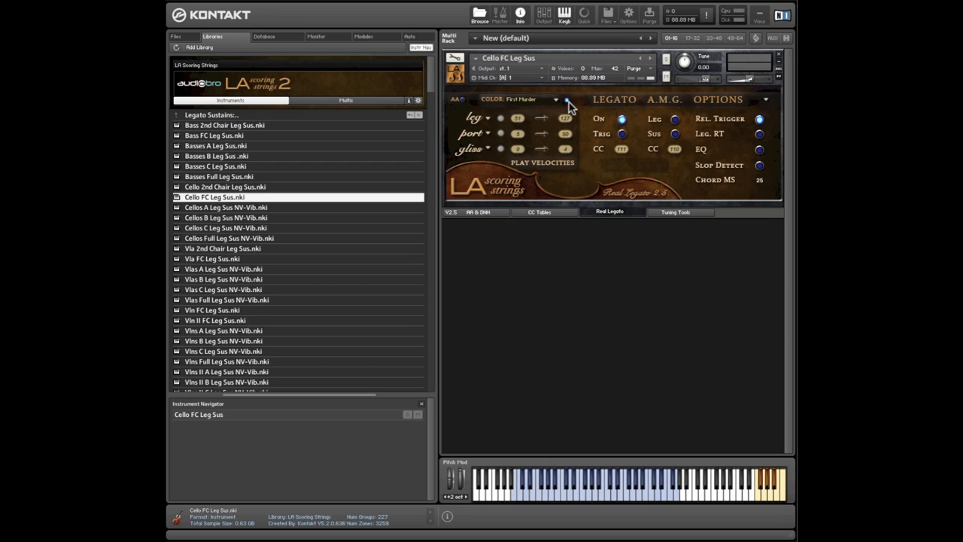
mouse_move(665, 247)
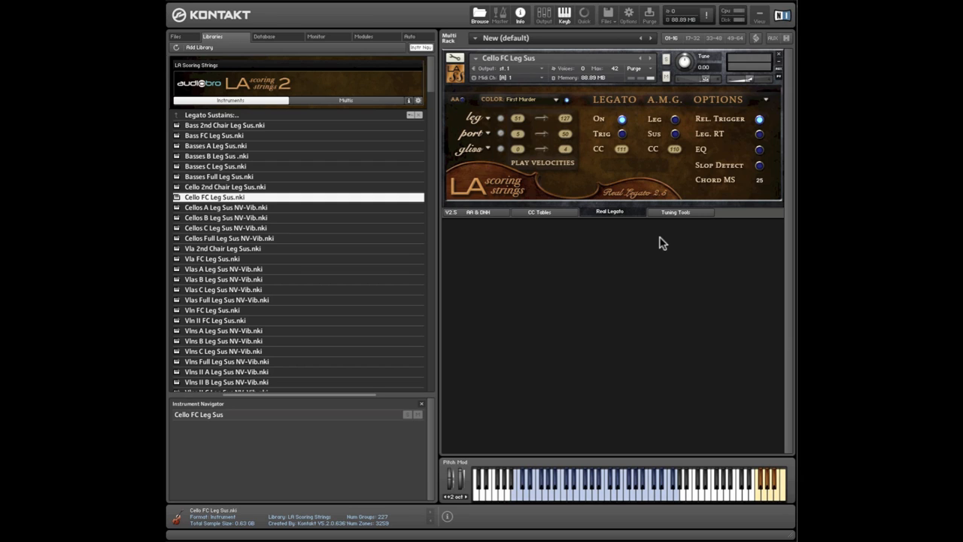
mouse_move(569, 104)
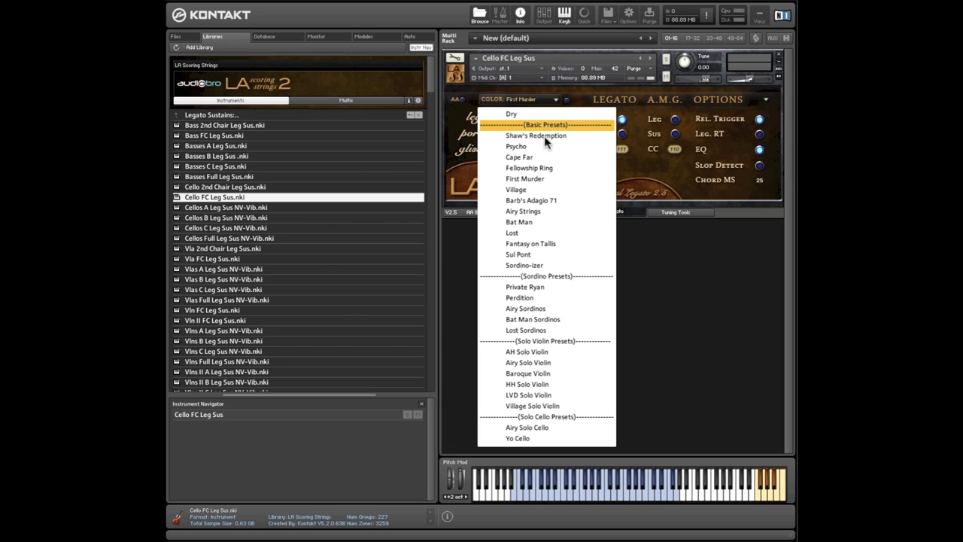
mouse_move(541, 132)
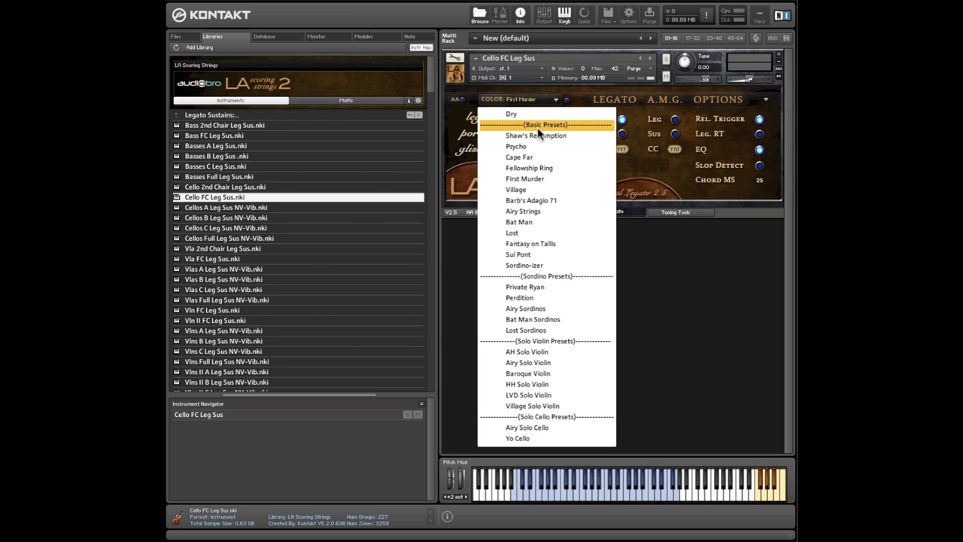
mouse_move(538, 265)
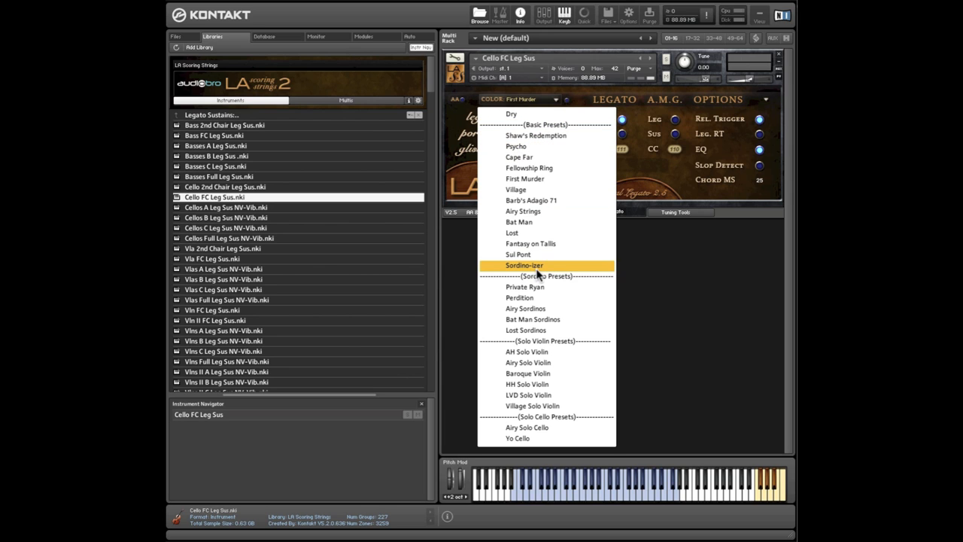
mouse_move(534, 274)
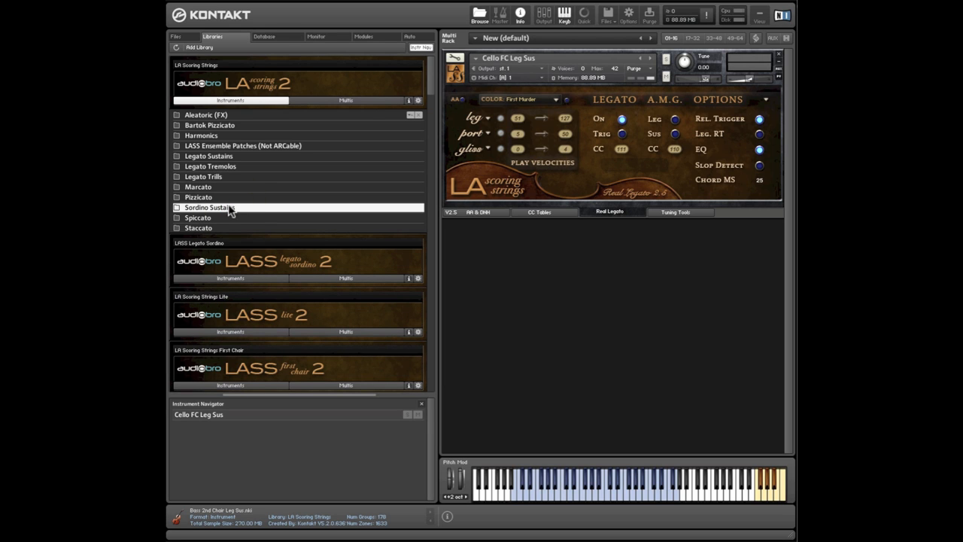
mouse_move(273, 268)
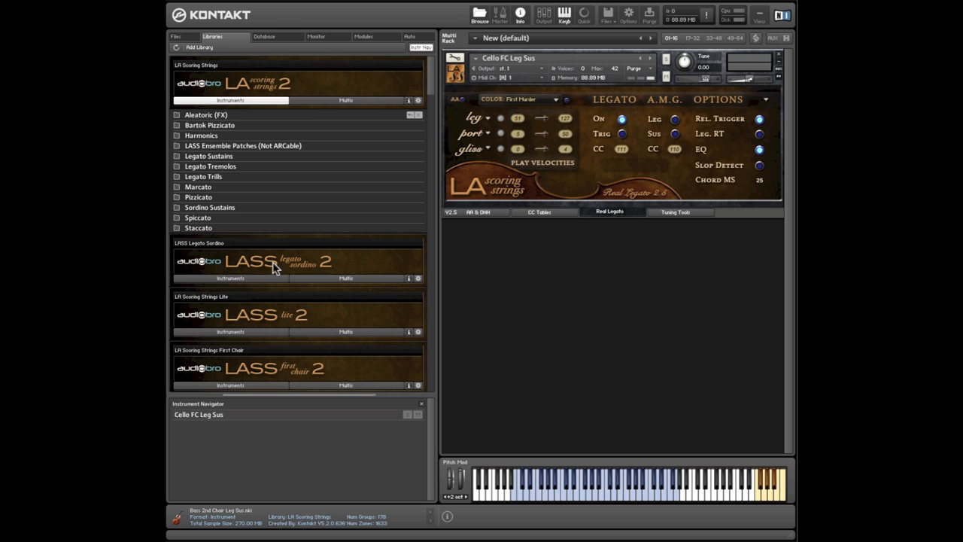
mouse_move(680, 259)
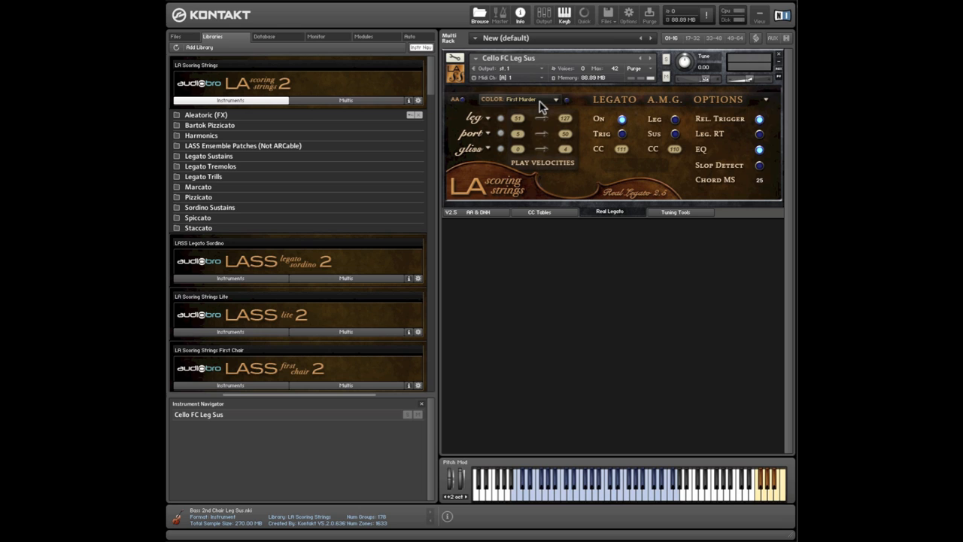
mouse_move(489, 121)
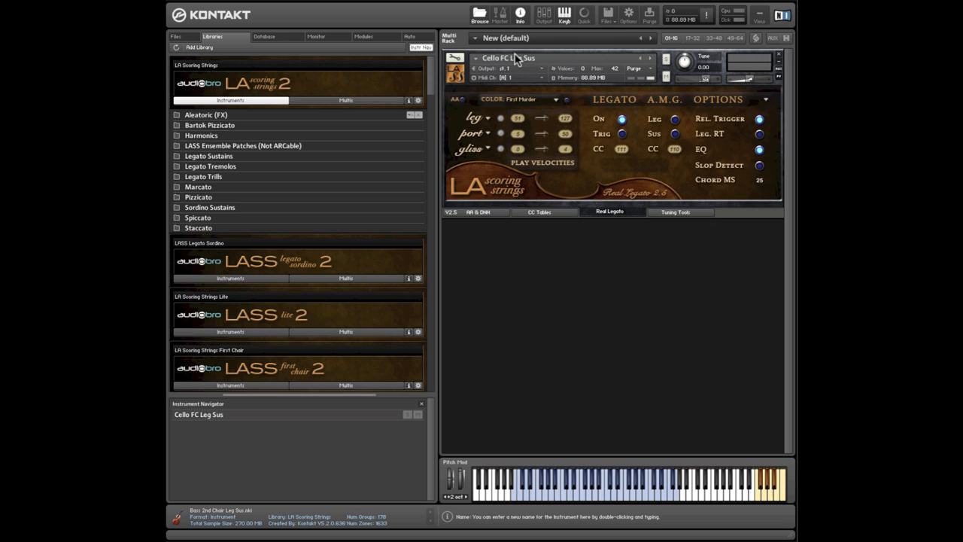
mouse_move(659, 262)
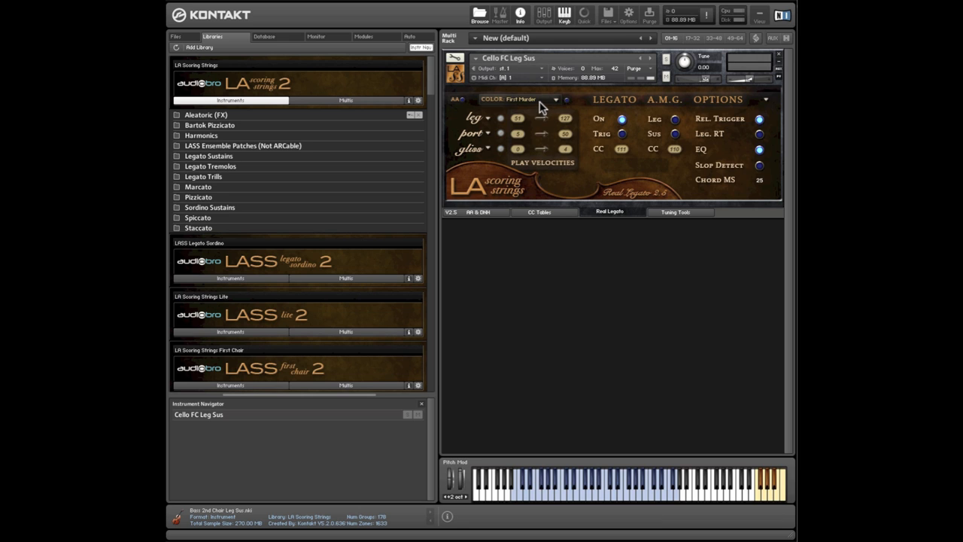
- Switch the cello legato patch's colour preset from First Murder to Sordino-izer
left_click(519, 99)
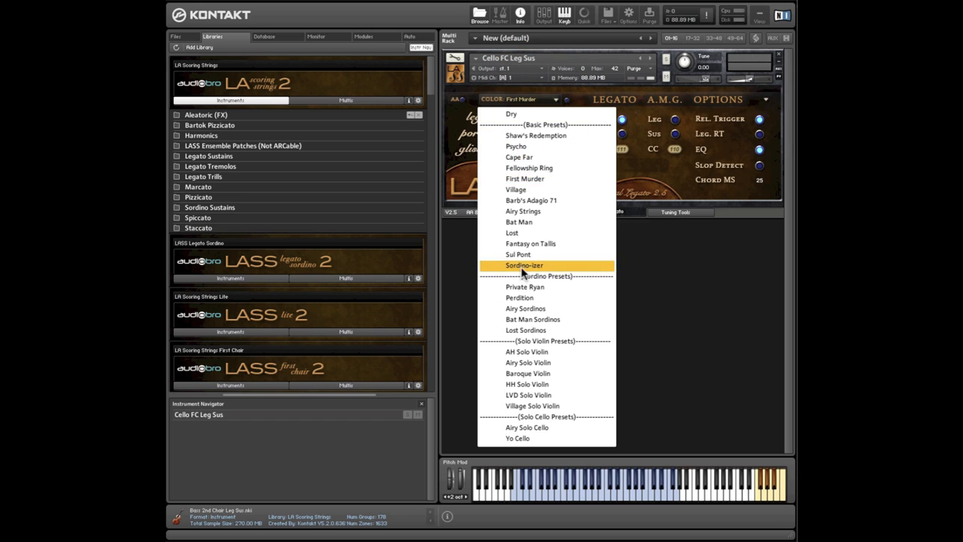
left_click(524, 265)
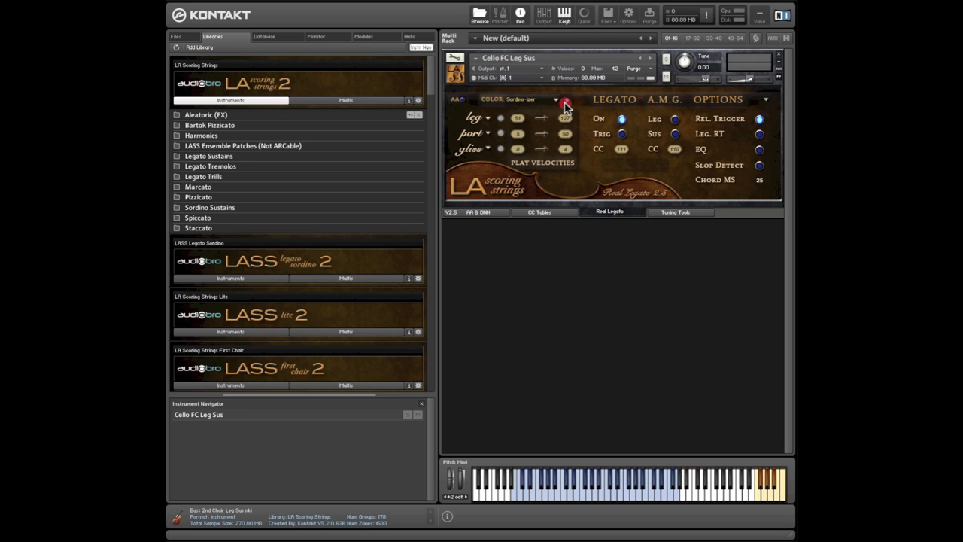
mouse_move(585, 107)
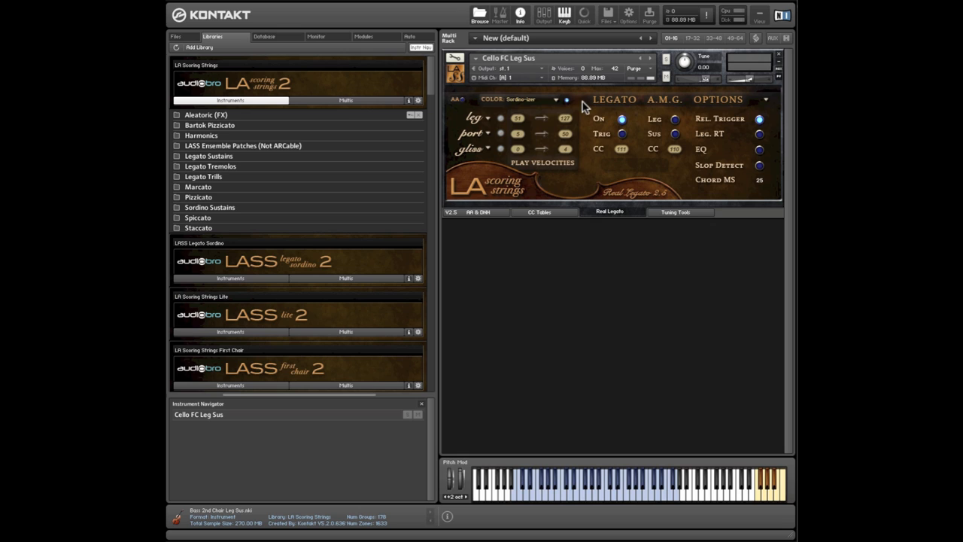
mouse_move(569, 108)
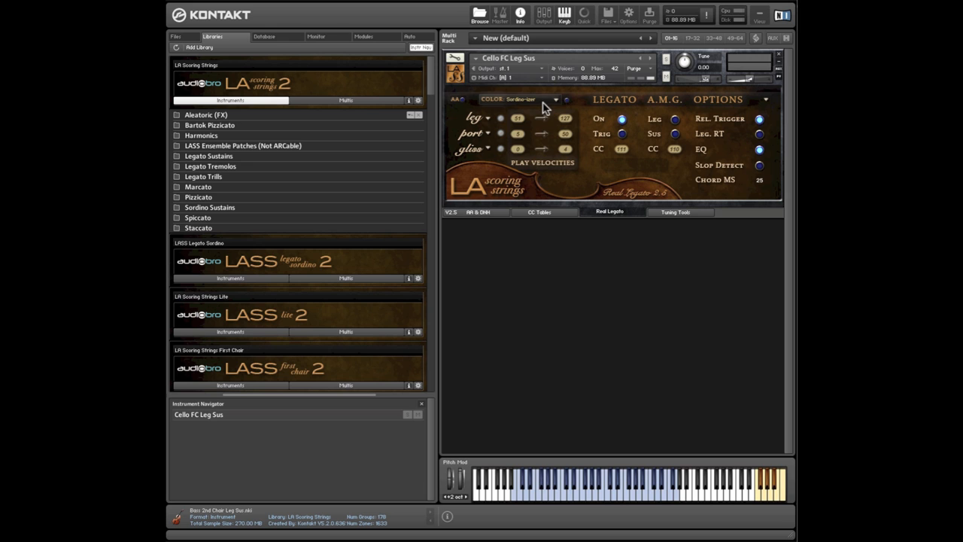
left_click(210, 208)
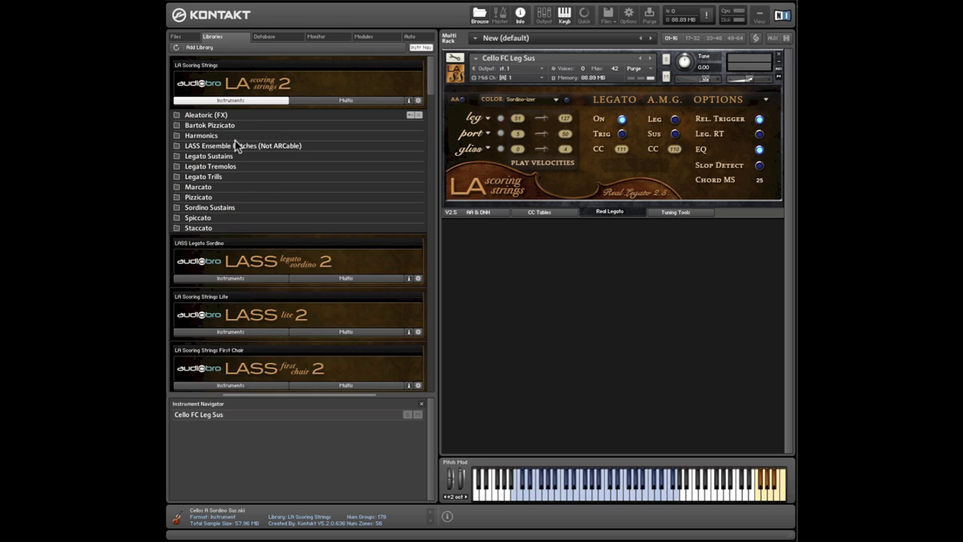
- Load Cellos A Leg Sus NV-Vib.nki from the Legato Sustains folder
left_click(208, 155)
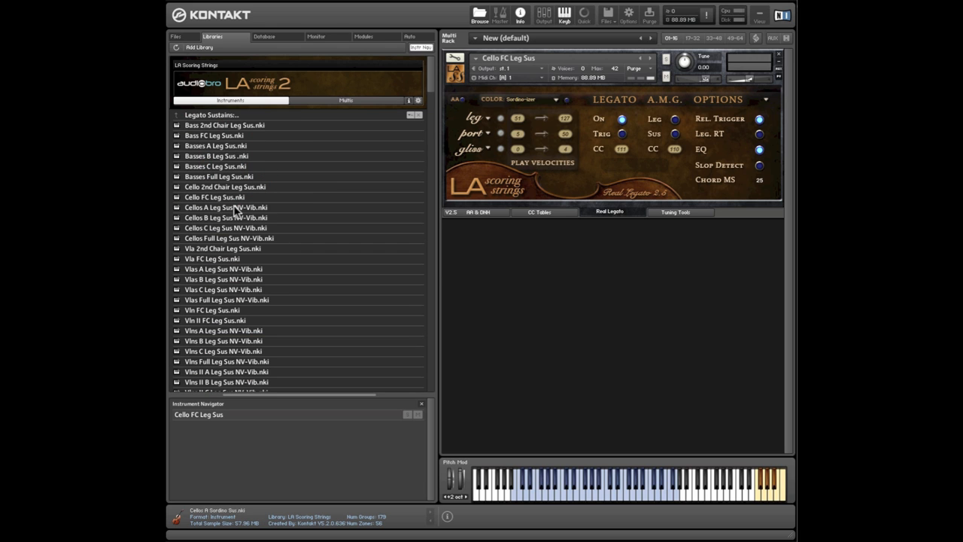
left_click(225, 208)
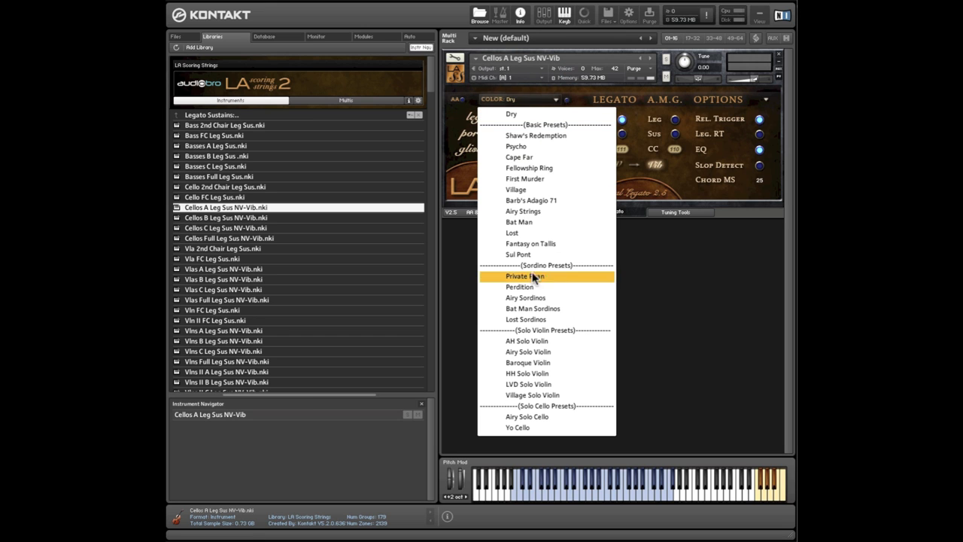
mouse_move(557, 254)
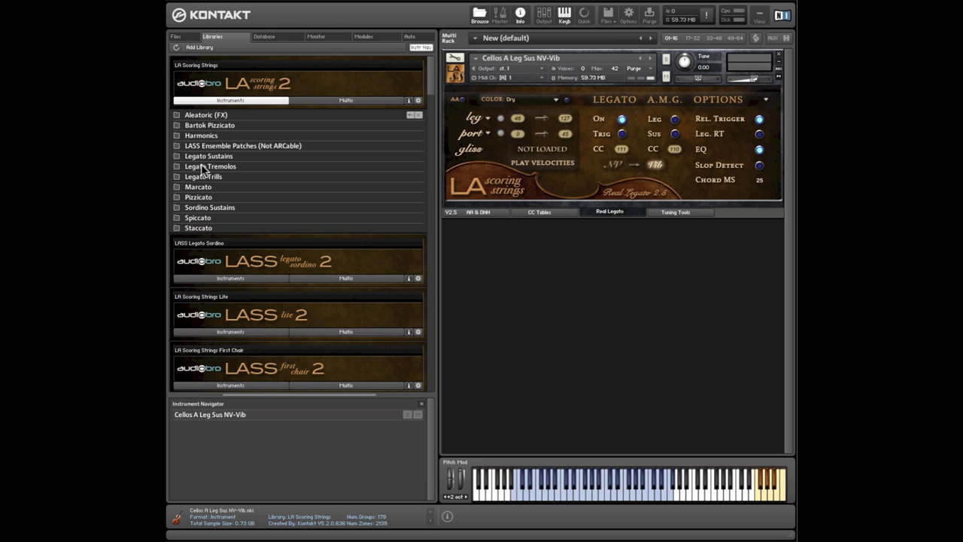
- Load Cellos A Tremolo Legato.nki from Legato Tremolos and check its colour presets, leaving Dry
left_click(210, 166)
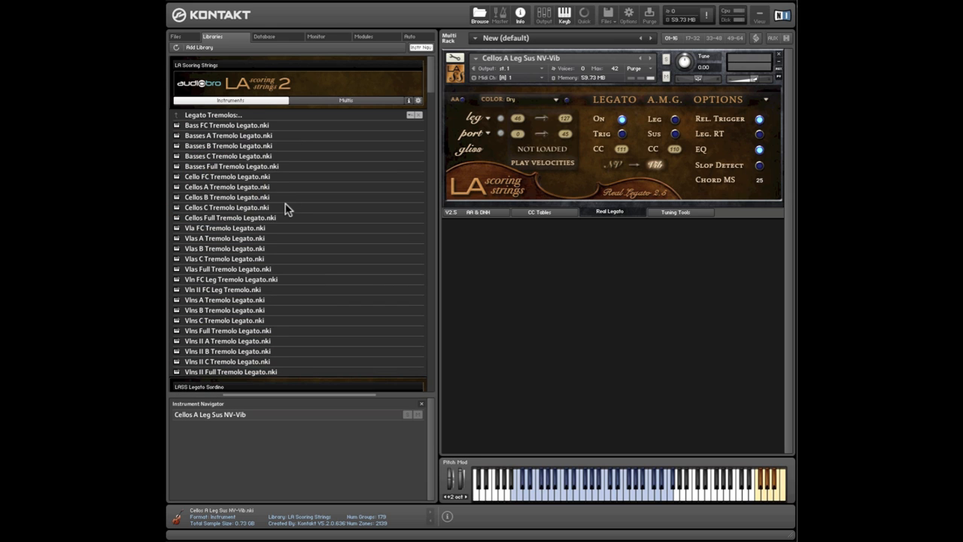
double_click(226, 187)
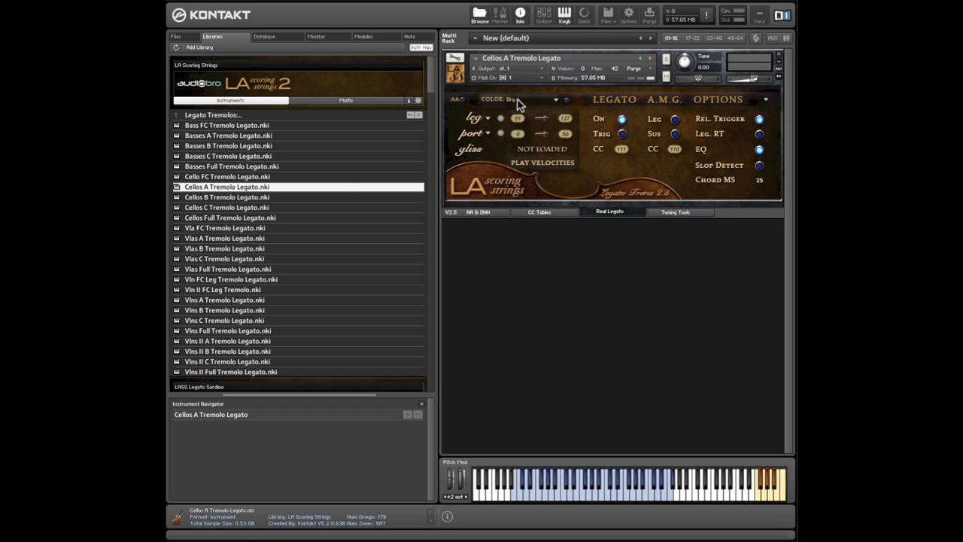
left_click(519, 99)
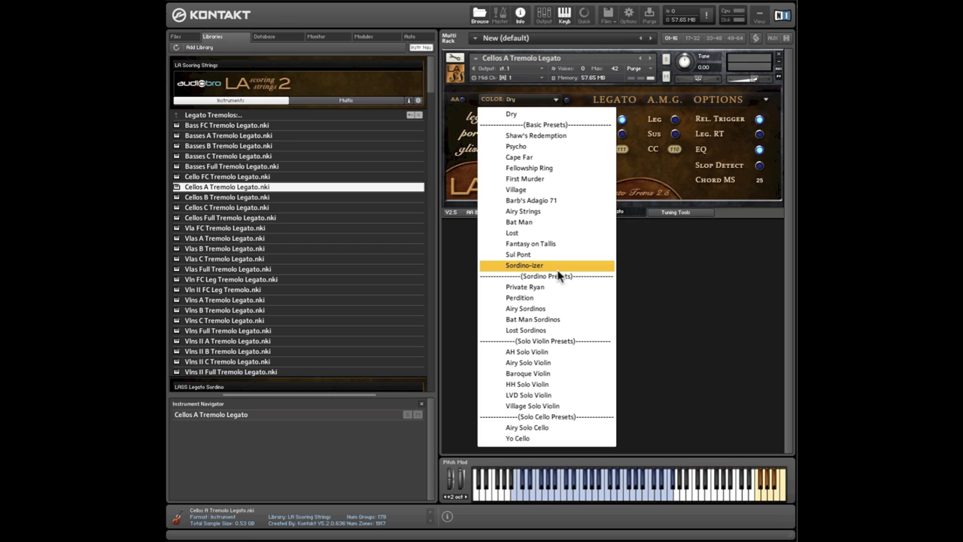
mouse_move(570, 271)
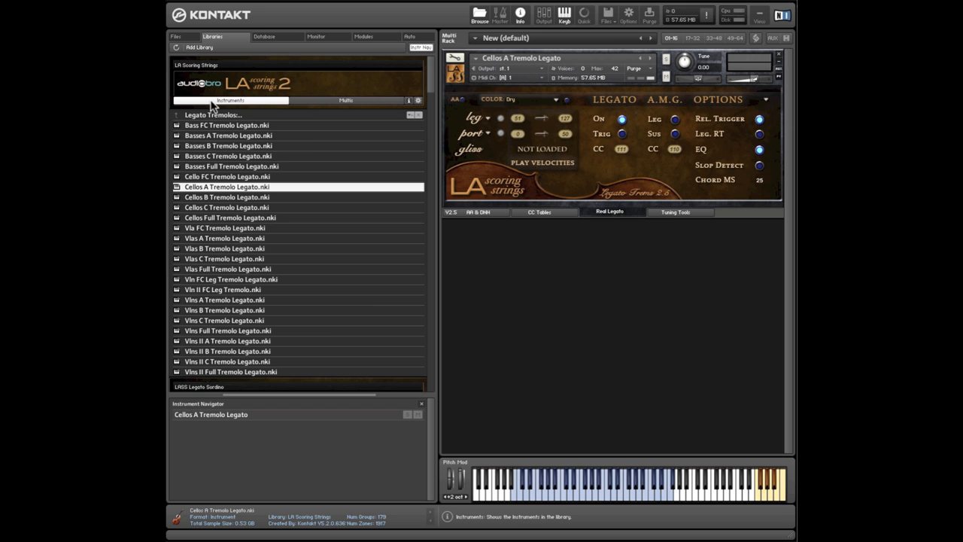
- From the library root, load Cellos A Pizzicato then Cellos B Harmonics.nki from the Harmonics folder
left_click(214, 114)
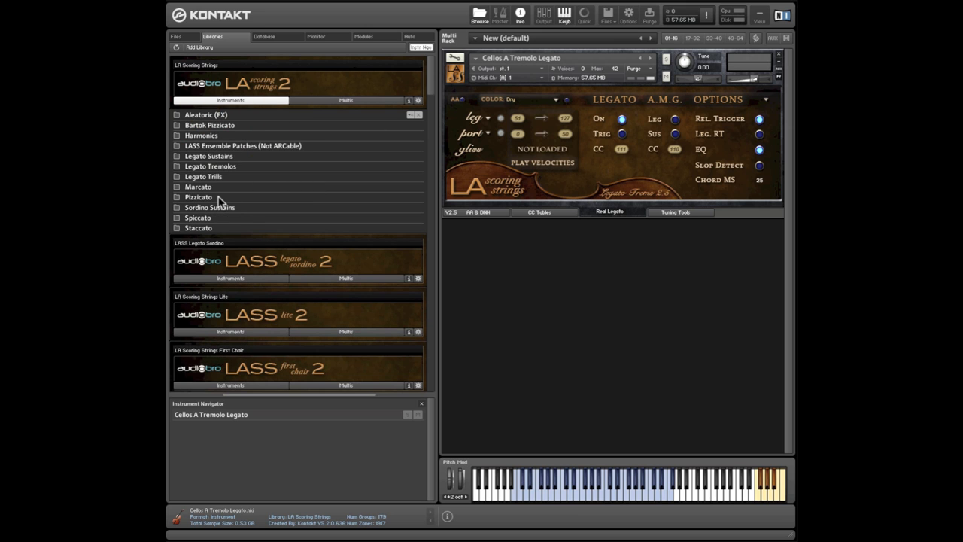
left_click(199, 196)
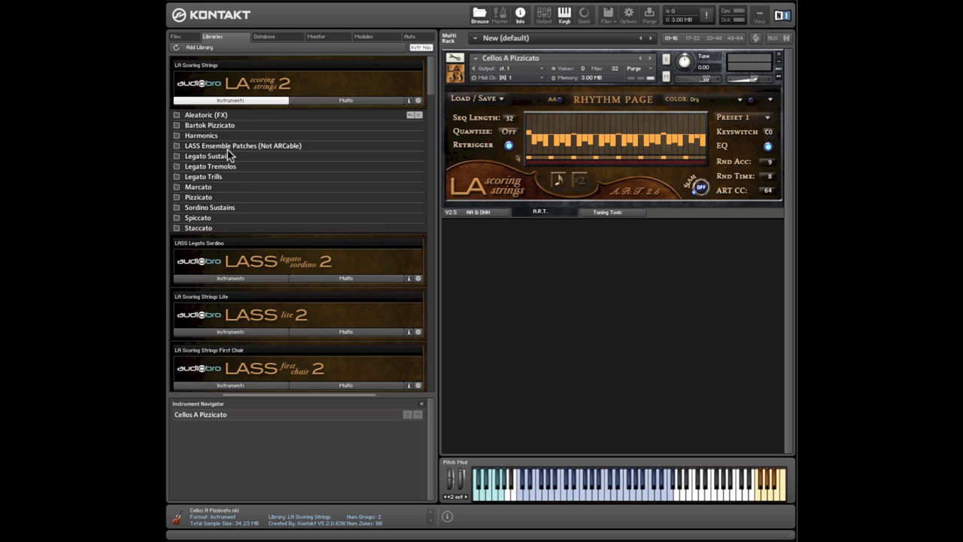
left_click(202, 135)
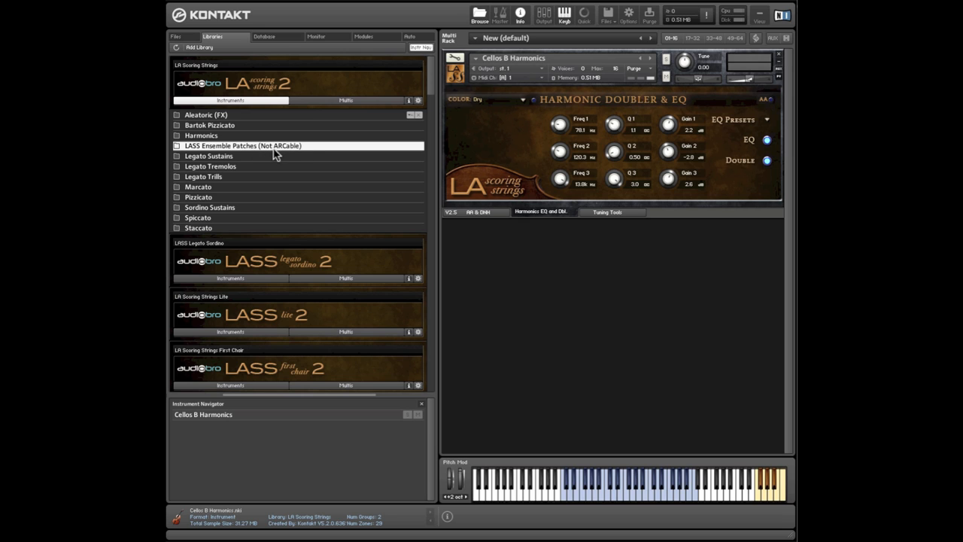
mouse_move(414, 269)
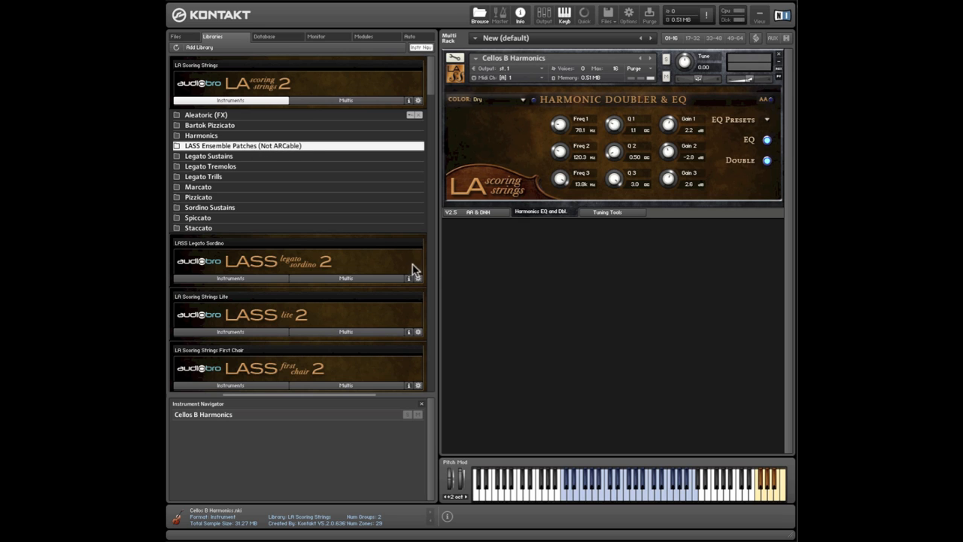
mouse_move(259, 208)
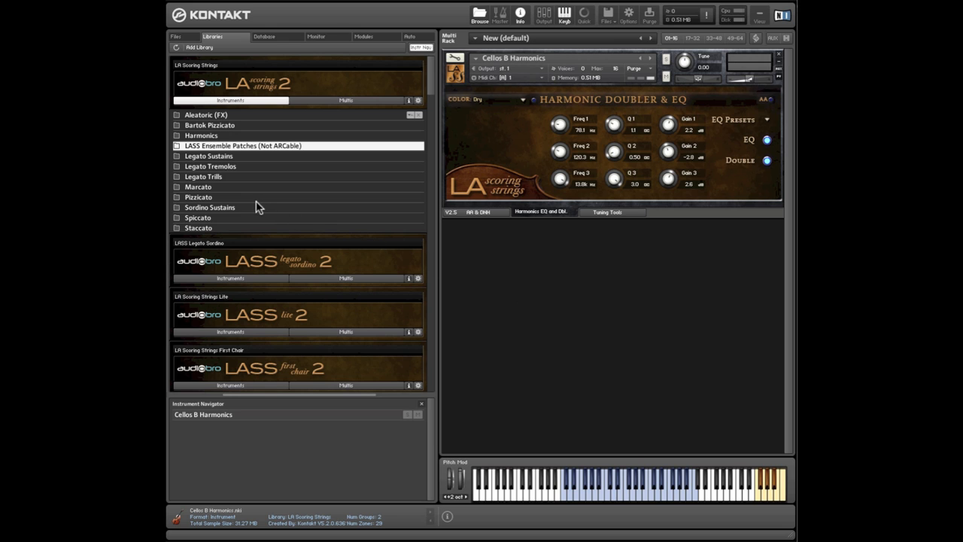
mouse_move(223, 228)
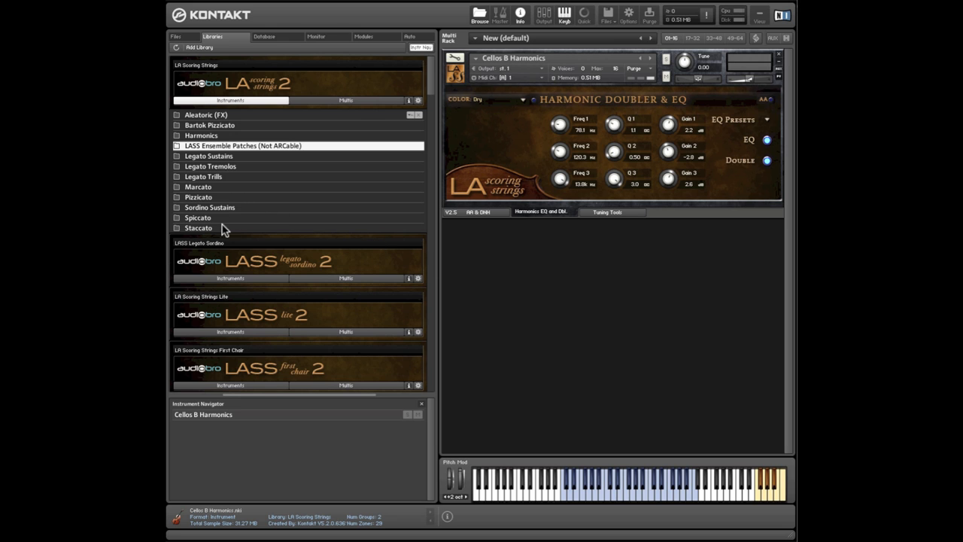
left_click(199, 227)
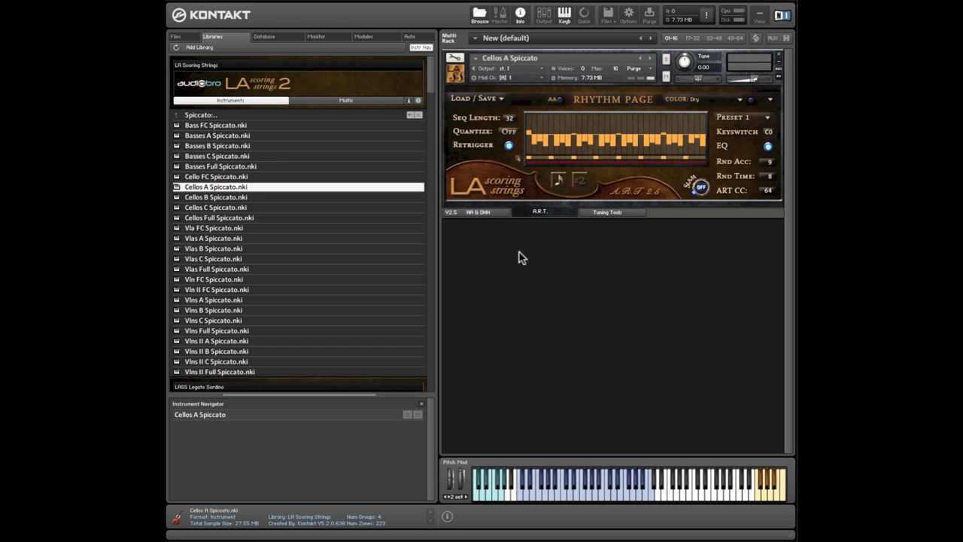
mouse_move(735, 198)
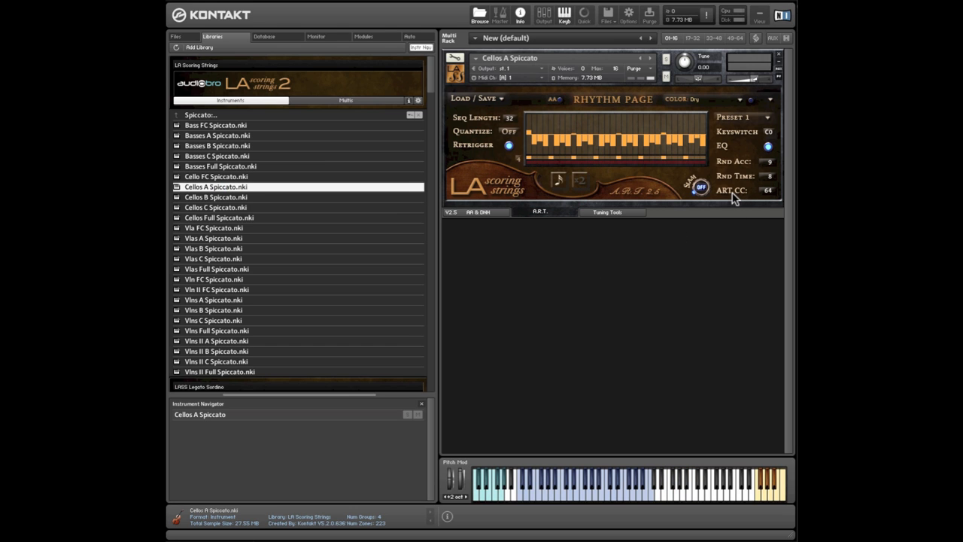
mouse_move(765, 204)
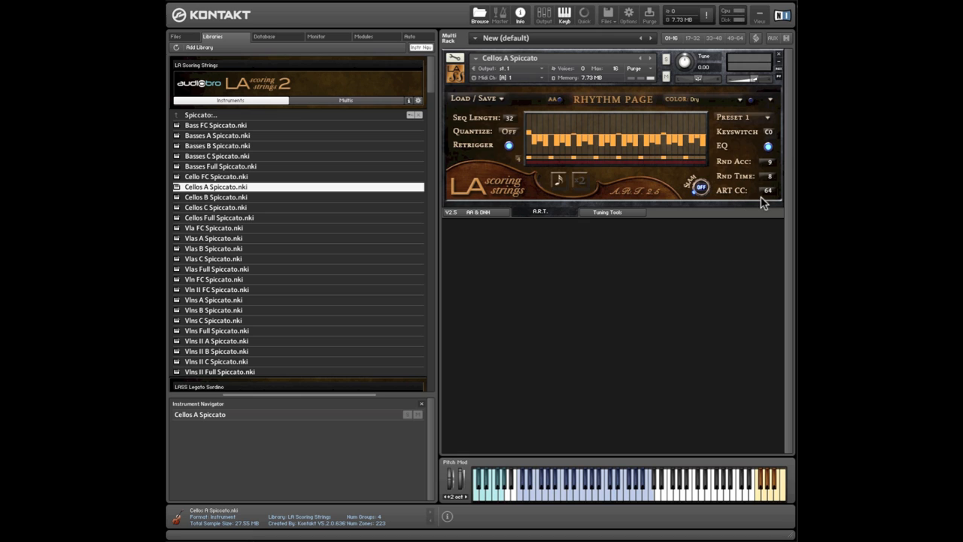
mouse_move(767, 208)
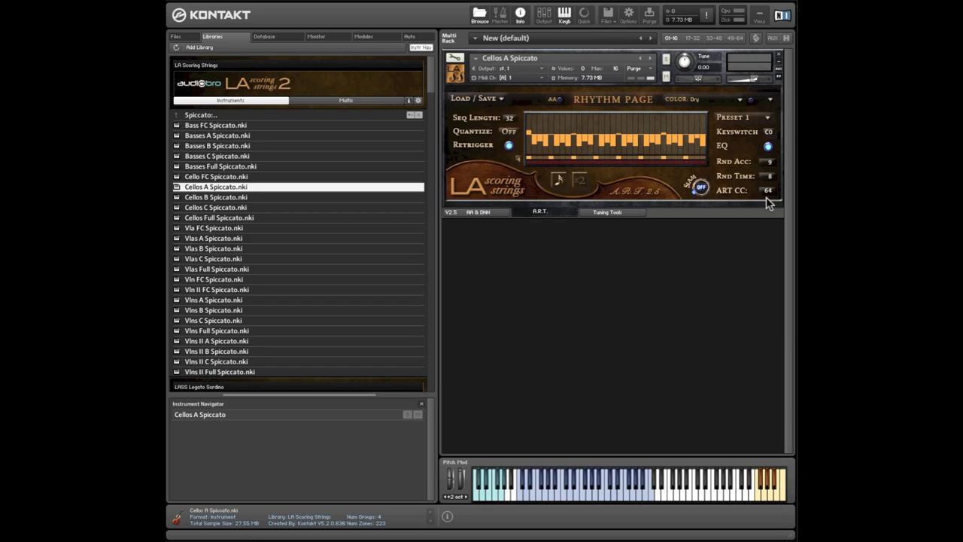
mouse_move(745, 197)
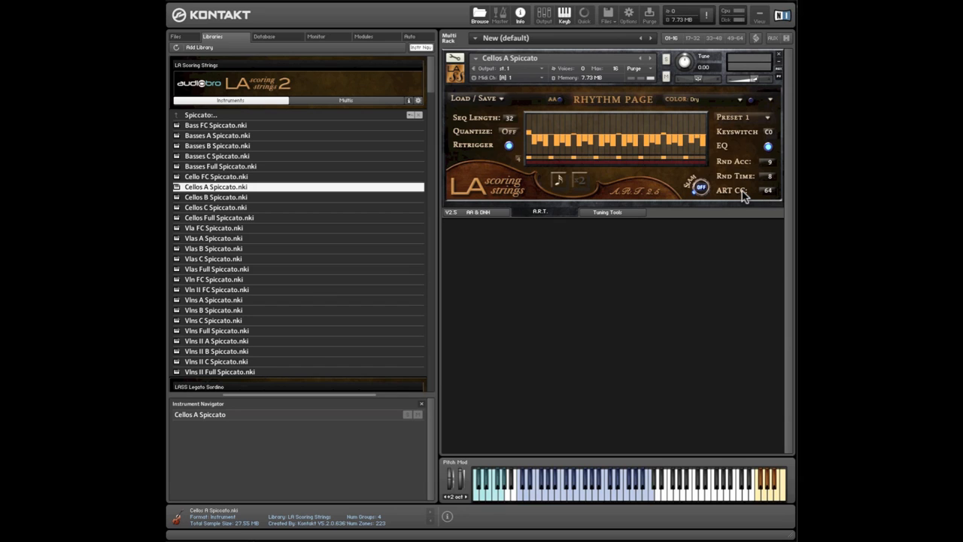
mouse_move(559, 143)
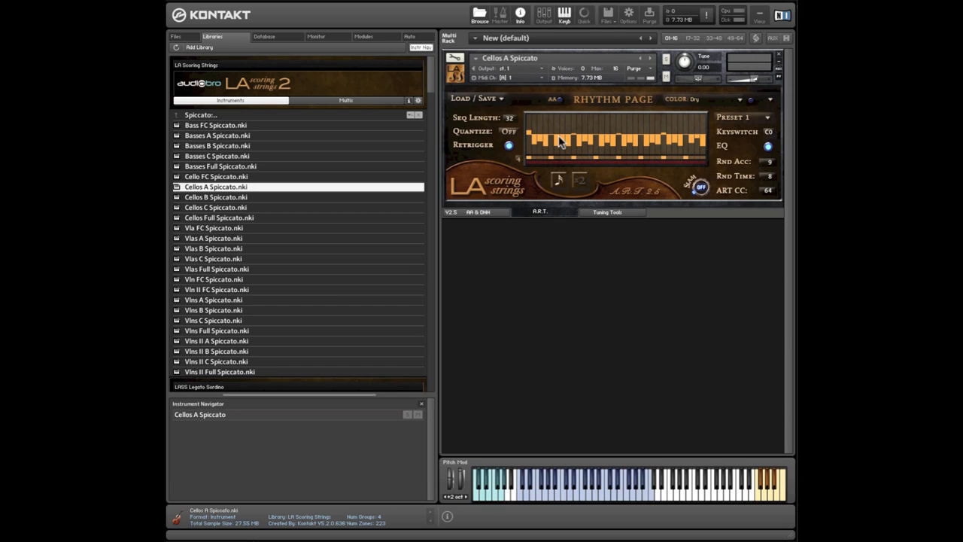
mouse_move(589, 155)
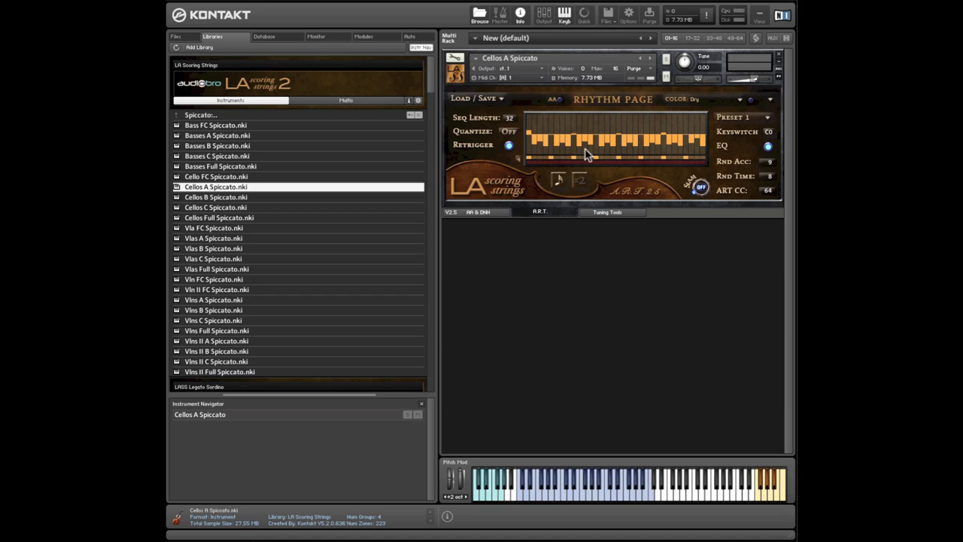
mouse_move(744, 199)
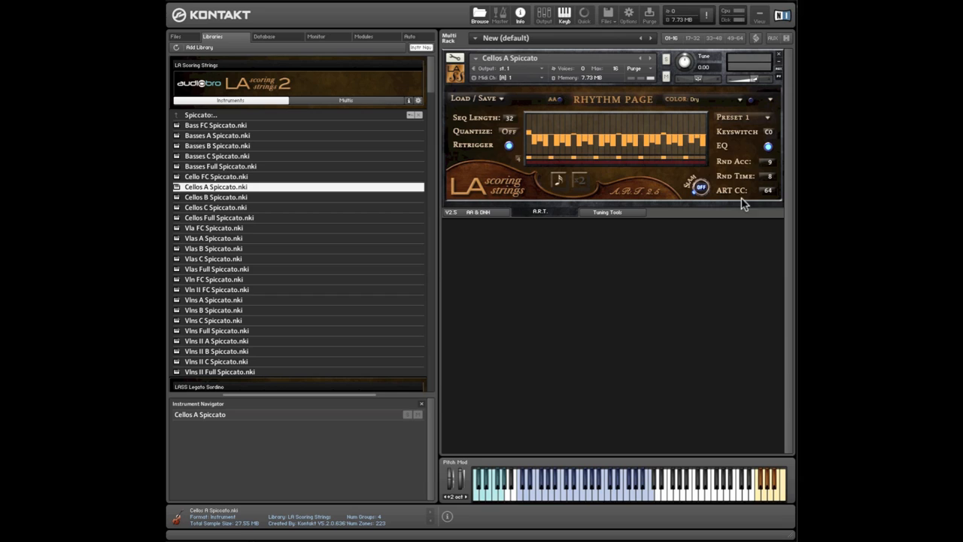
mouse_move(728, 265)
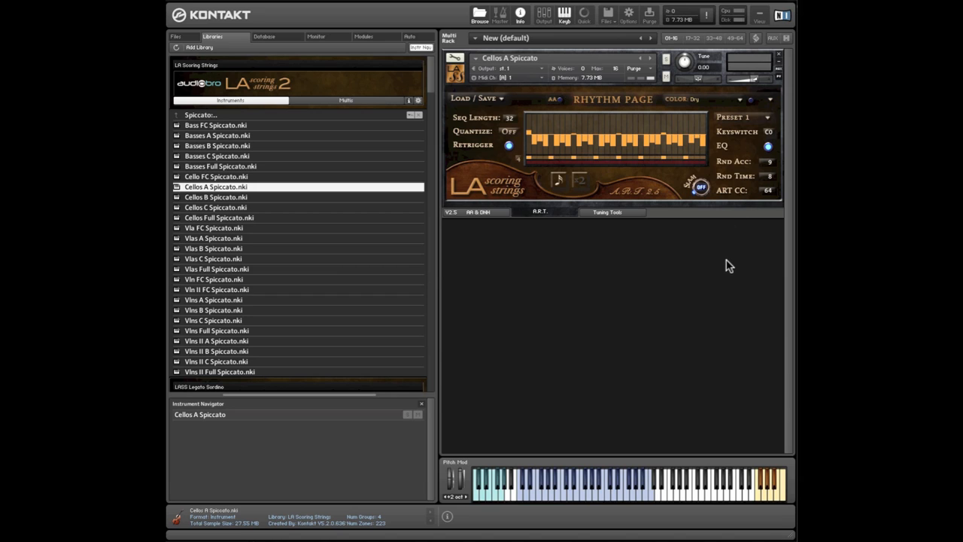
mouse_move(580, 148)
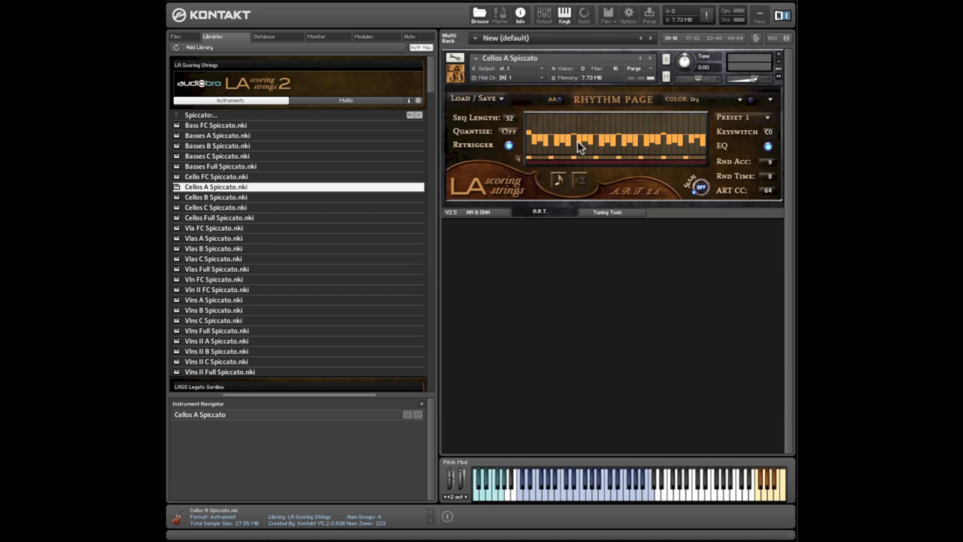
mouse_move(466, 246)
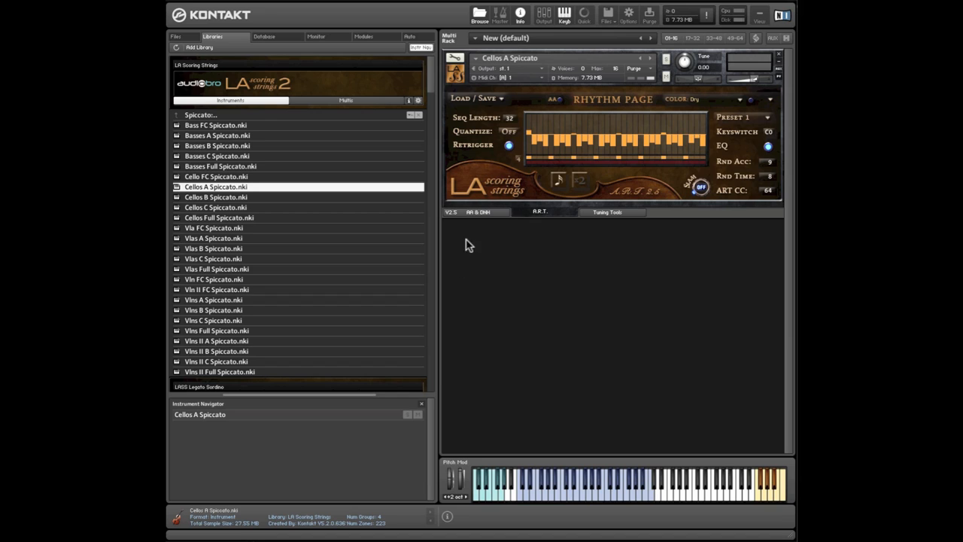
mouse_move(650, 289)
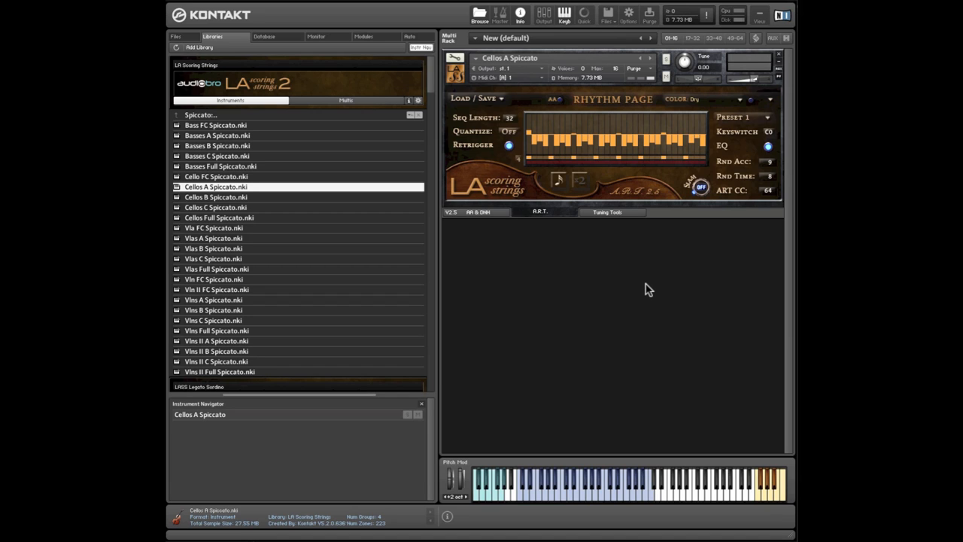
mouse_move(625, 225)
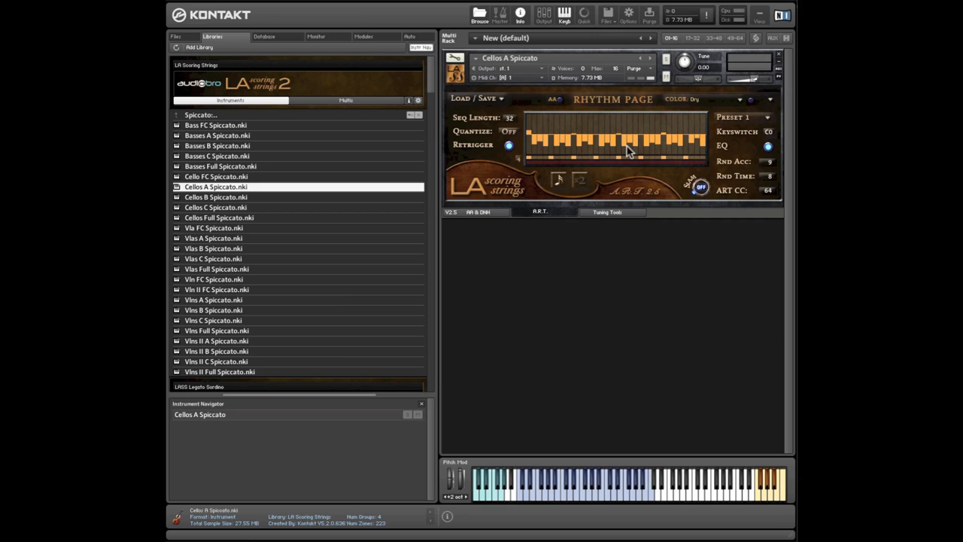
mouse_move(663, 284)
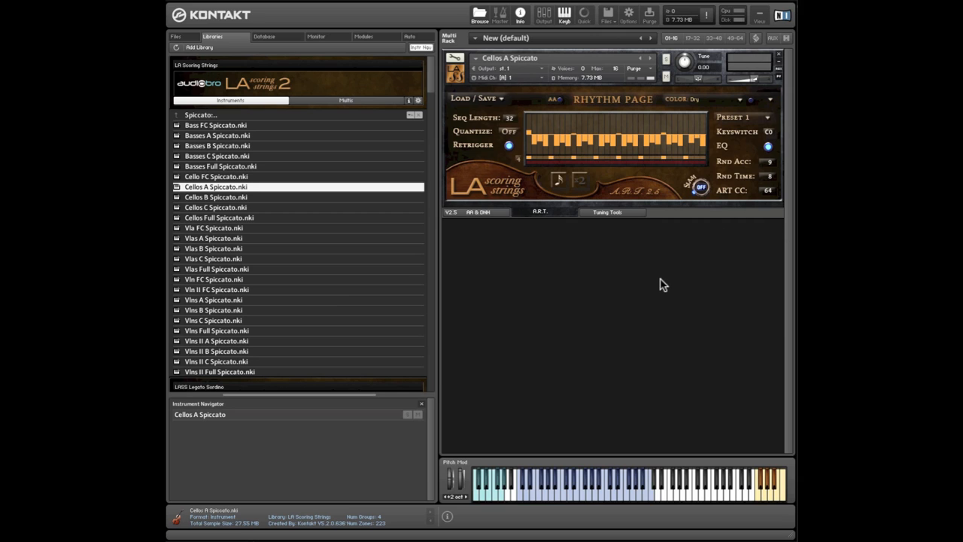
mouse_move(765, 236)
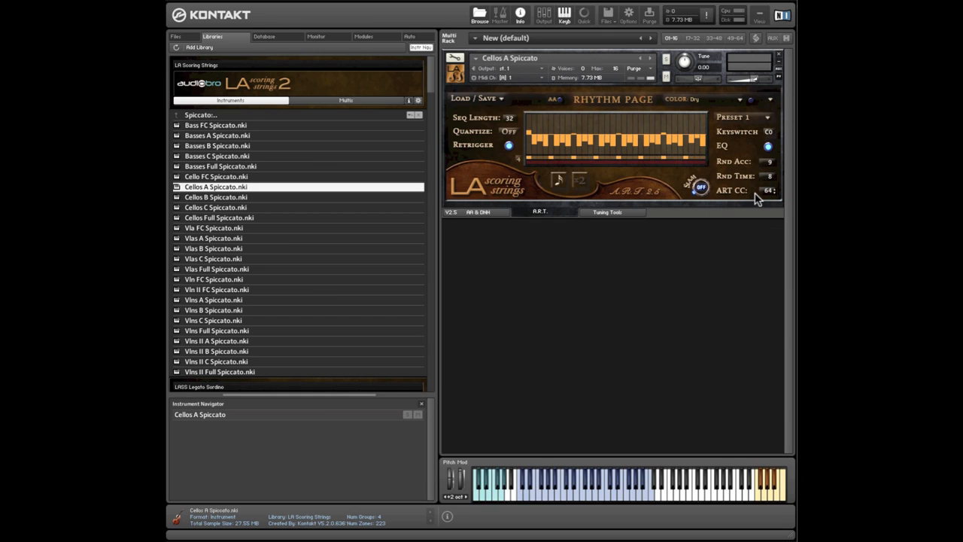
mouse_move(768, 198)
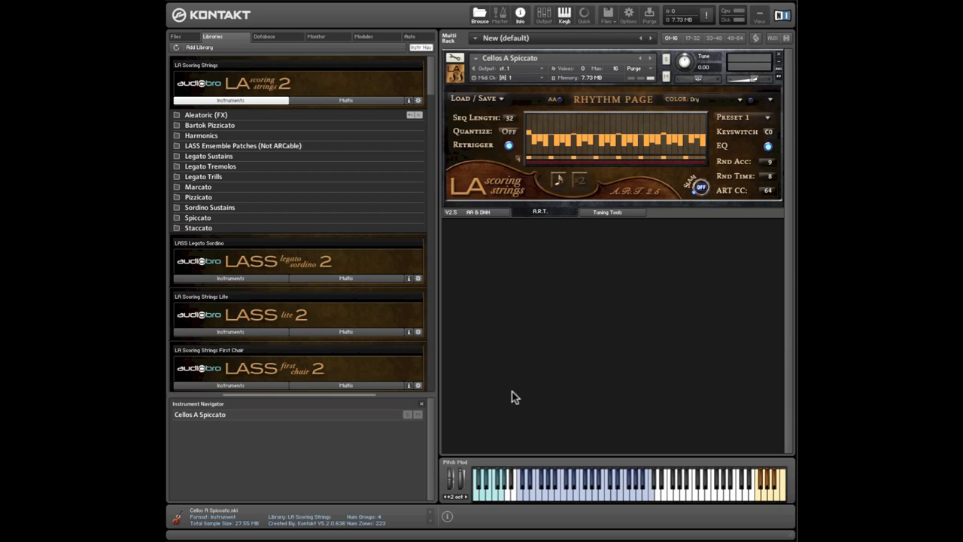
mouse_move(526, 367)
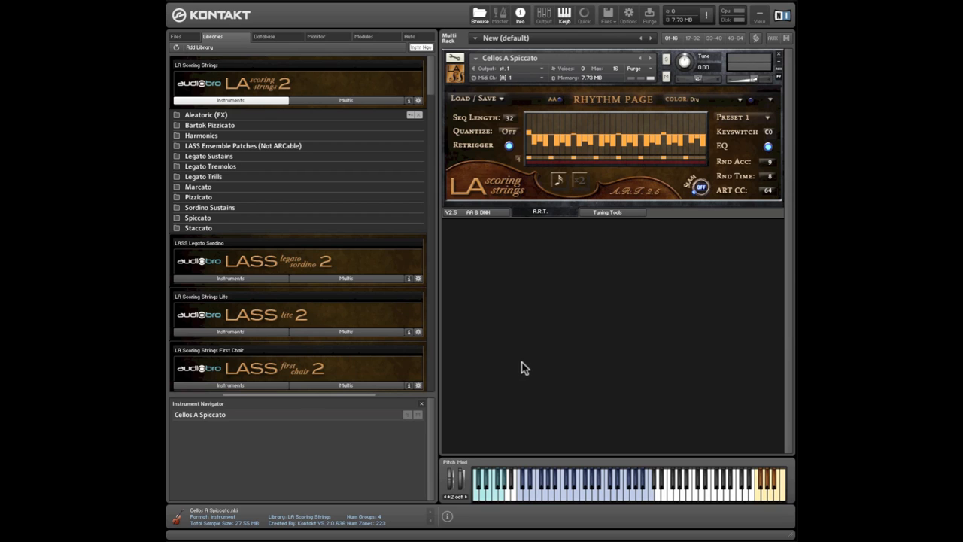
mouse_move(232, 99)
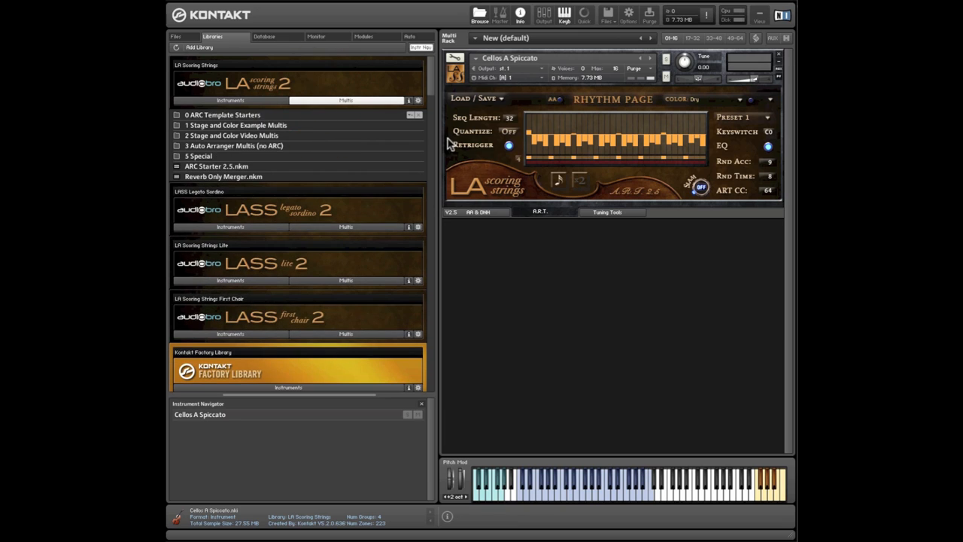
mouse_move(234, 194)
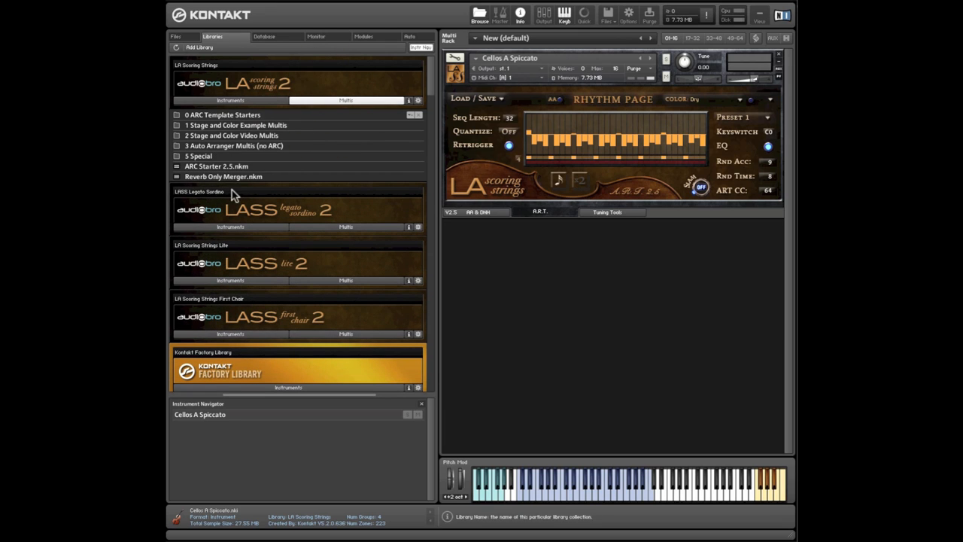
- Show the LA Scoring Strings multis with the ARC Template Starters and ARC Starter 2.5.nkm
left_click(217, 165)
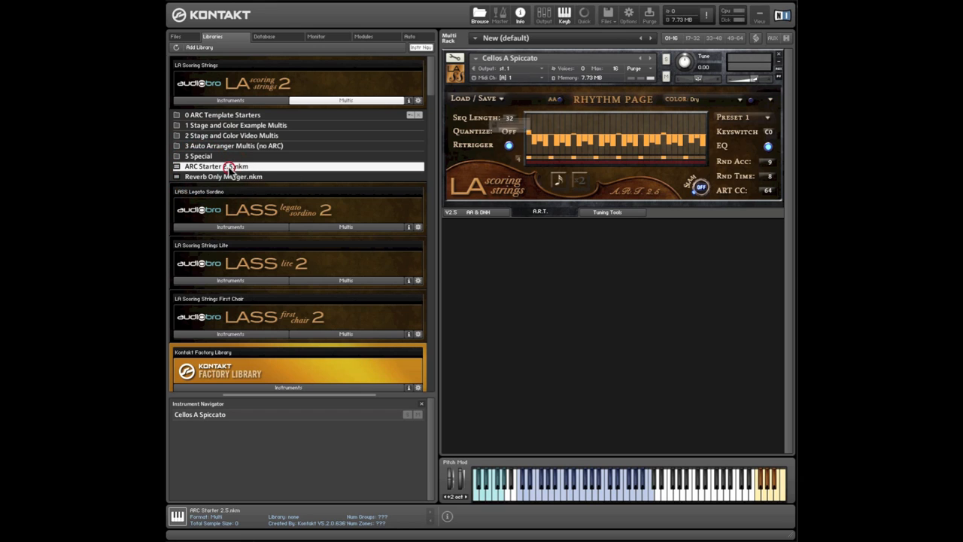
mouse_move(575, 328)
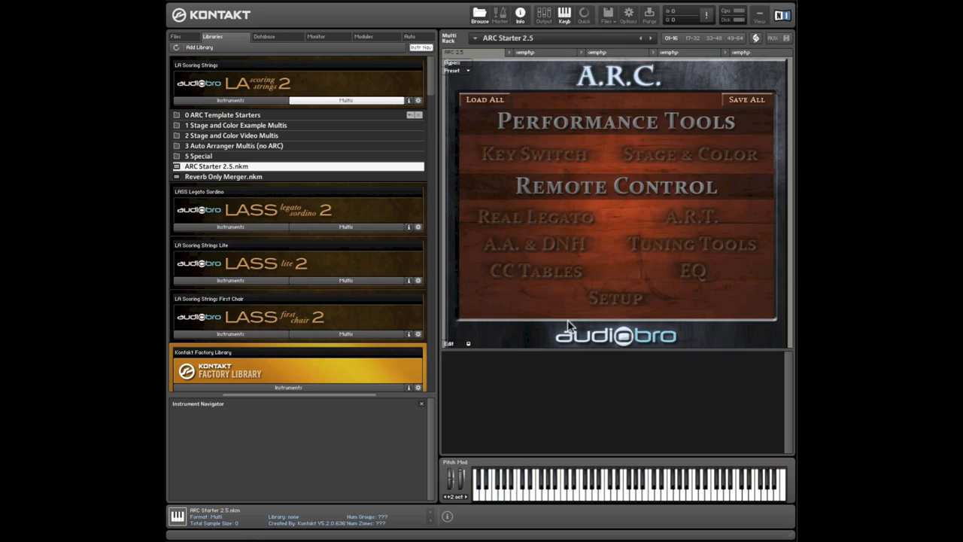
mouse_move(617, 388)
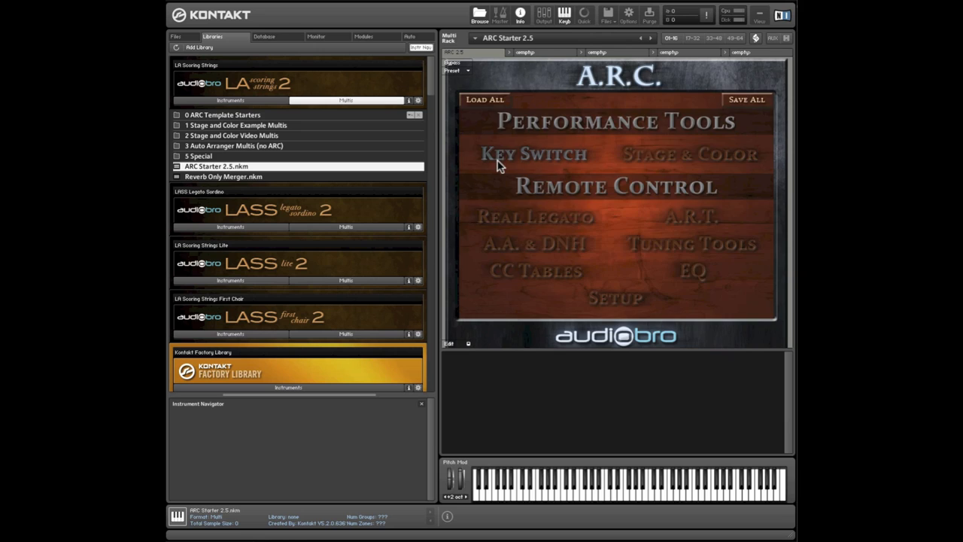
- Show the Key Switch page of the loaded ARC Starter 2.5 multi
left_click(534, 154)
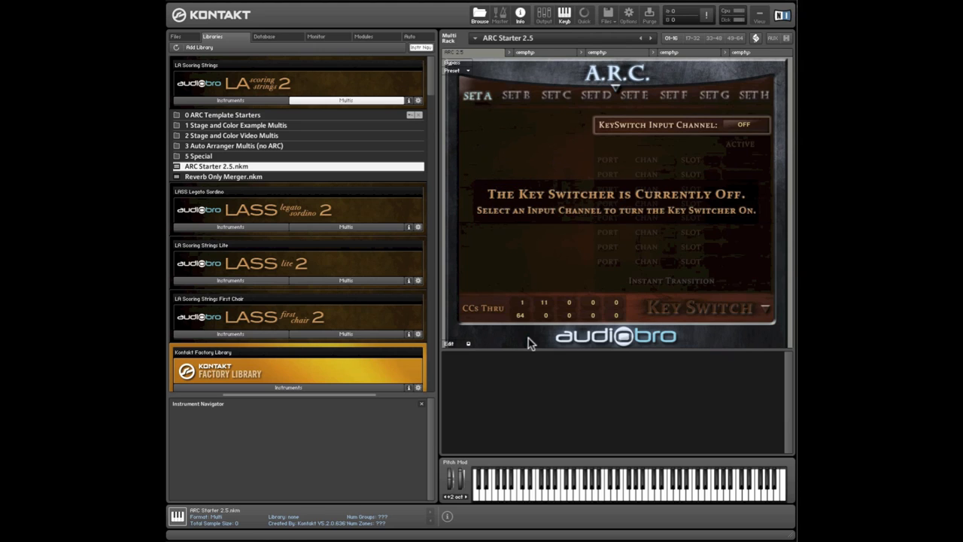
mouse_move(578, 315)
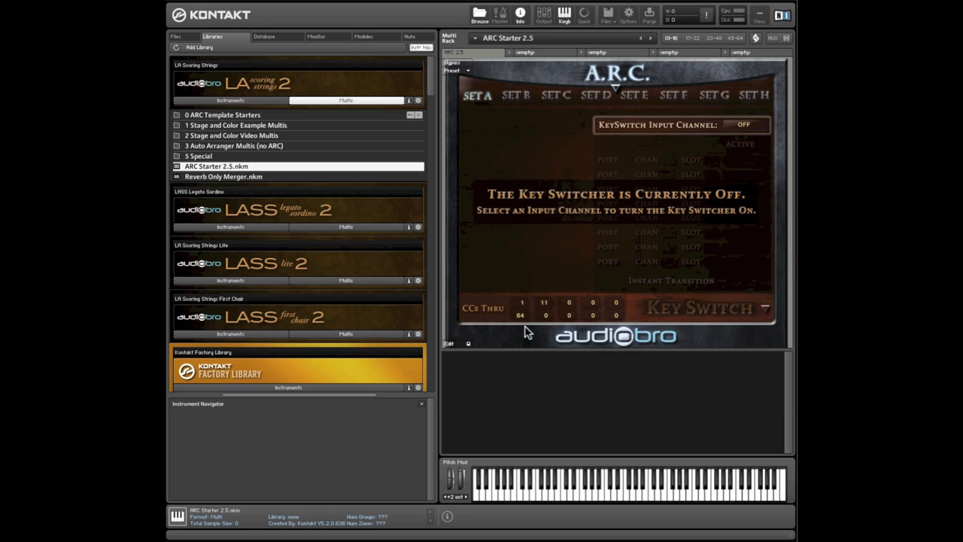
mouse_move(517, 375)
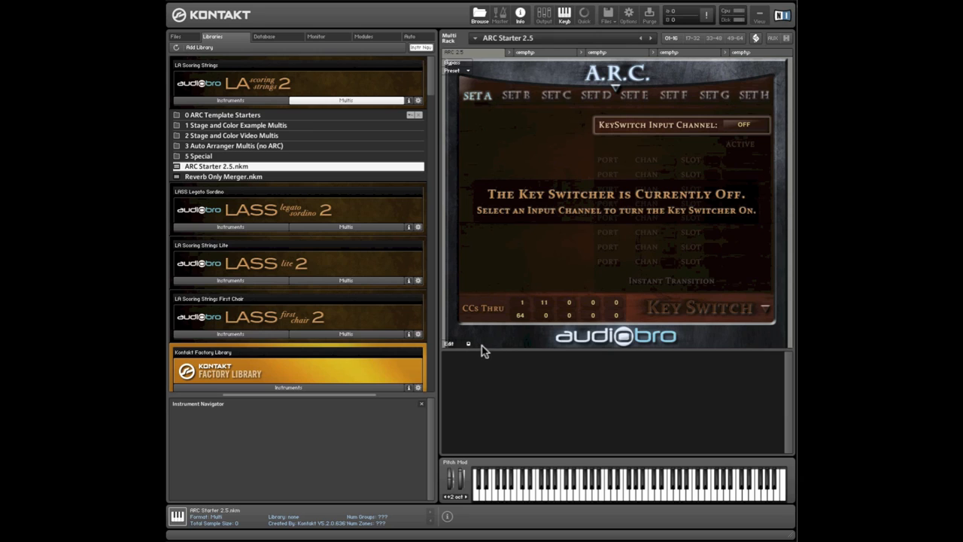
mouse_move(519, 315)
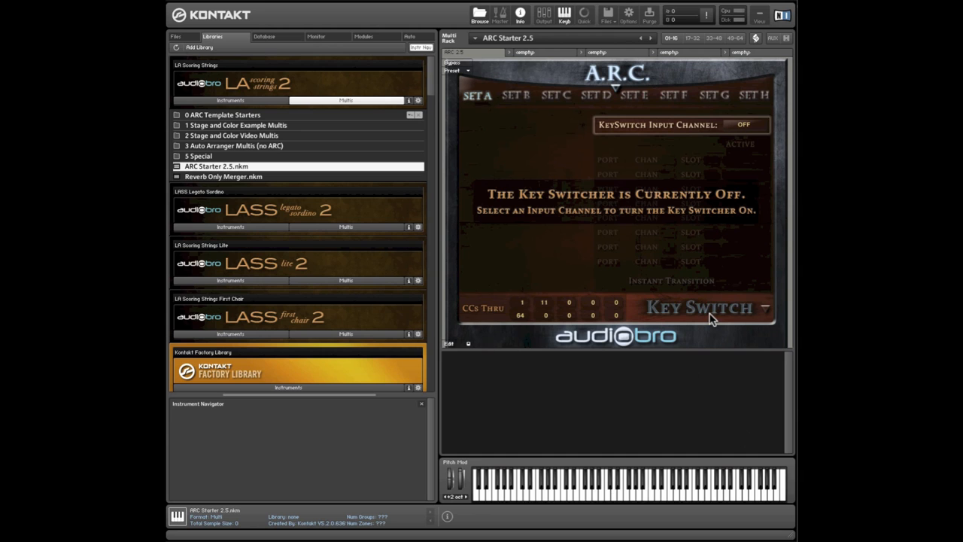
left_click(743, 123)
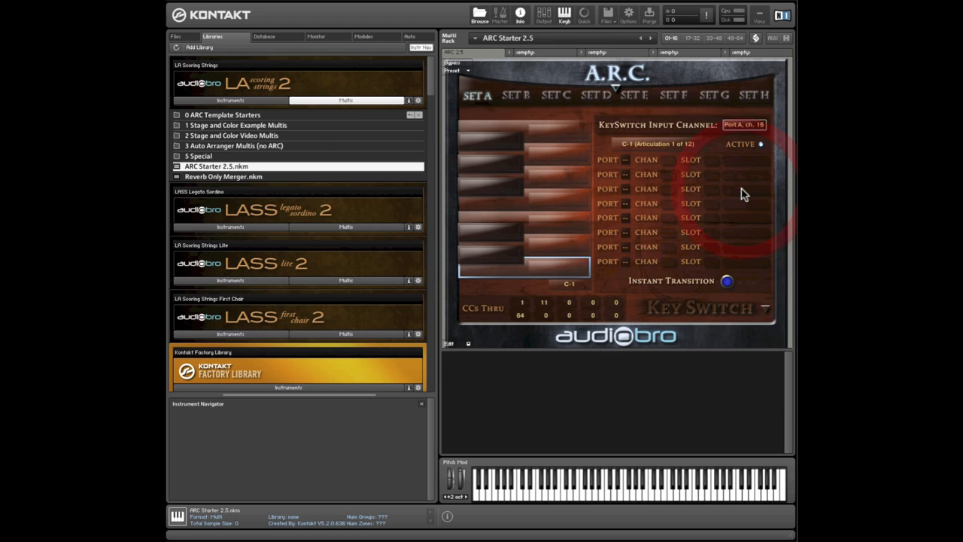
mouse_move(595, 284)
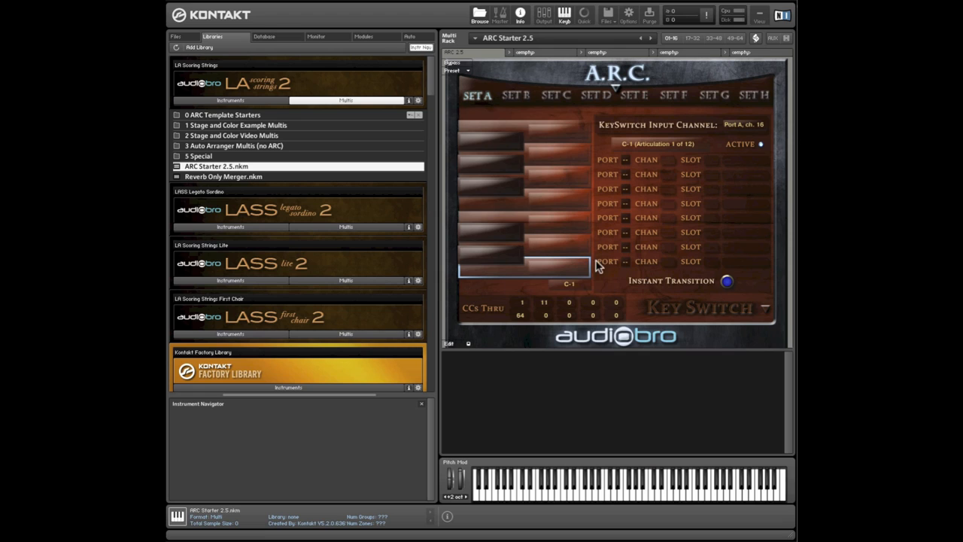
mouse_move(472, 285)
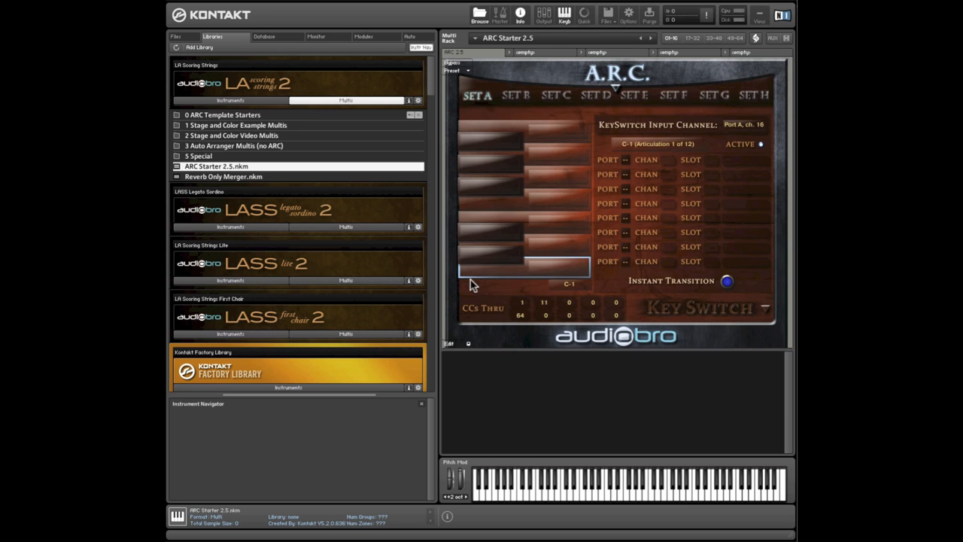
mouse_move(578, 283)
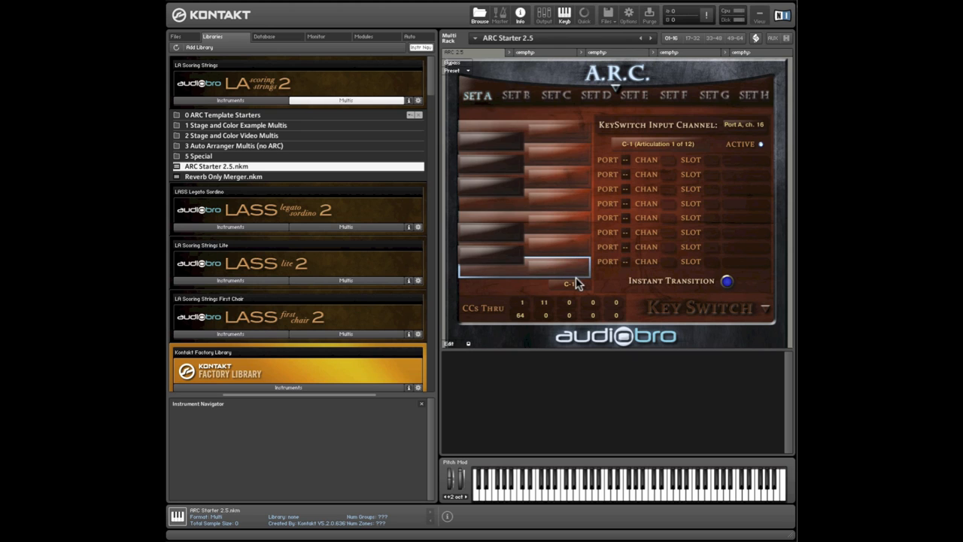
- Reassign articulation 1's keyswitch note from C-1 to C0
left_click(743, 124)
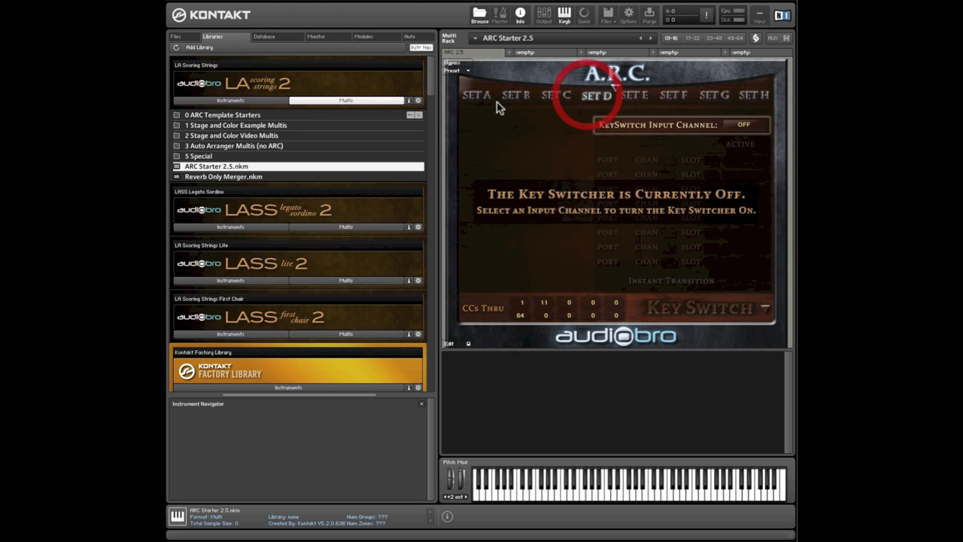
left_click(744, 123)
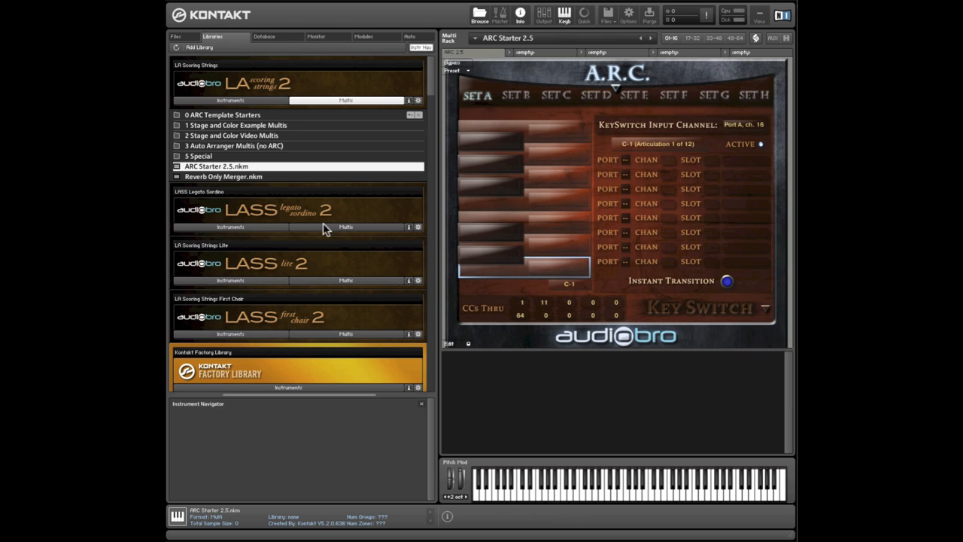
left_click(569, 283)
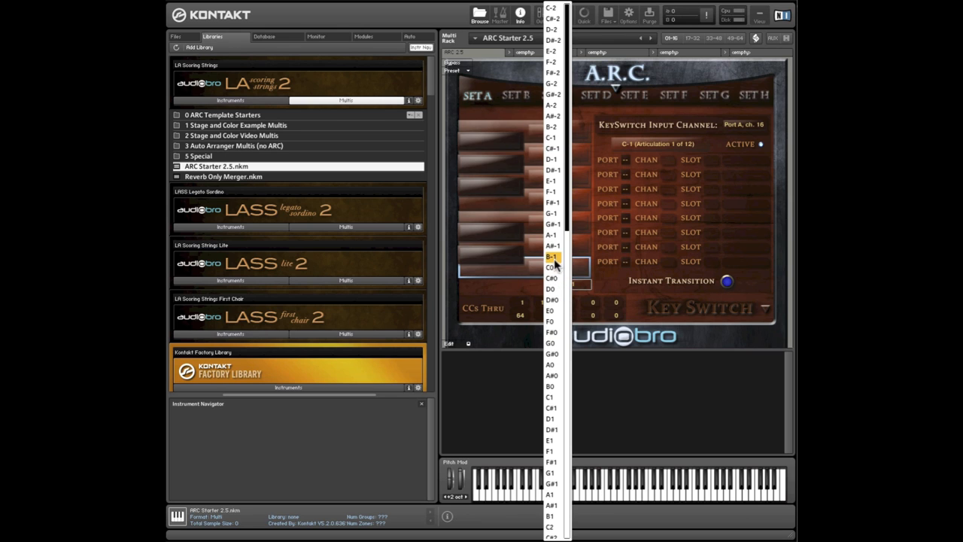
left_click(550, 267)
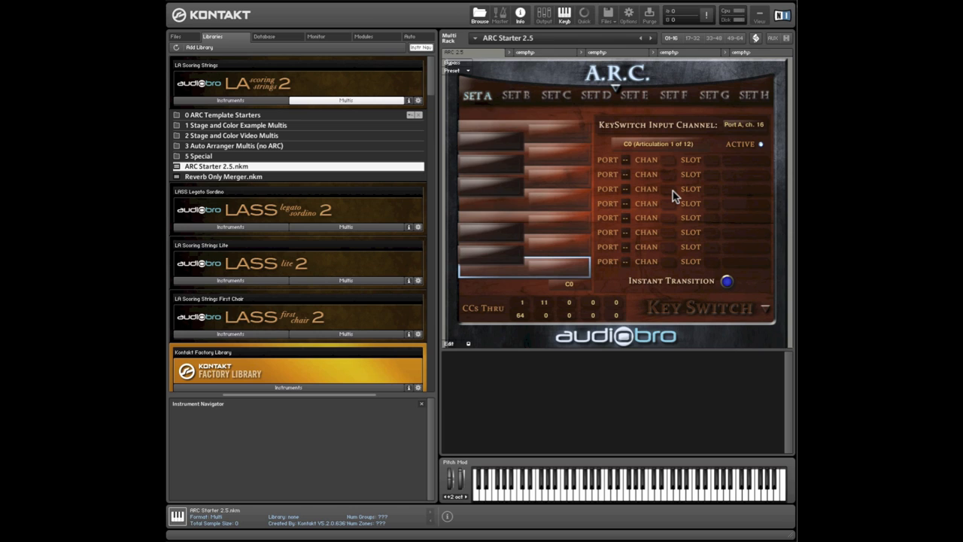
mouse_move(526, 264)
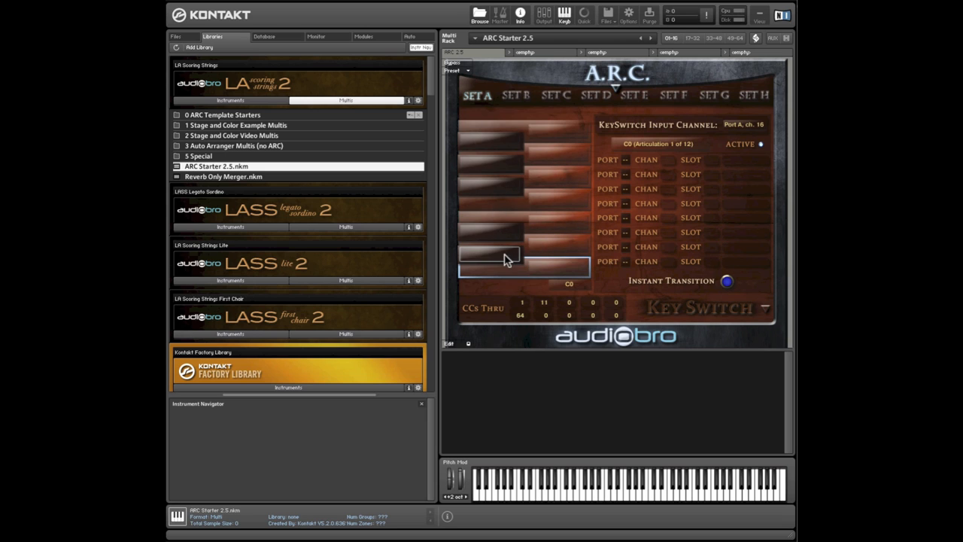
mouse_move(504, 153)
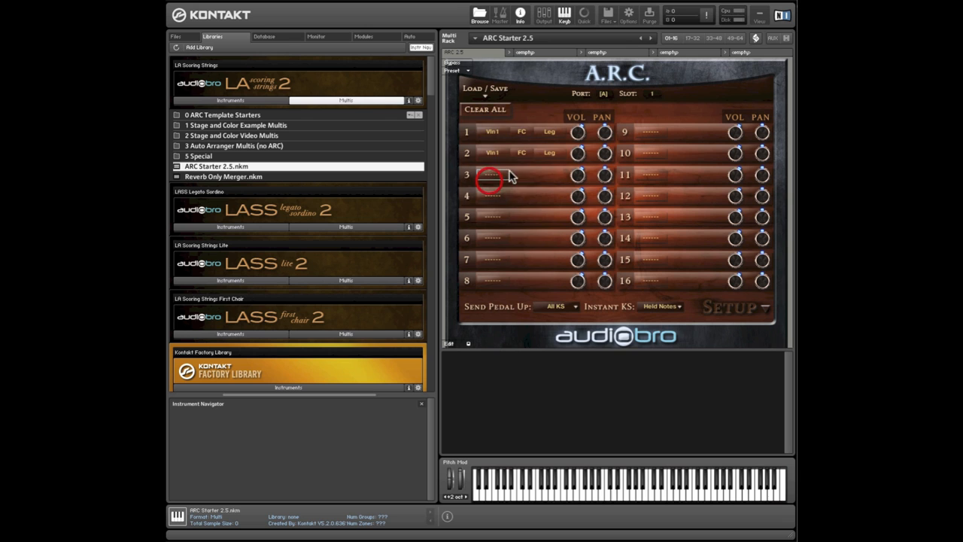
- Assign [A] 2: Vln1 FC Spic to the second keyswitch slot and return to the A.R.C. main page
left_click(549, 154)
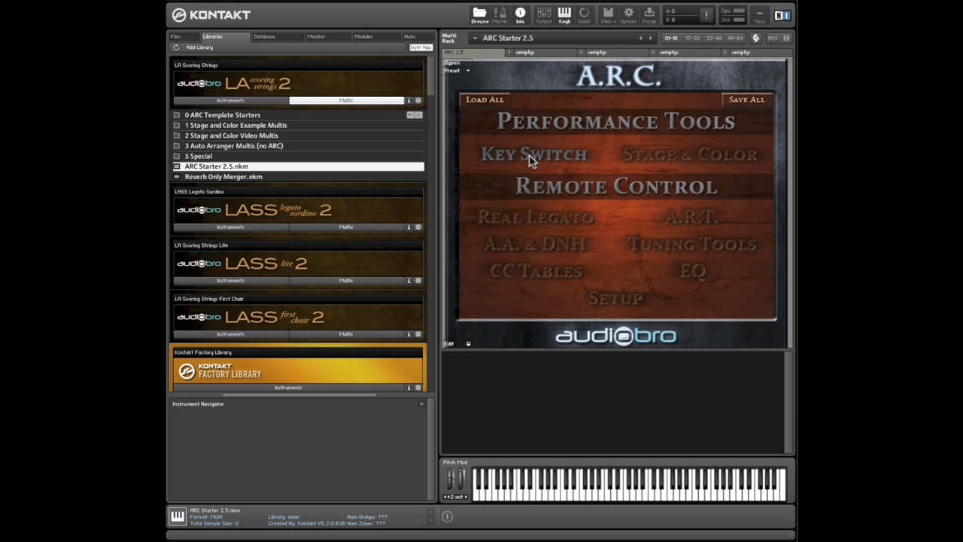
left_click(534, 153)
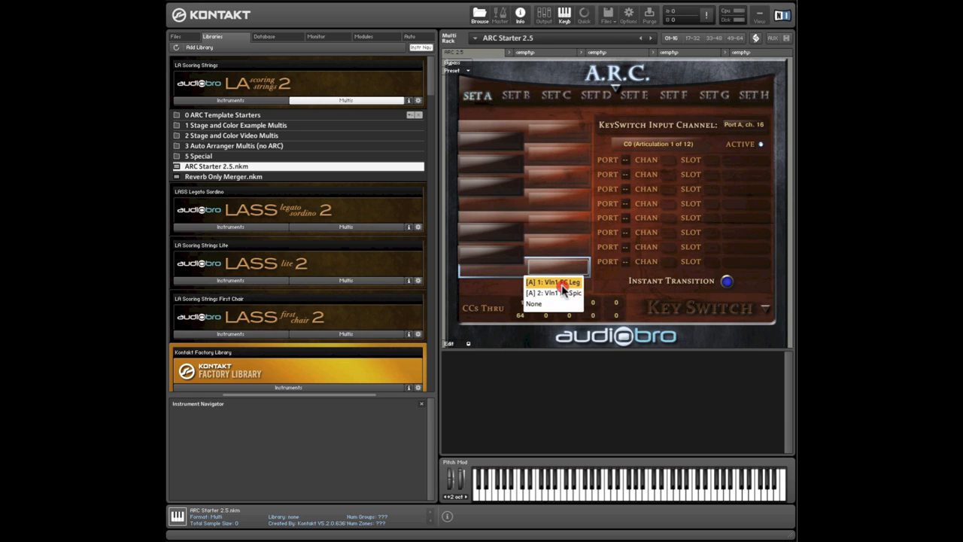
left_click(553, 292)
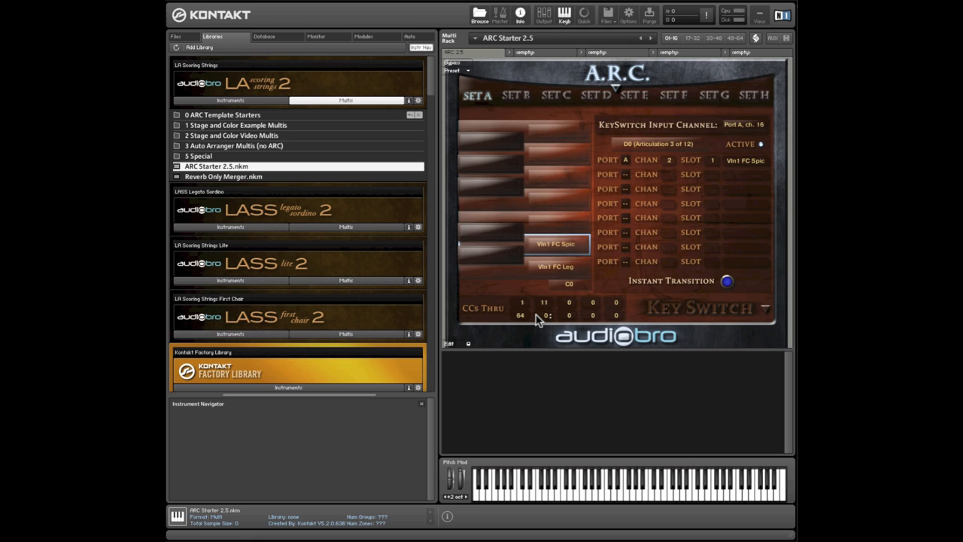
left_click(555, 266)
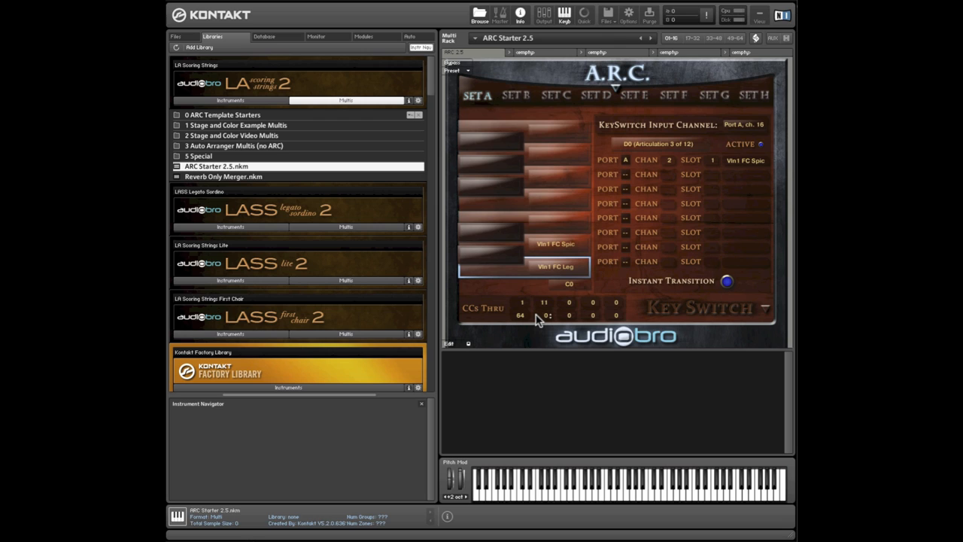
mouse_move(543, 285)
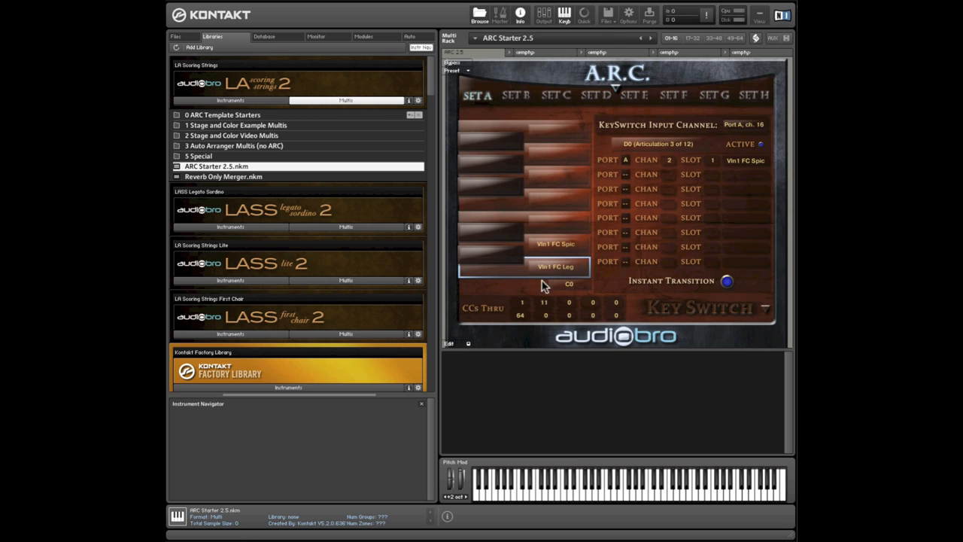
mouse_move(715, 340)
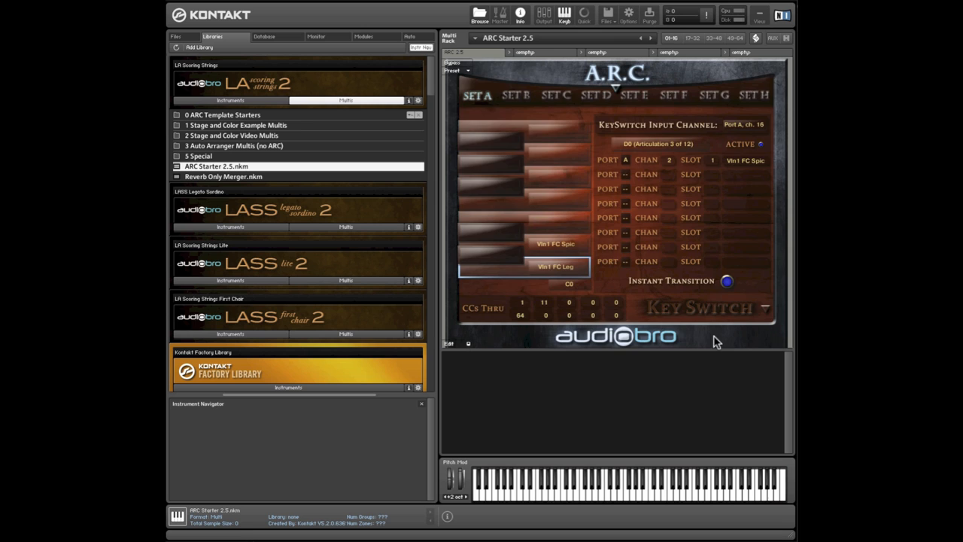
left_click(617, 75)
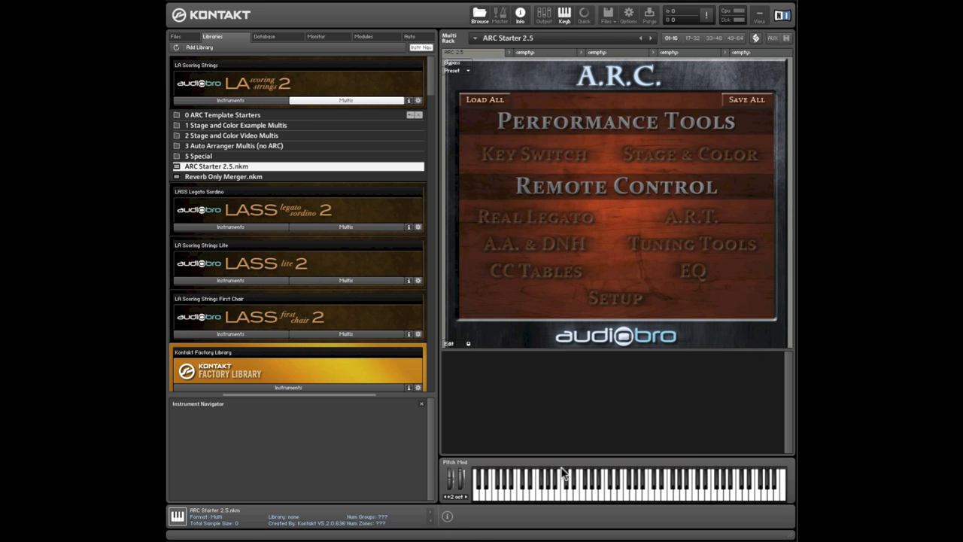
- Load the Shaw's Redemption Stage & Color preset and raise its Color knob so it reads customized
left_click(689, 154)
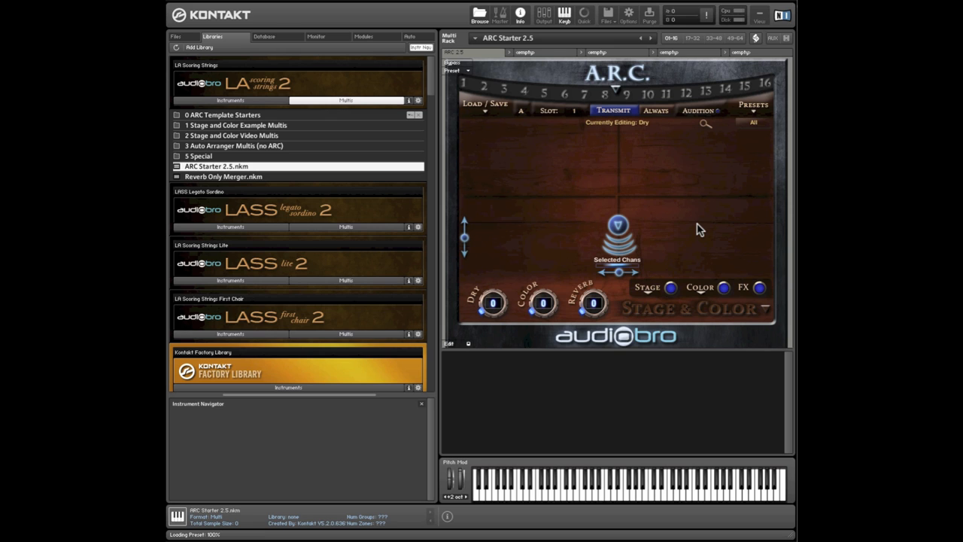
left_click(752, 106)
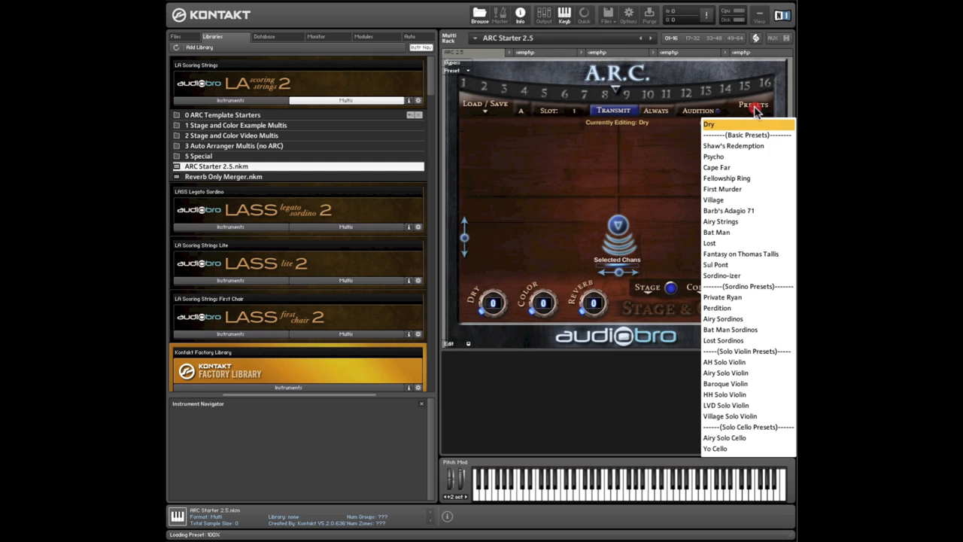
mouse_move(755, 276)
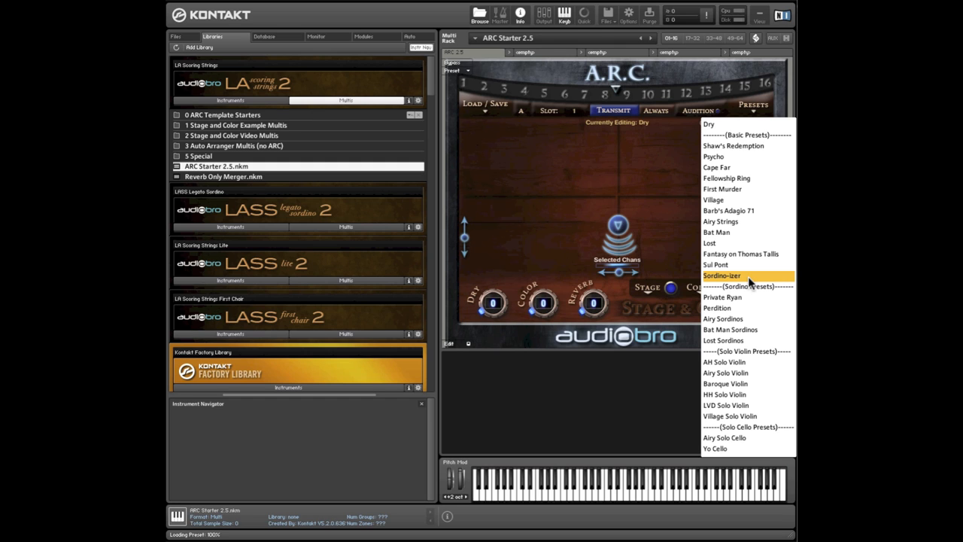
mouse_move(748, 156)
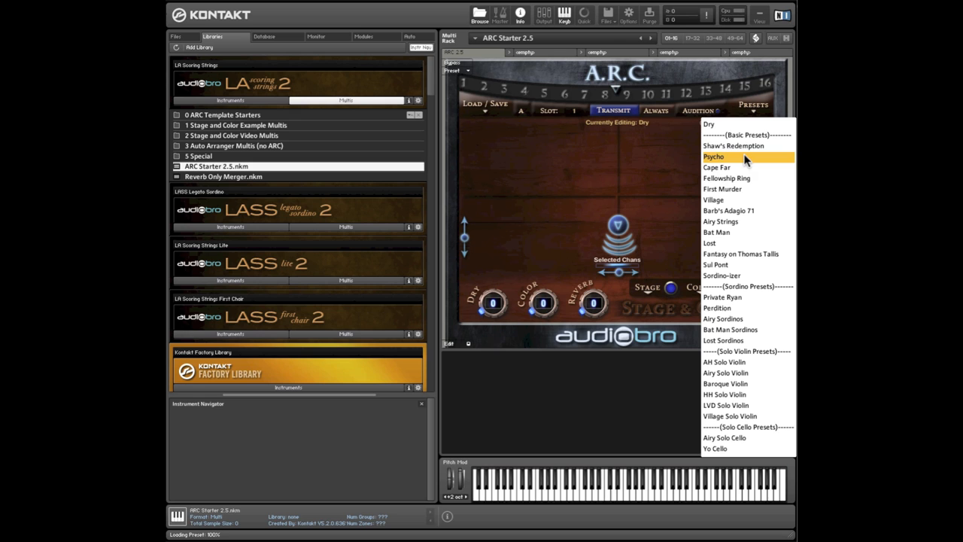
mouse_move(745, 253)
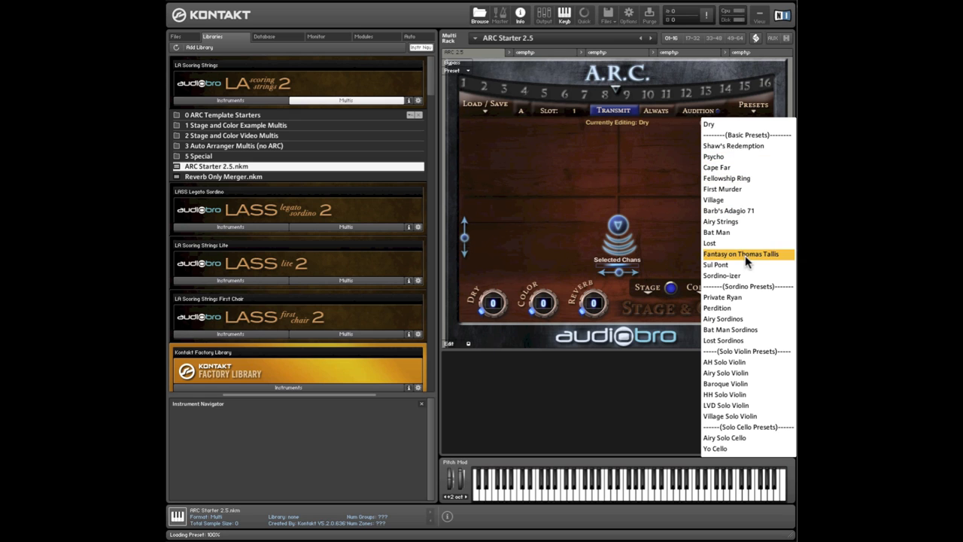
mouse_move(737, 157)
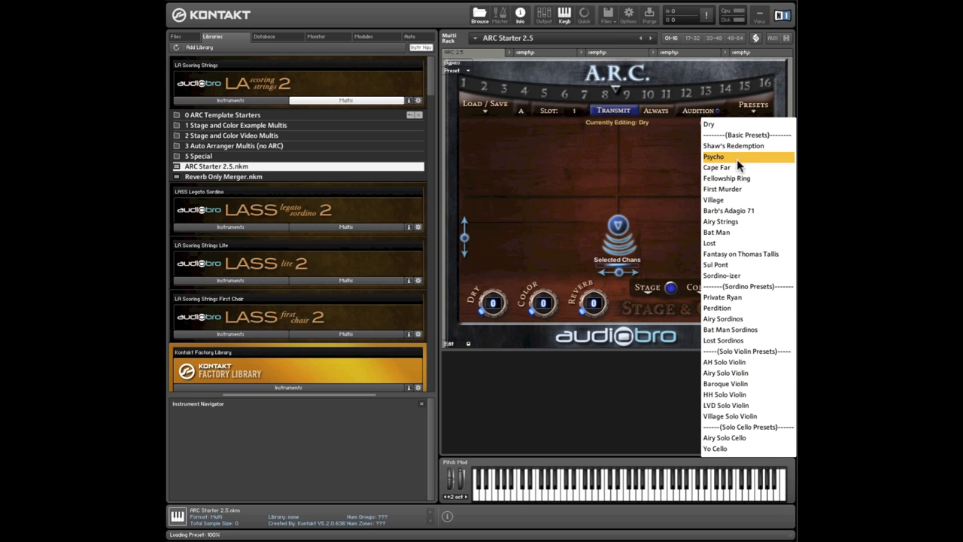
mouse_move(734, 145)
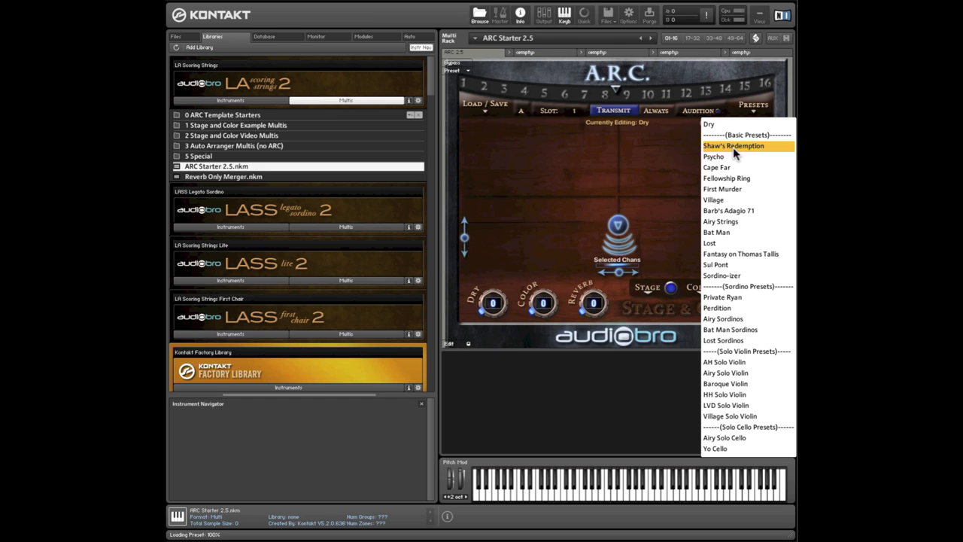
mouse_move(725, 177)
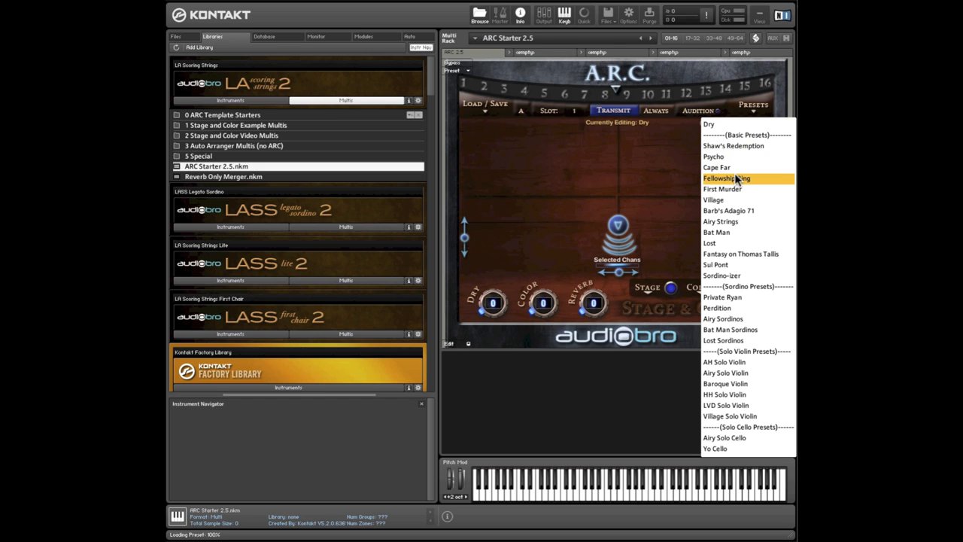
mouse_move(737, 190)
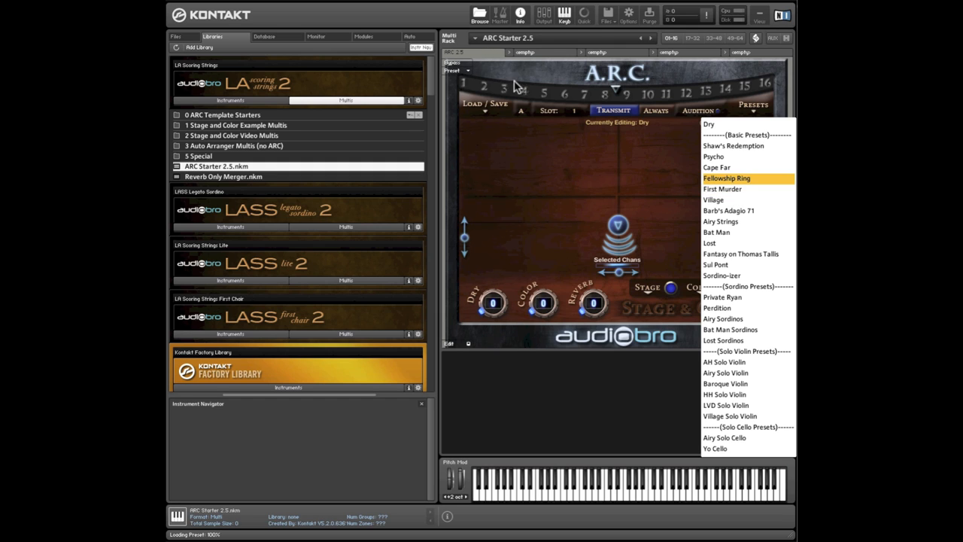
mouse_move(747, 286)
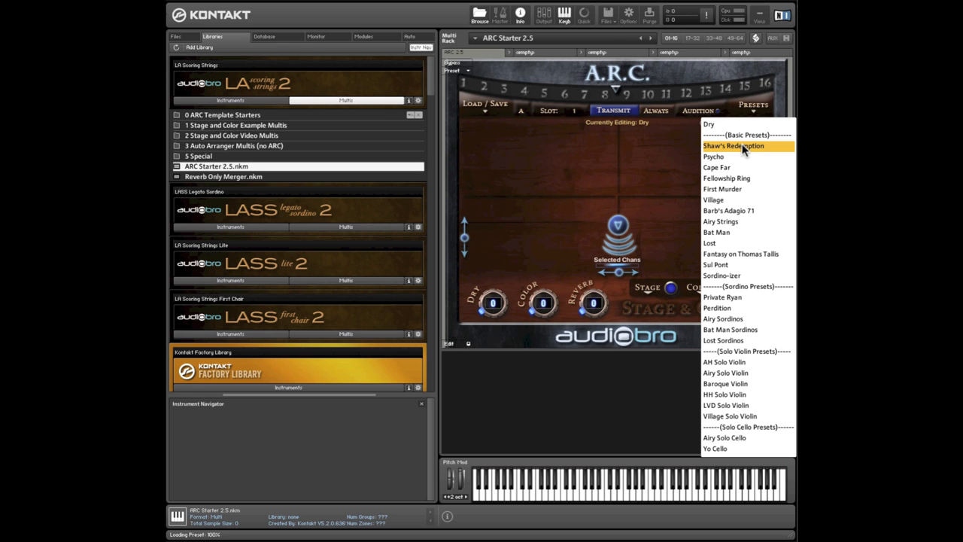
left_click(733, 144)
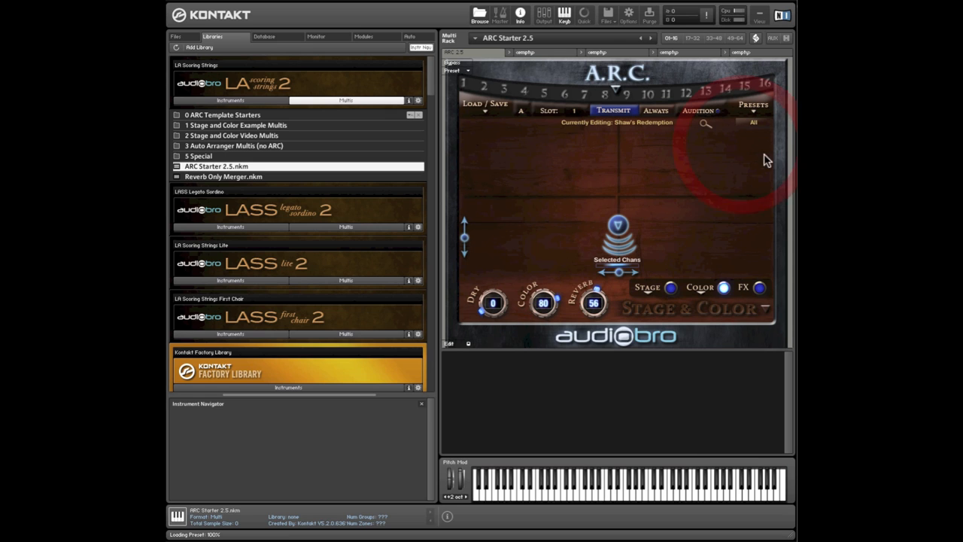
mouse_move(569, 315)
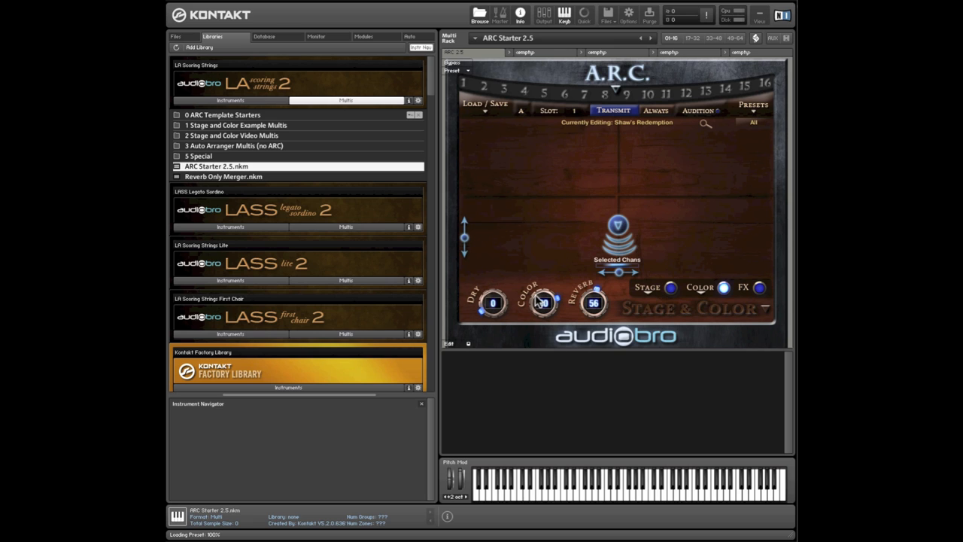
left_click_drag(543, 309, 539, 299)
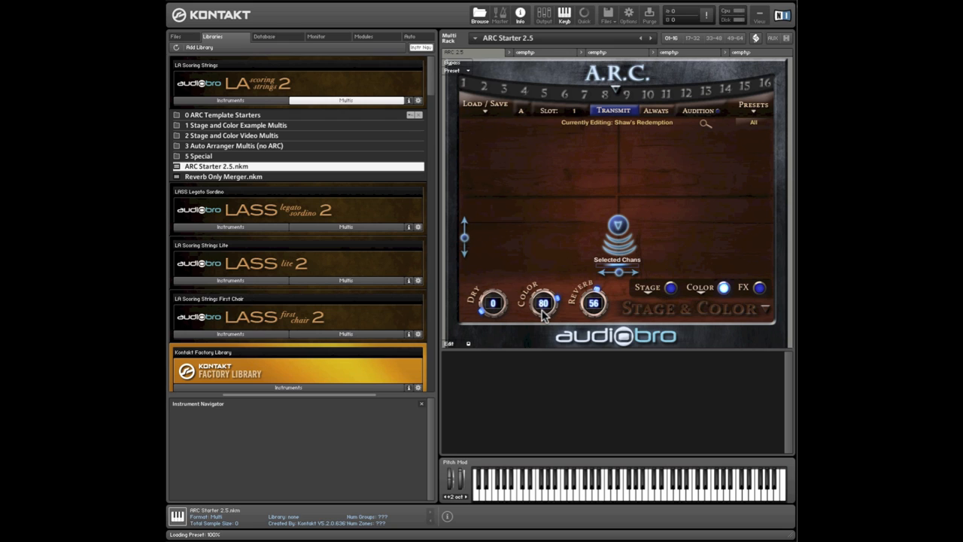
mouse_move(533, 314)
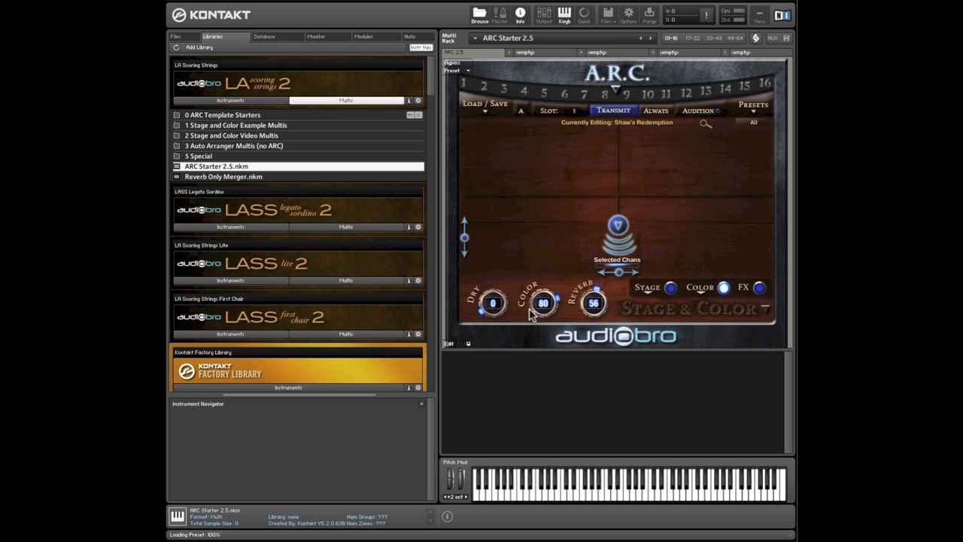
mouse_move(549, 314)
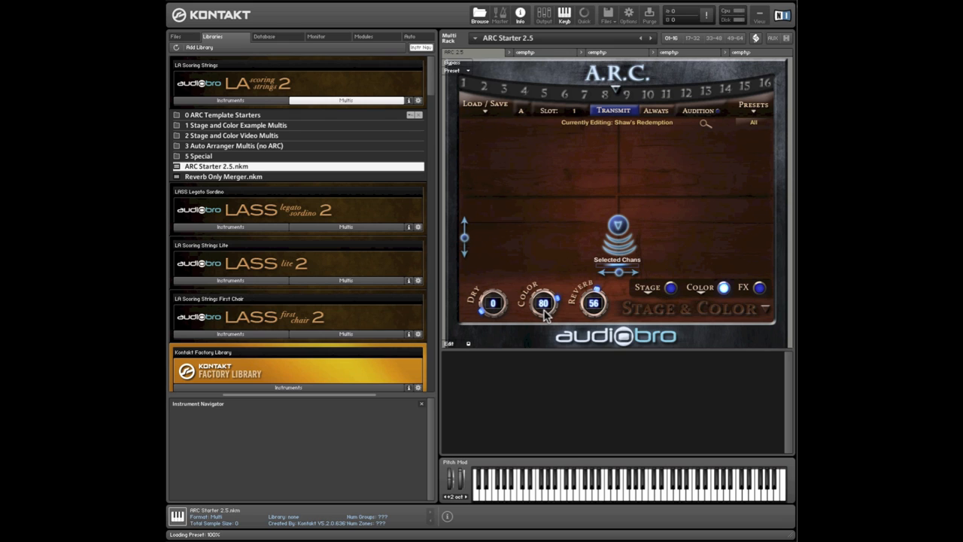
mouse_move(550, 319)
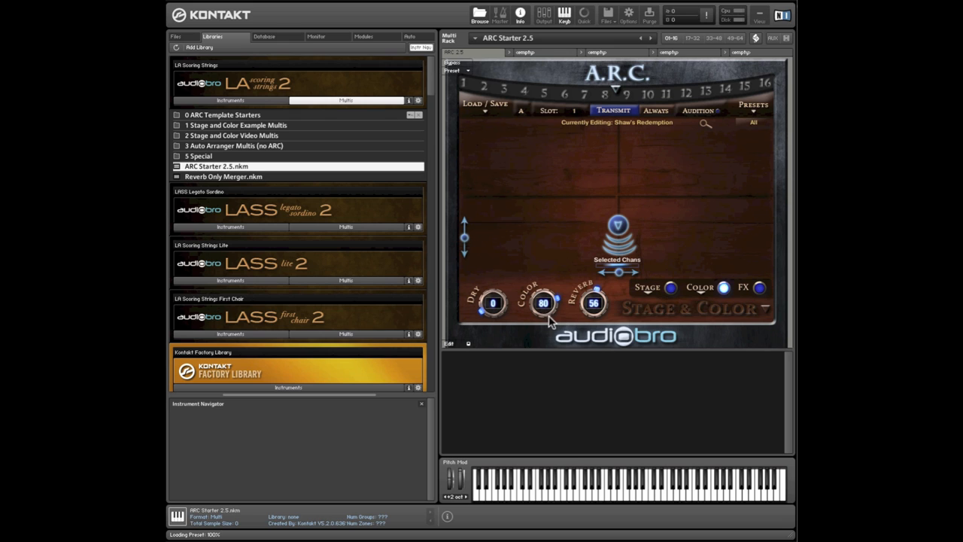
mouse_move(590, 310)
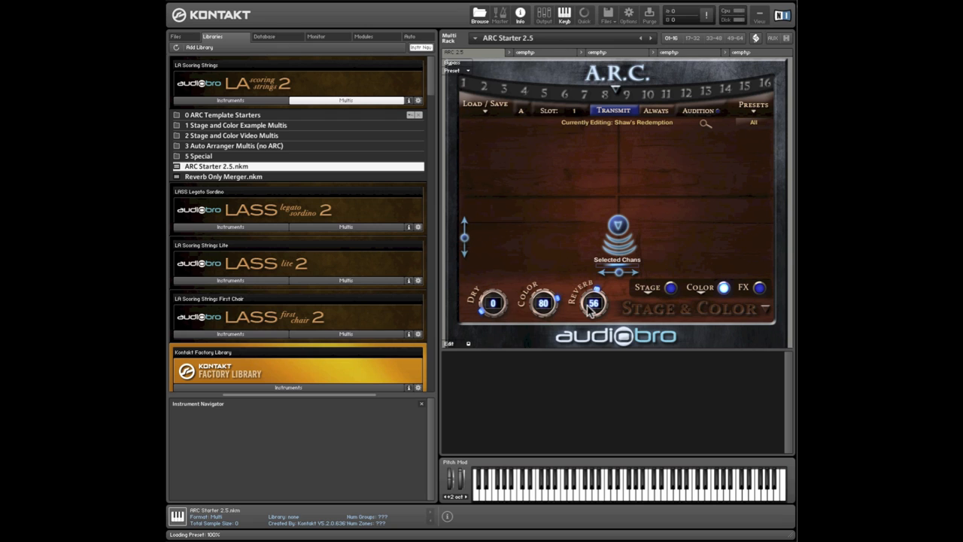
mouse_move(550, 304)
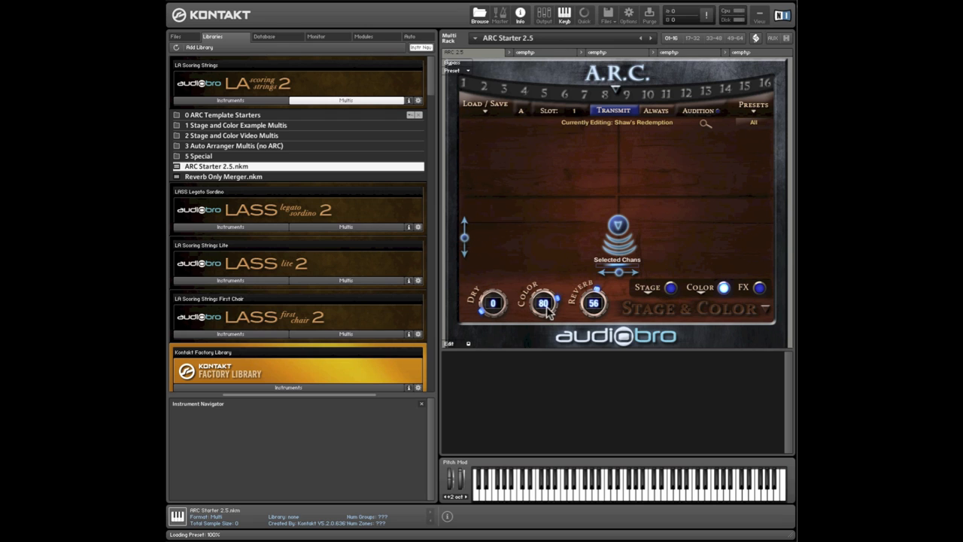
left_click_drag(543, 302, 543, 286)
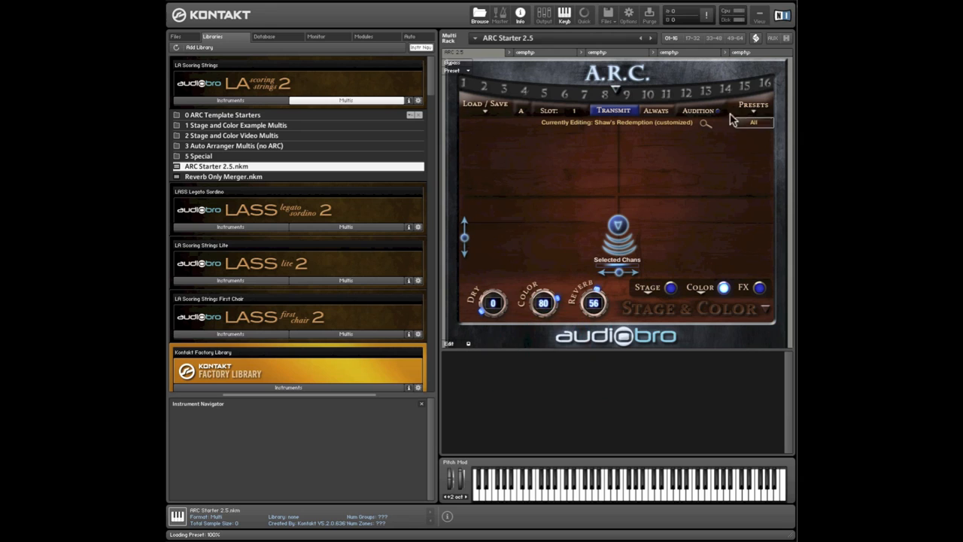
- Load the Sul Pont preset and raise its Color amount to 100
left_click(752, 108)
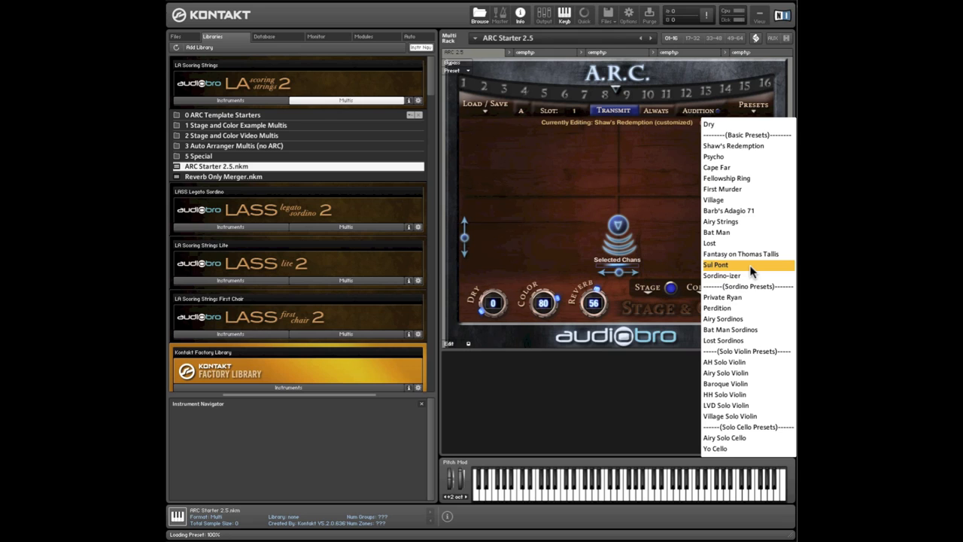
left_click(716, 265)
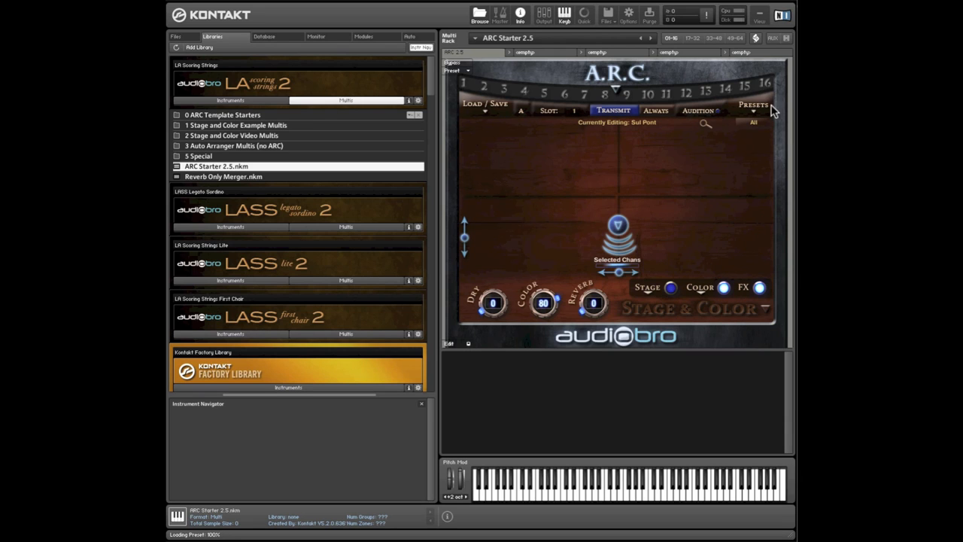
mouse_move(560, 337)
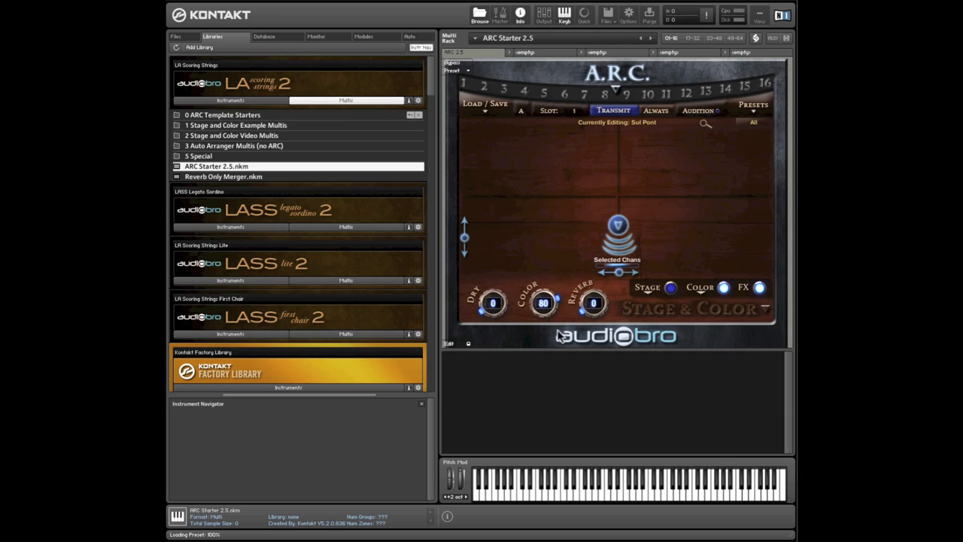
mouse_move(541, 334)
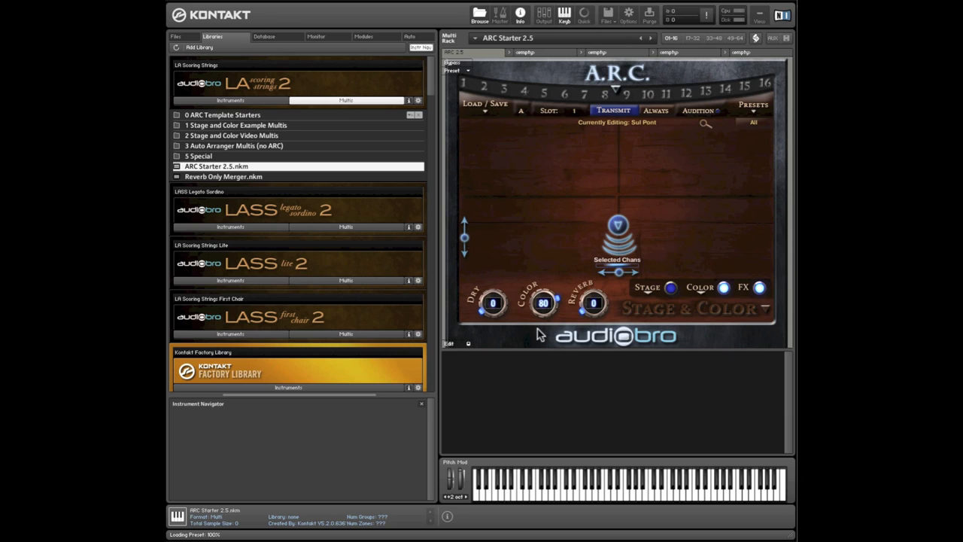
mouse_move(549, 322)
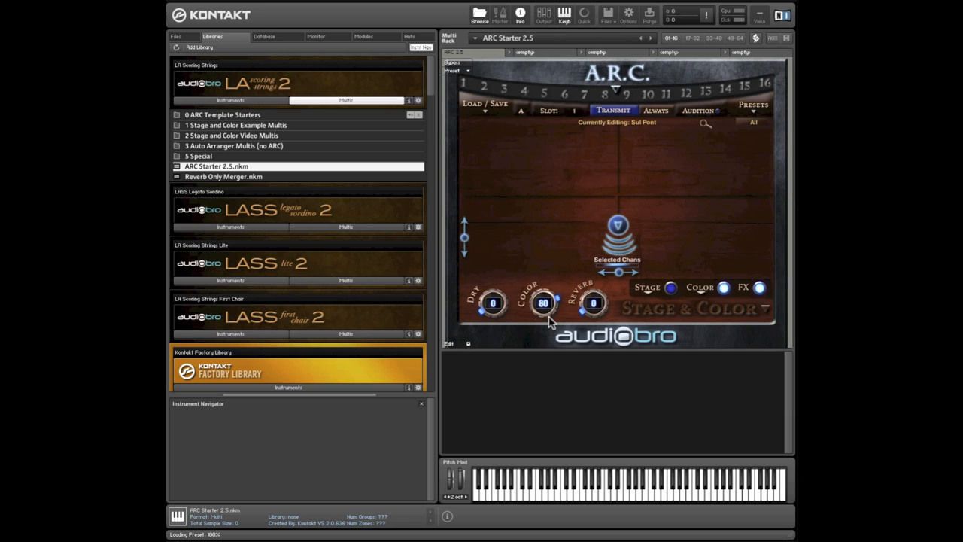
left_click_drag(544, 303, 557, 286)
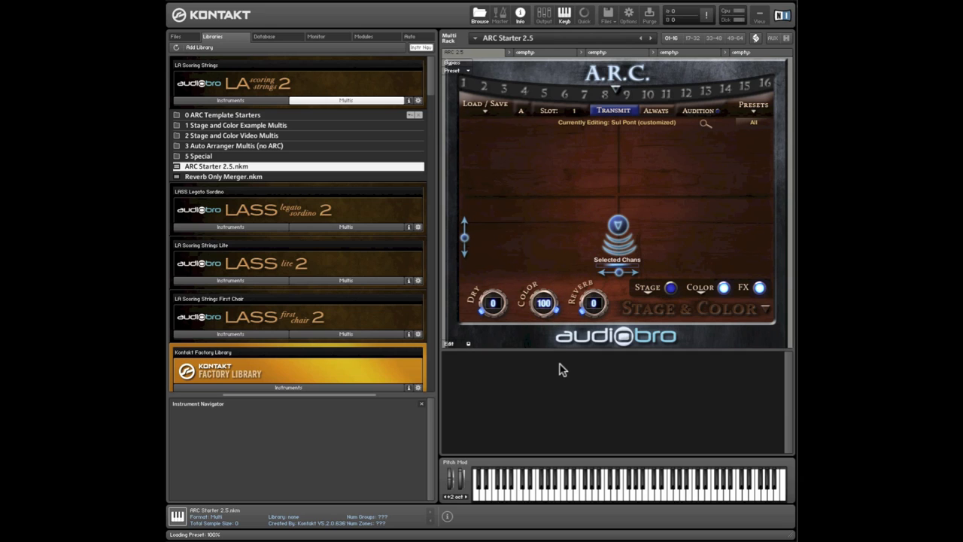
- Reload Shaw's Redemption and raise its Reverb amount, marking it customized
left_click(752, 105)
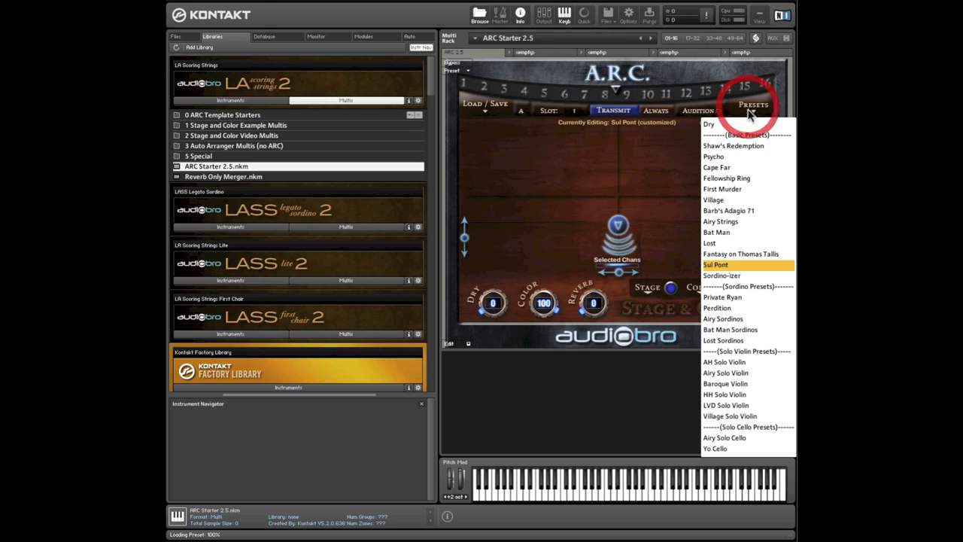
left_click(733, 145)
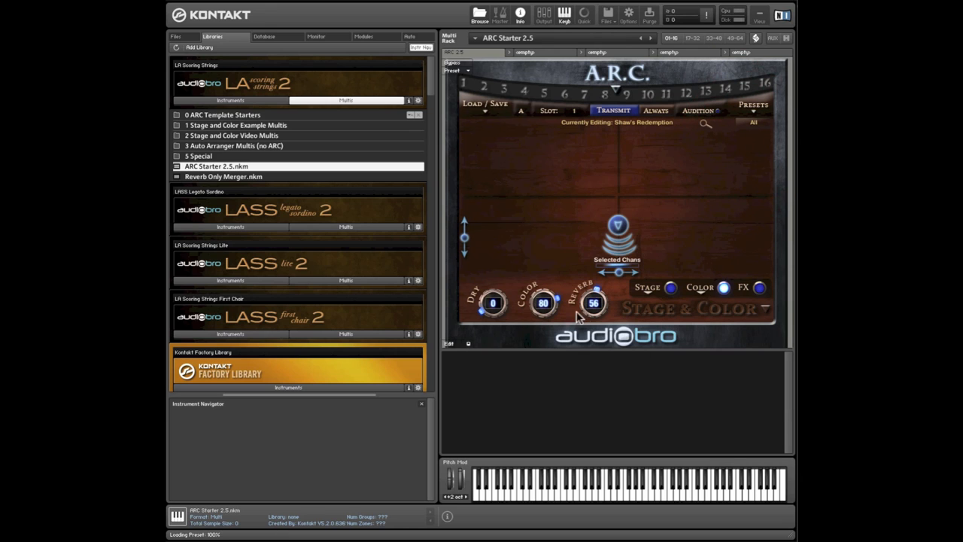
mouse_move(609, 312)
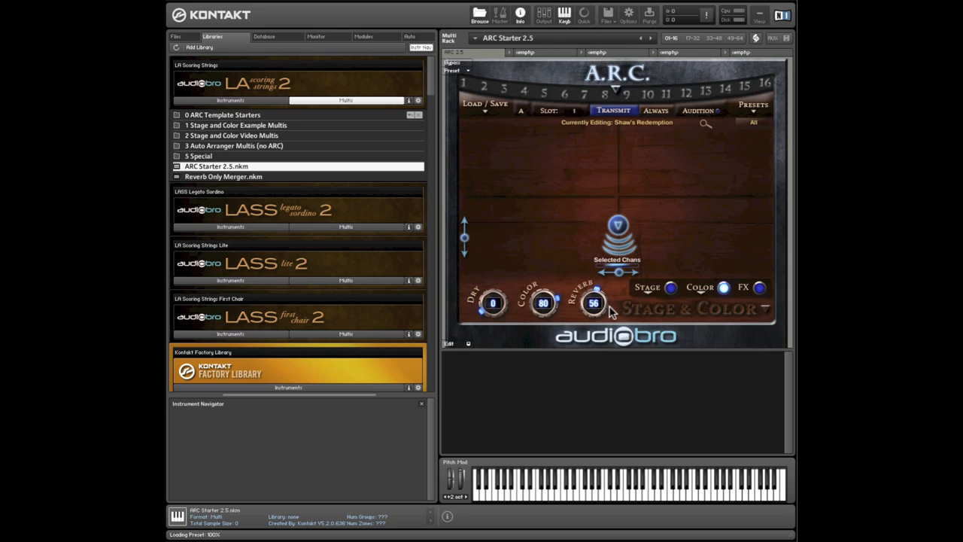
left_click_drag(593, 303, 599, 285)
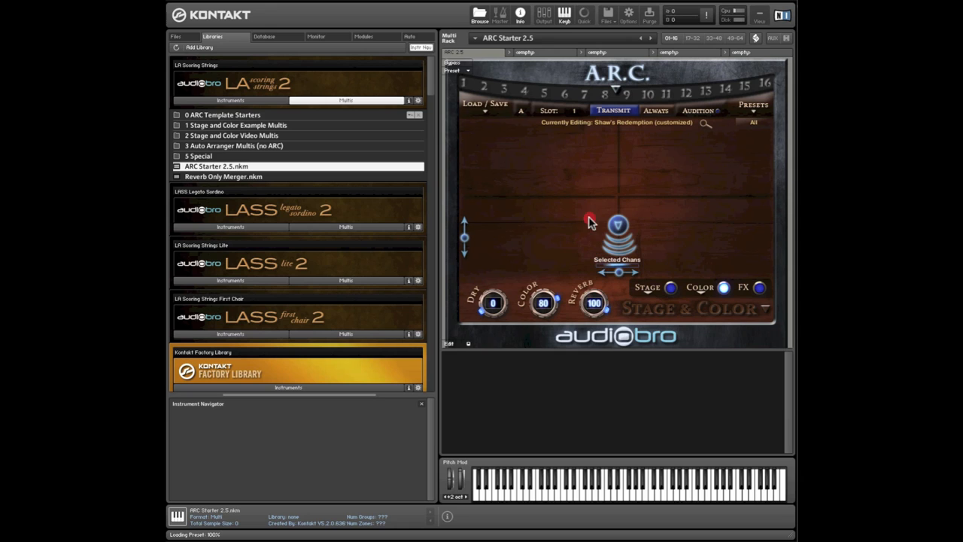
- Load the Dry Stage & Color preset in place of the customized Shaw's Redemption
left_click(751, 105)
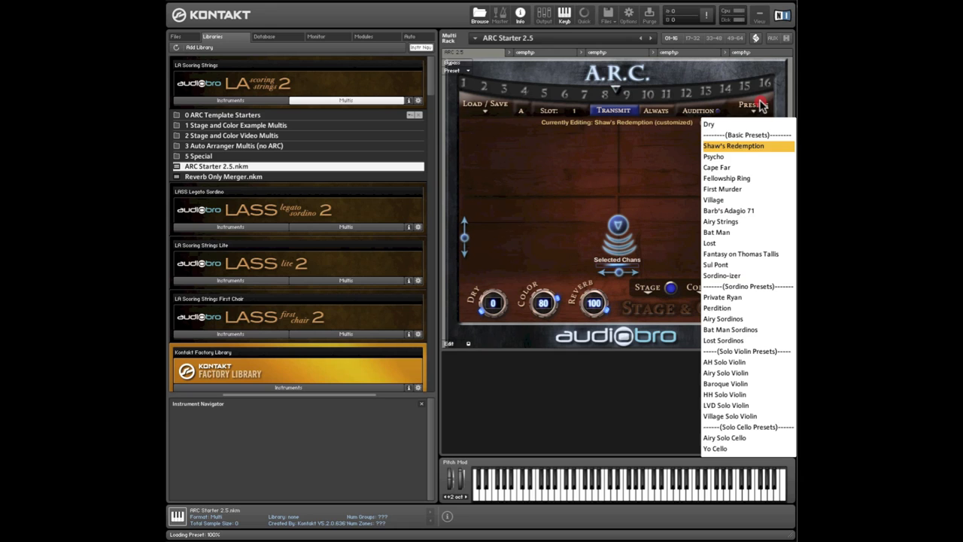
left_click(709, 124)
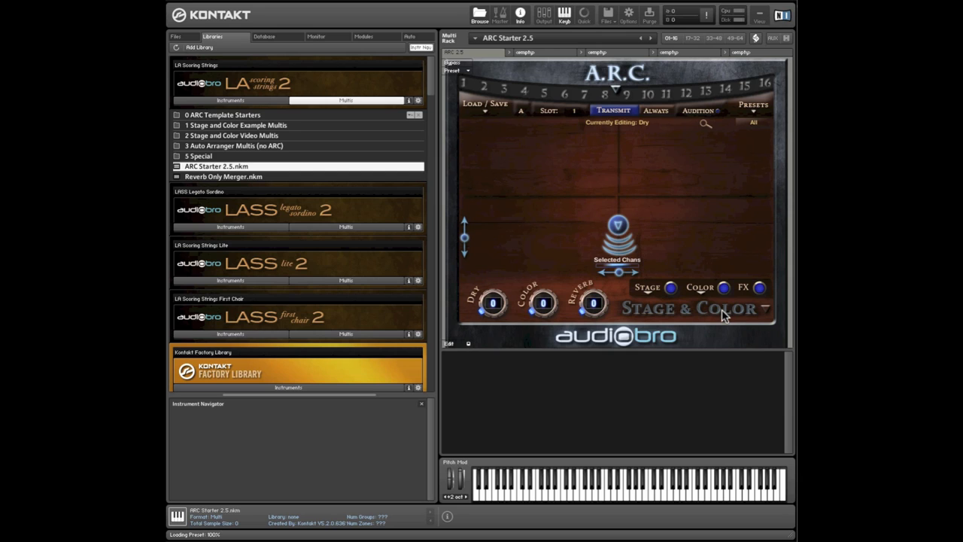
mouse_move(749, 201)
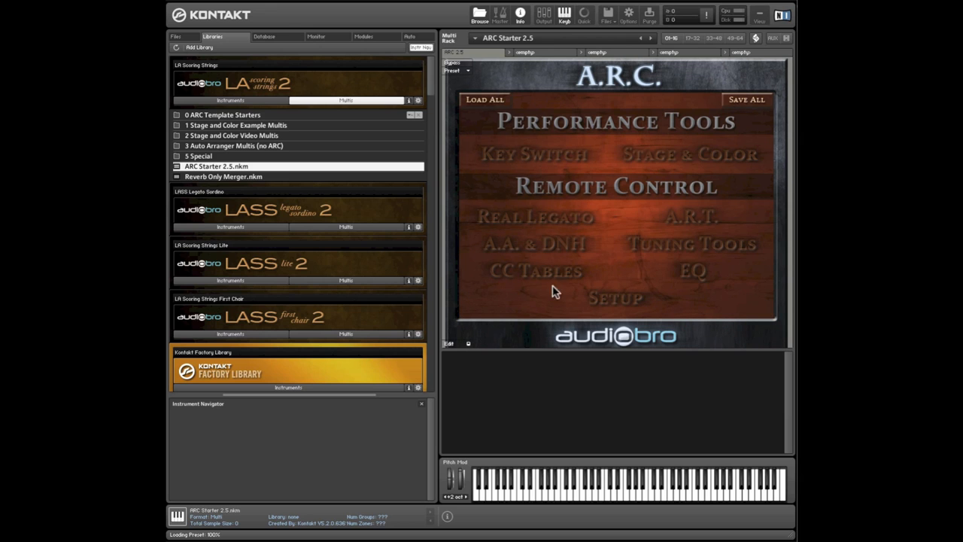
- Show the Violins universal EQ page with its three frequency, Q and gain bands
left_click(691, 271)
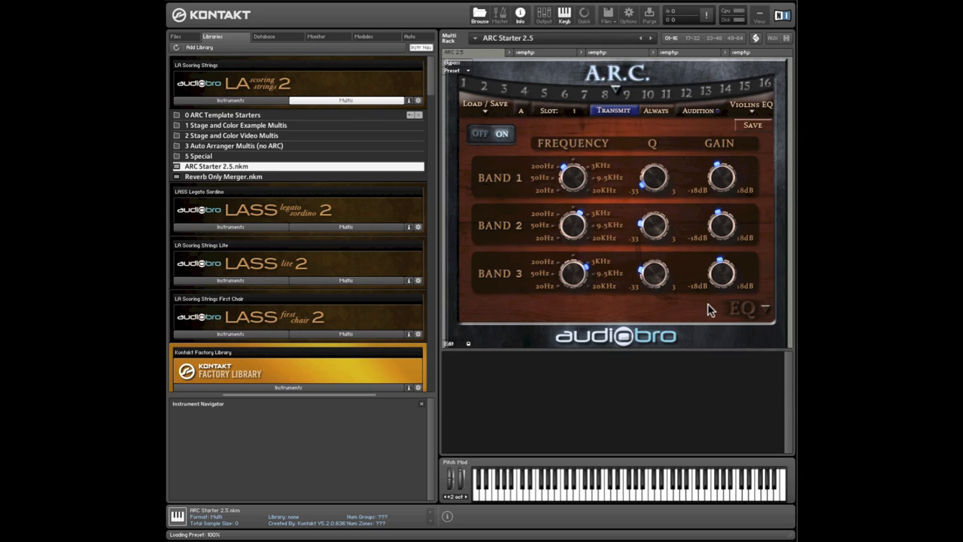
mouse_move(210, 106)
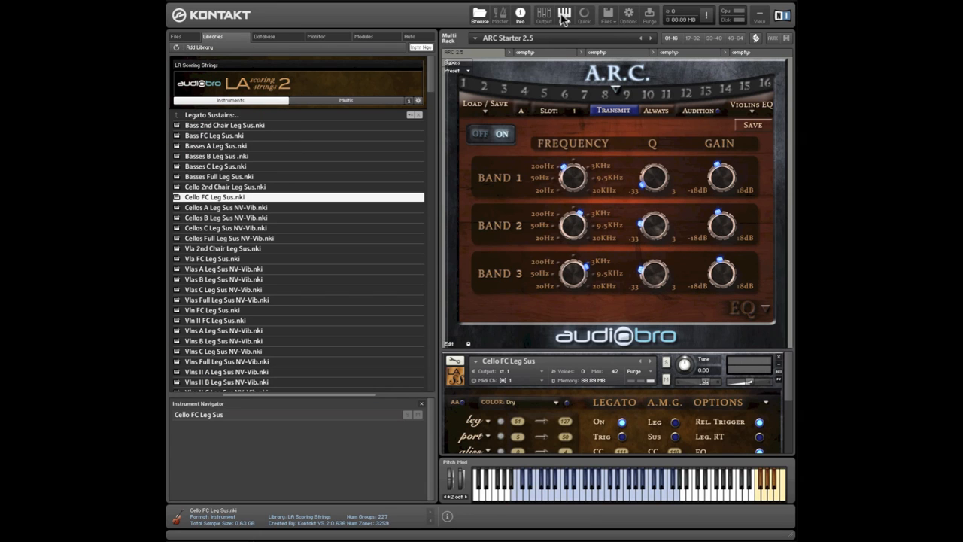
mouse_move(564, 14)
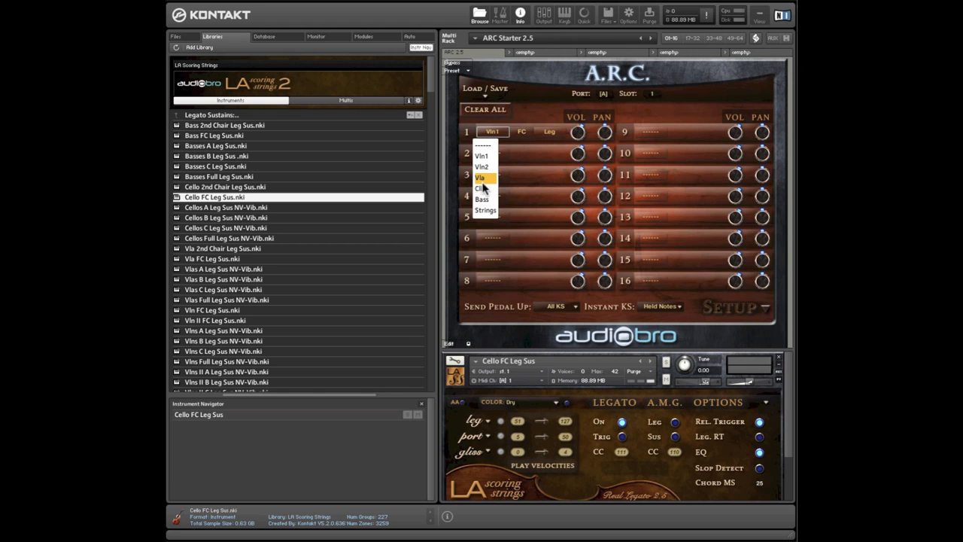
- Assign A.R.C. slot 1 to the Vlc cello section and return to the main page
left_click(482, 189)
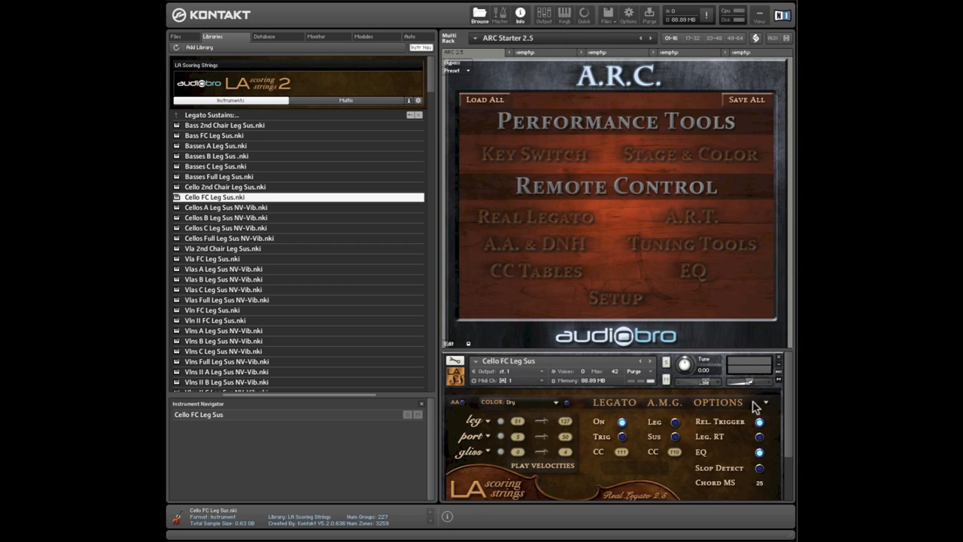
mouse_move(777, 477)
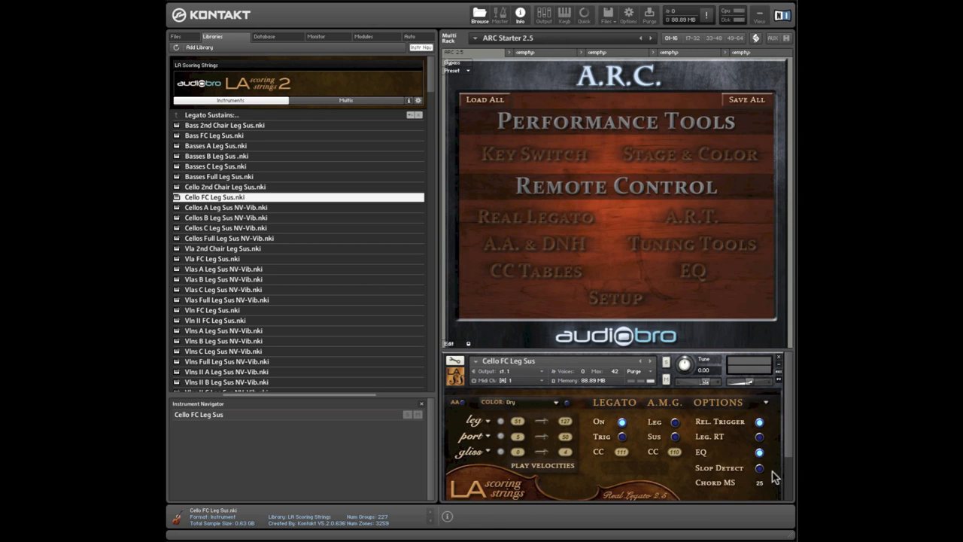
left_click(759, 451)
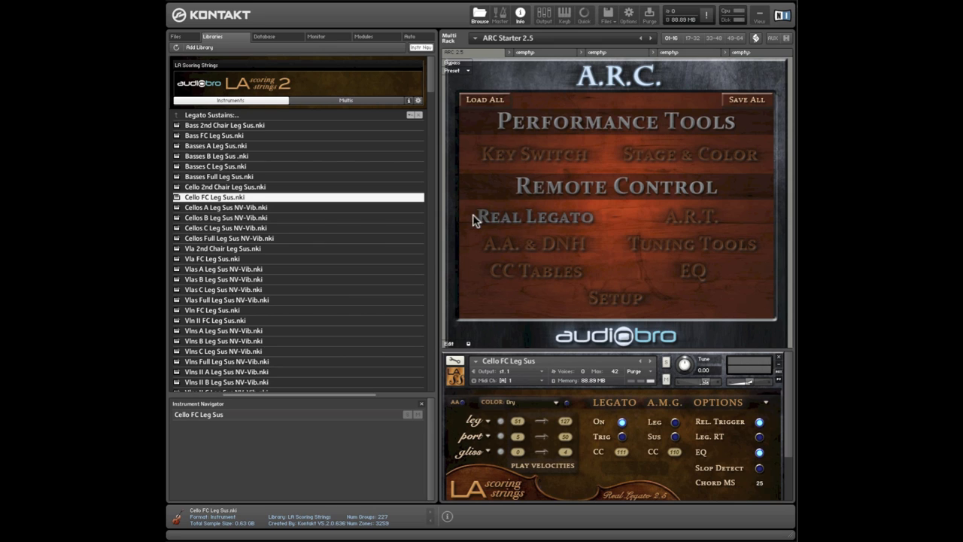
left_click(535, 217)
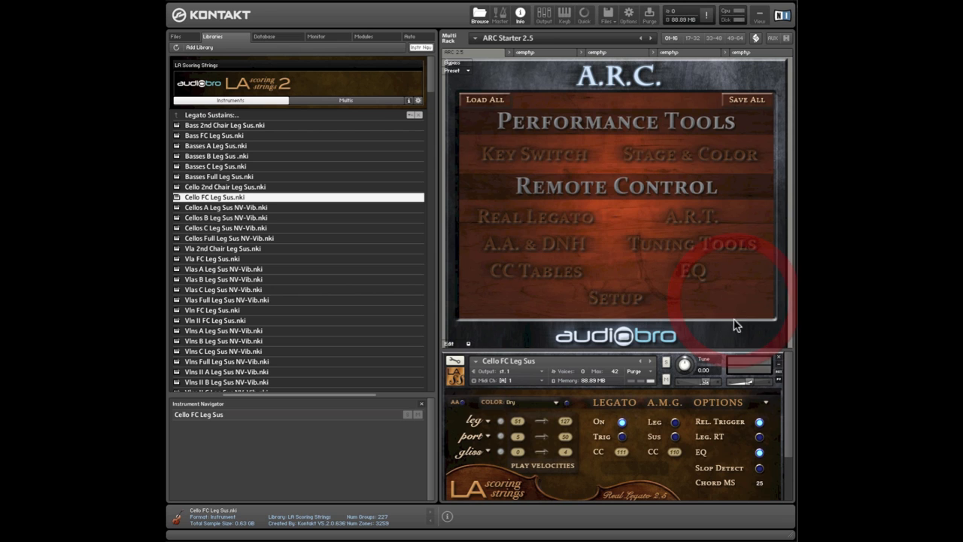
left_click(692, 271)
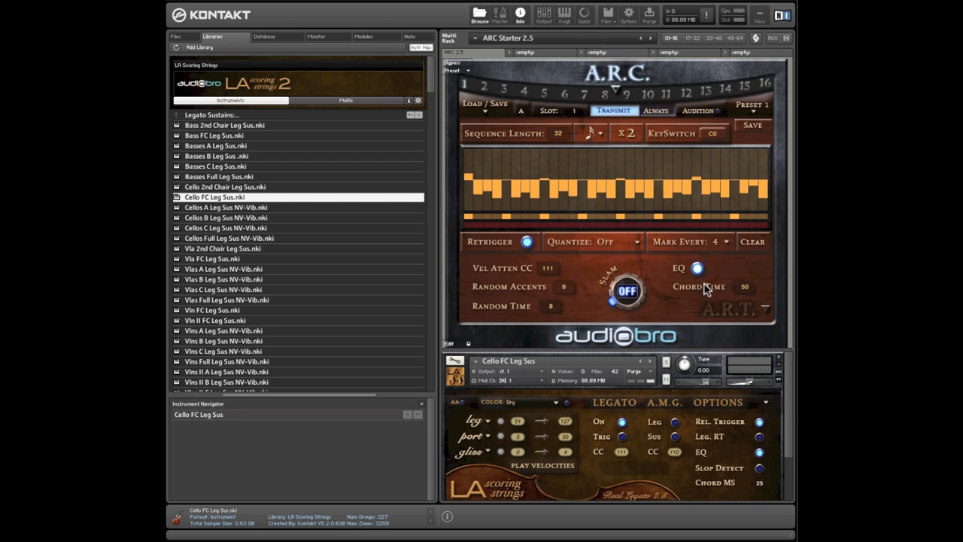
mouse_move(714, 274)
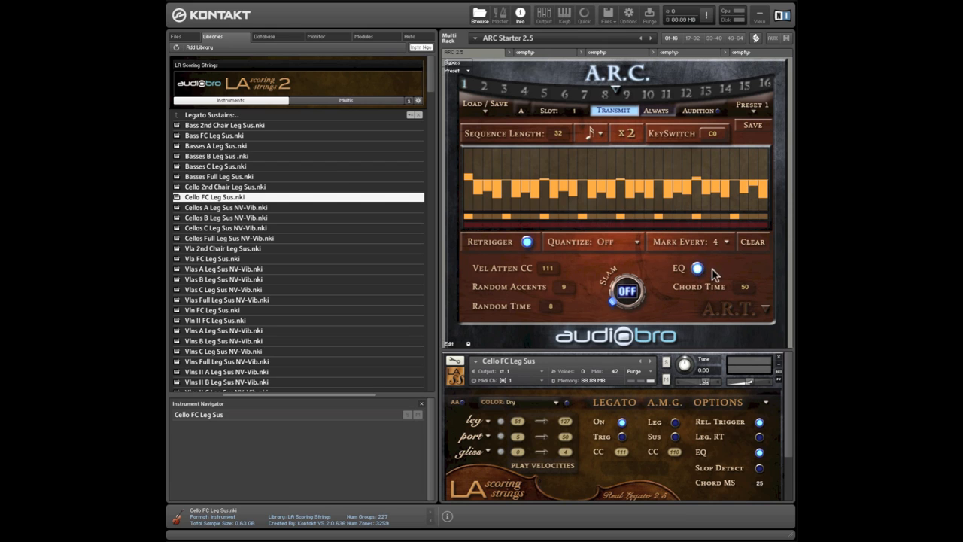
mouse_move(728, 309)
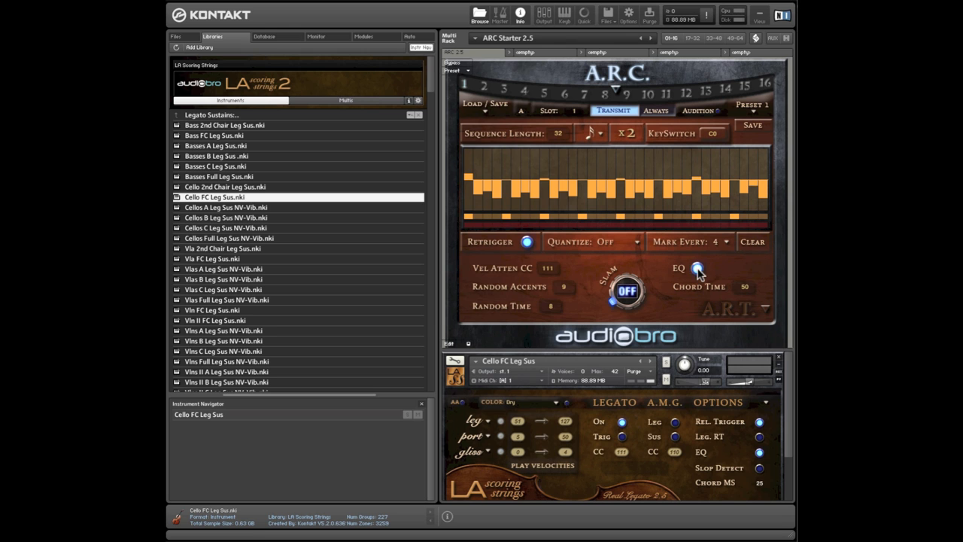
- Toggle the EQ button on the A.R.T. rhythmic sequencer page
left_click(695, 268)
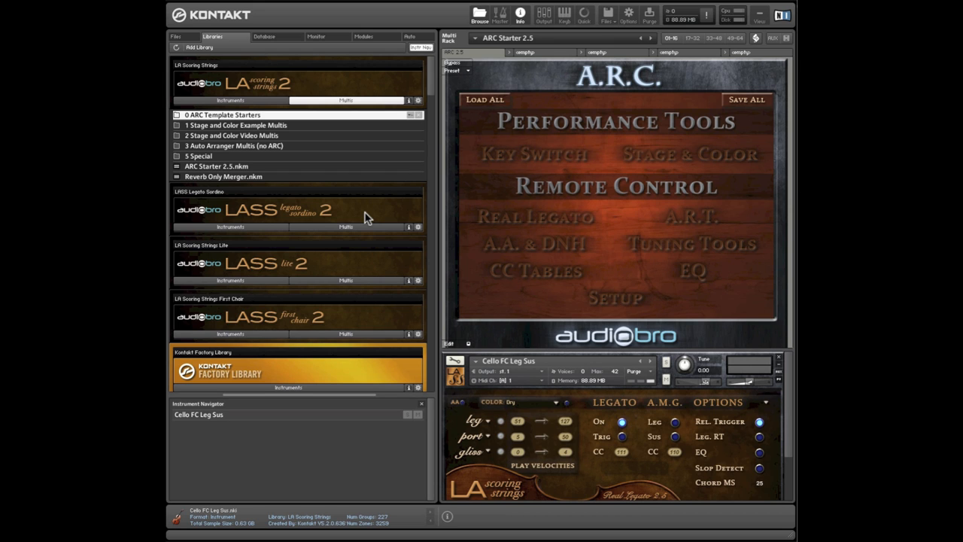
mouse_move(239, 127)
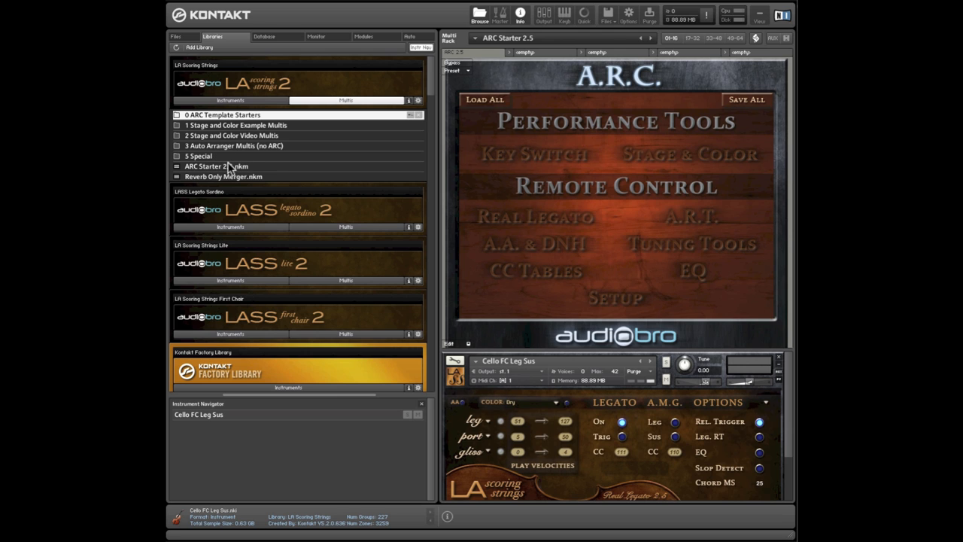
mouse_move(350, 145)
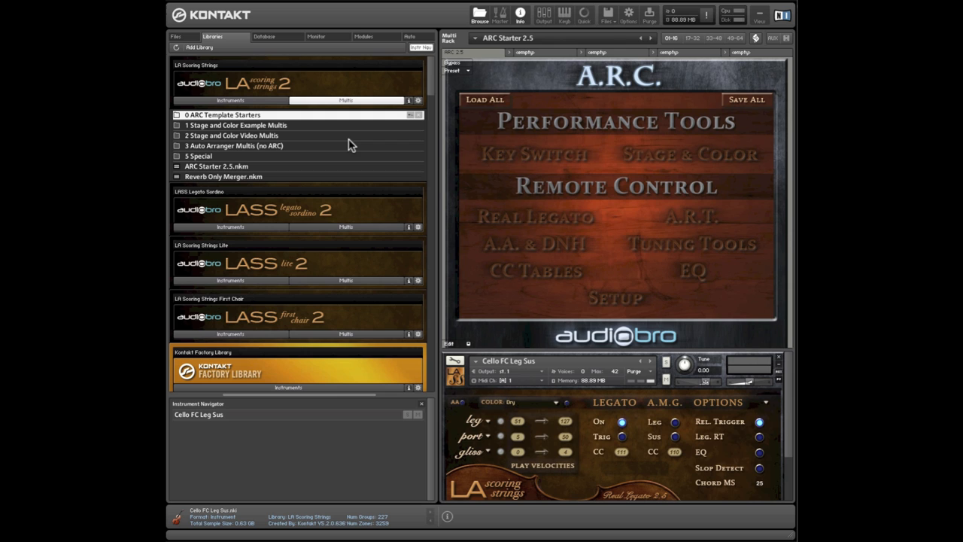
mouse_move(409, 205)
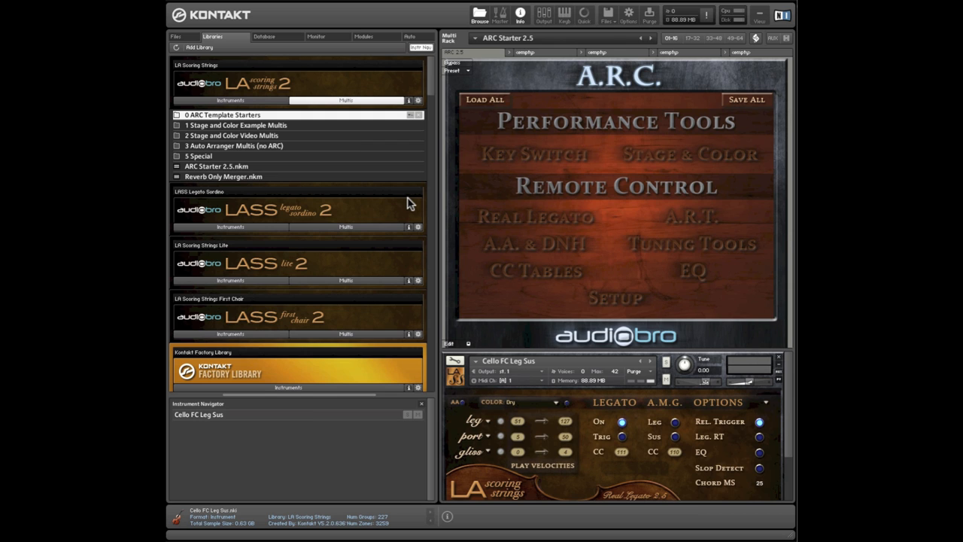